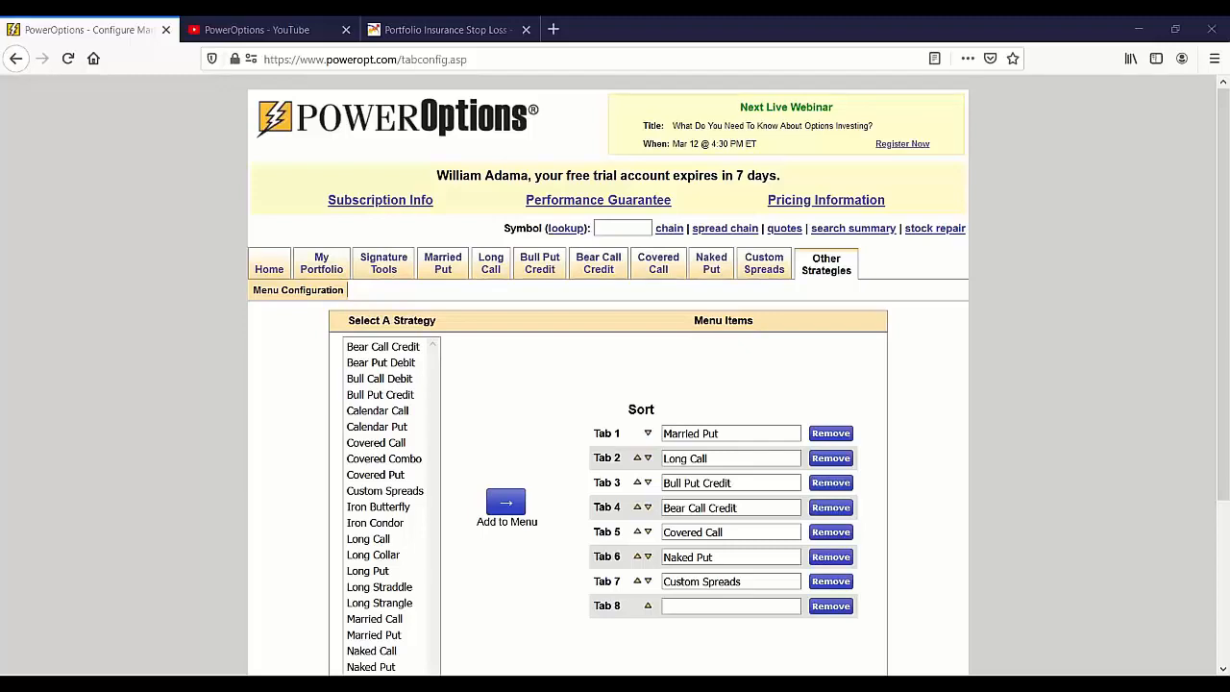
{"action": "mouse_move", "coordinate": [268, 269]}
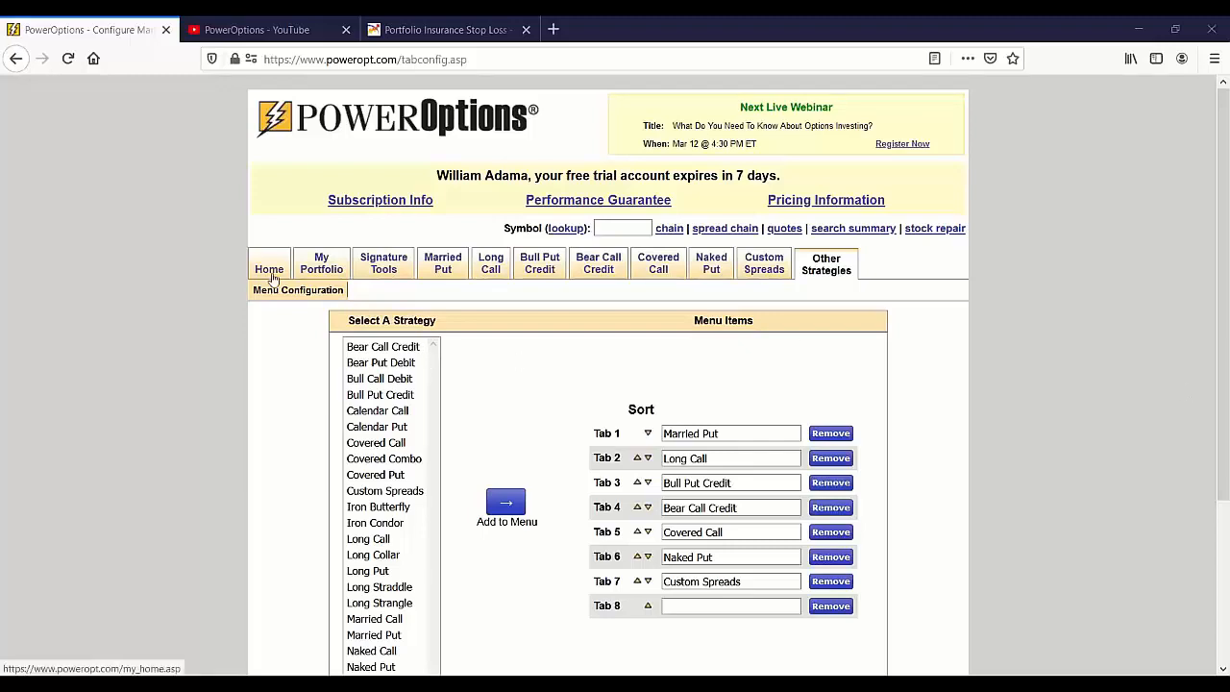
Return to My Home and expand the Covered Call strategy menu sections
{"action": "left_click", "coordinate": [269, 261]}
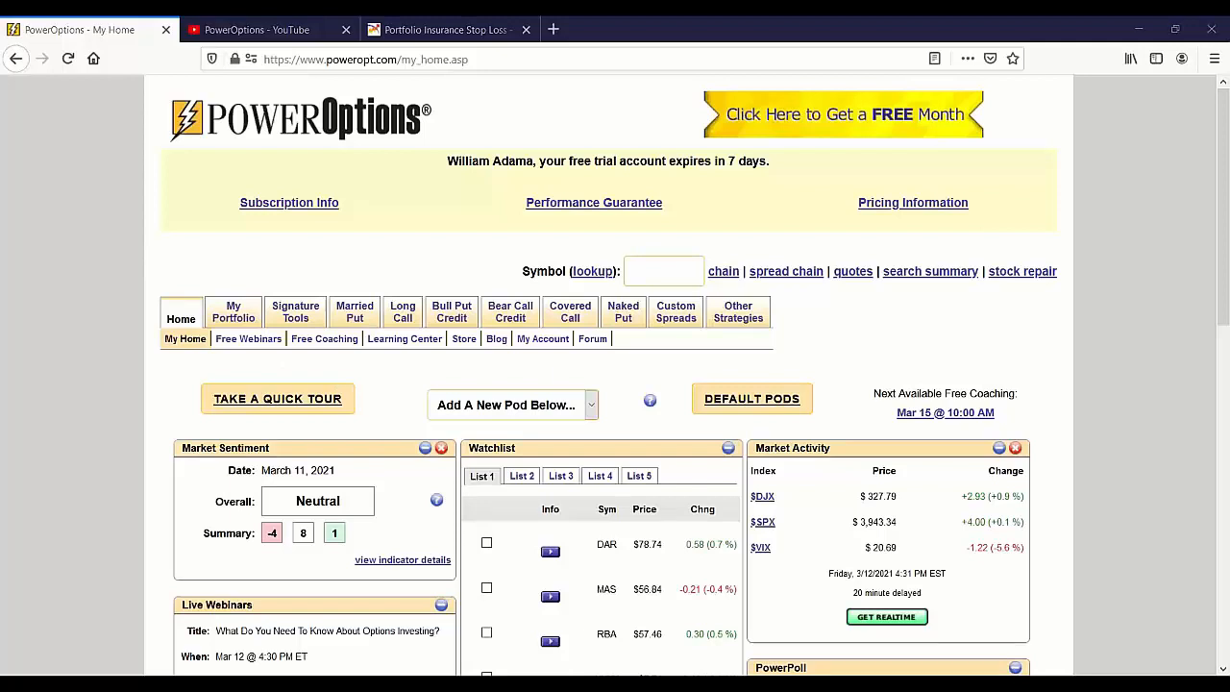
{"action": "left_click", "coordinate": [510, 311]}
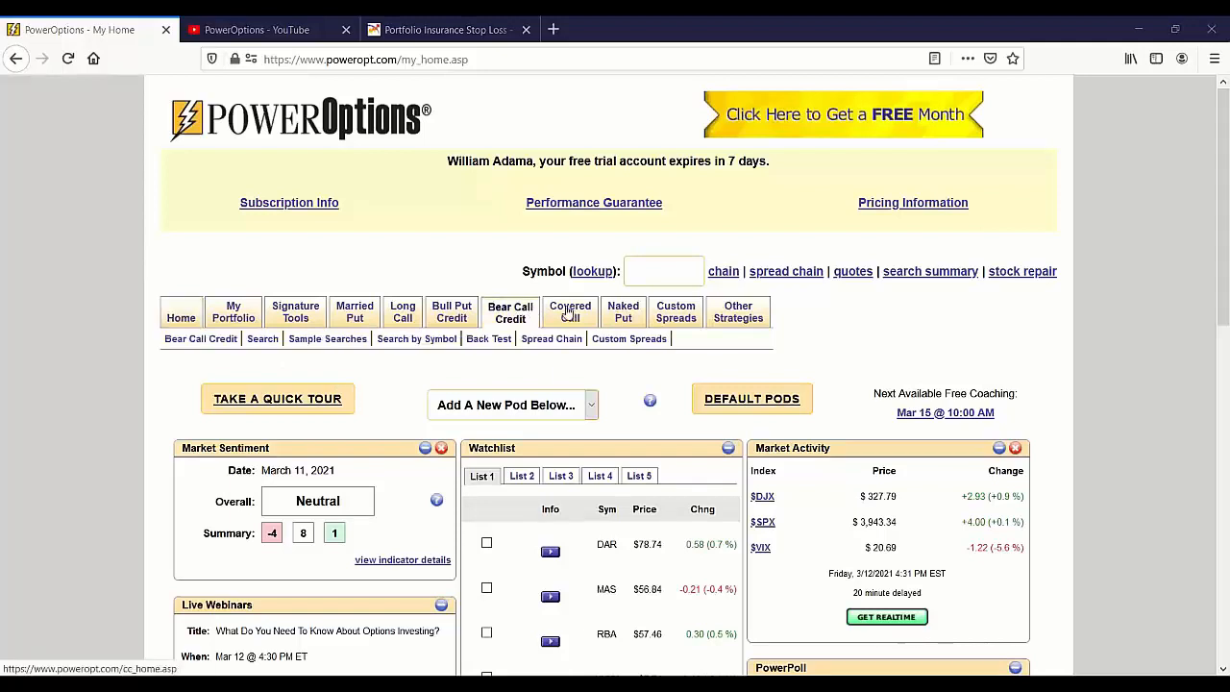
{"action": "left_click", "coordinate": [569, 311]}
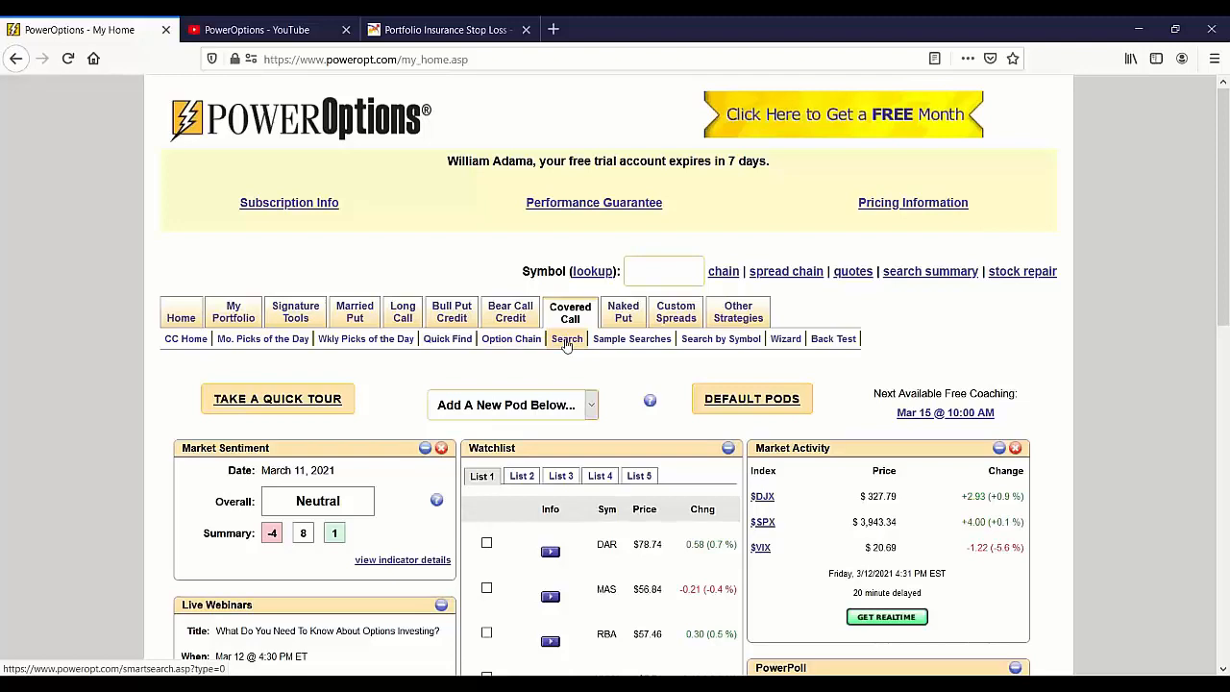
Load the 'Fundamentals March 10th' covered call search showing 52 stock results
{"action": "left_click", "coordinate": [566, 338]}
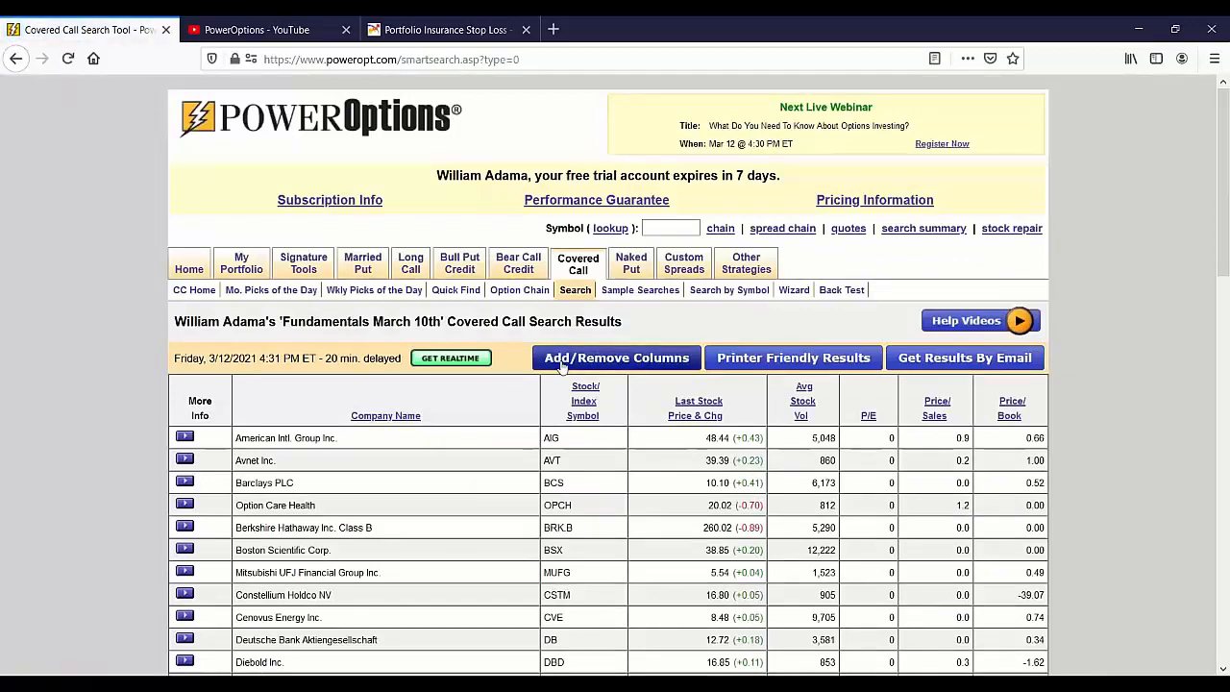
{"action": "scroll", "scroll_direction": "down", "scroll_amount": 3}
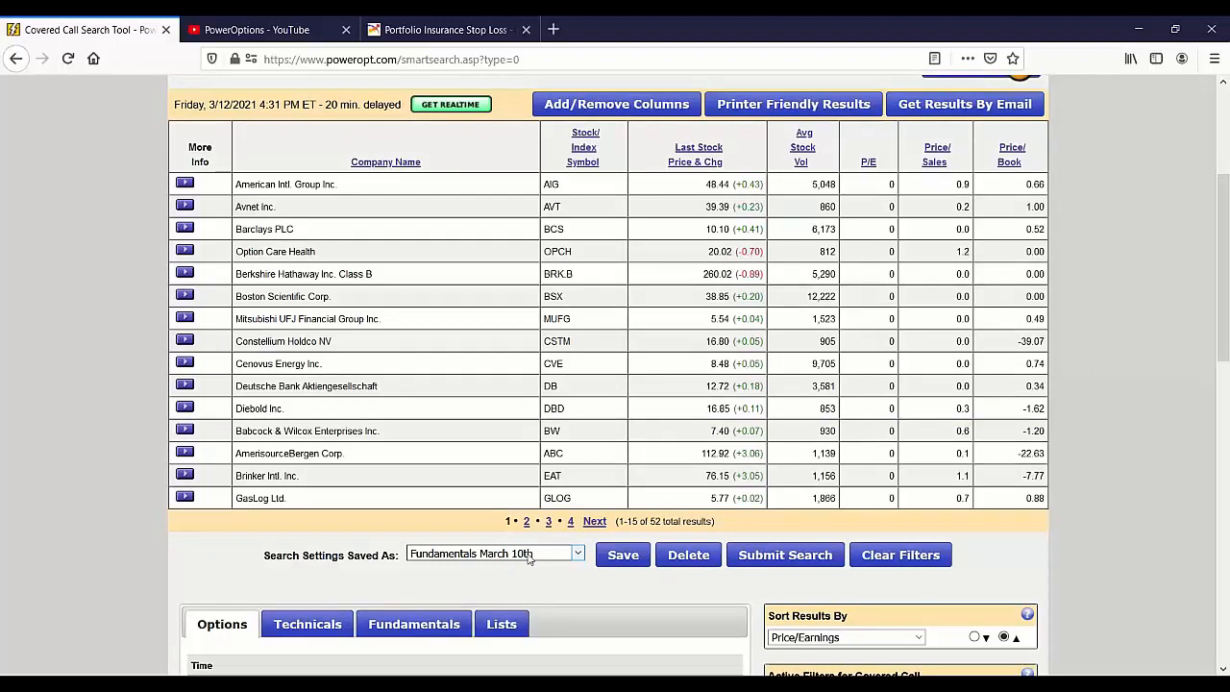
{"action": "mouse_move", "coordinate": [529, 555]}
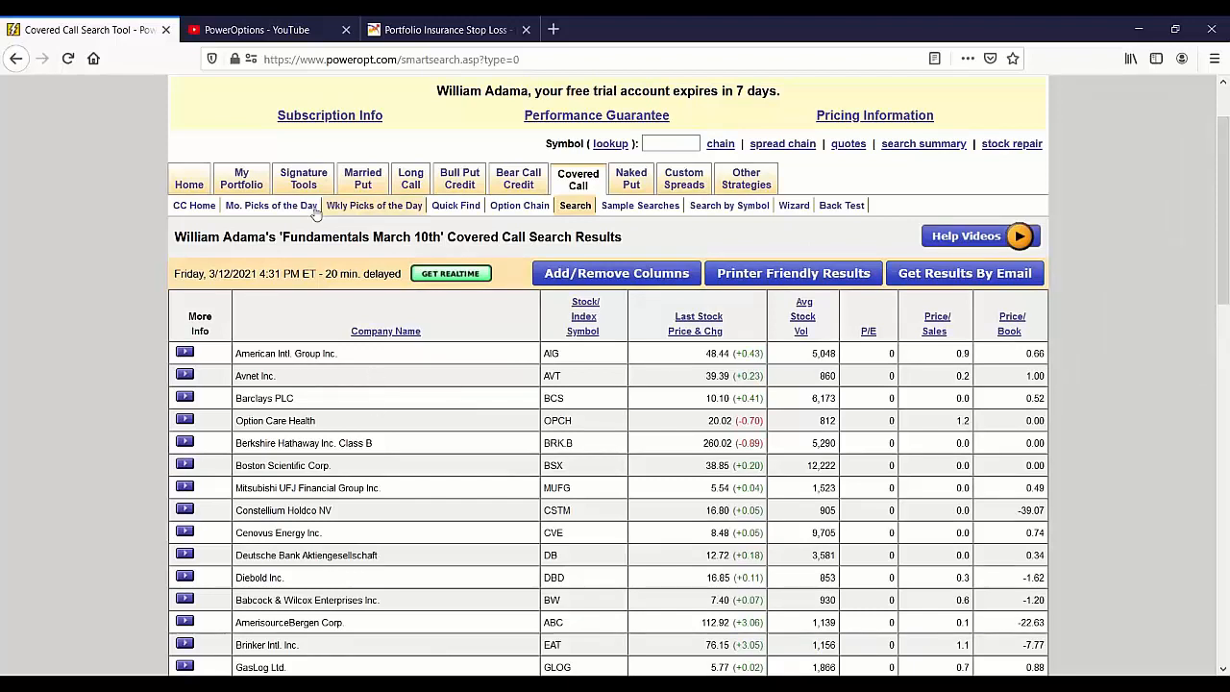
{"action": "left_click", "coordinate": [241, 178]}
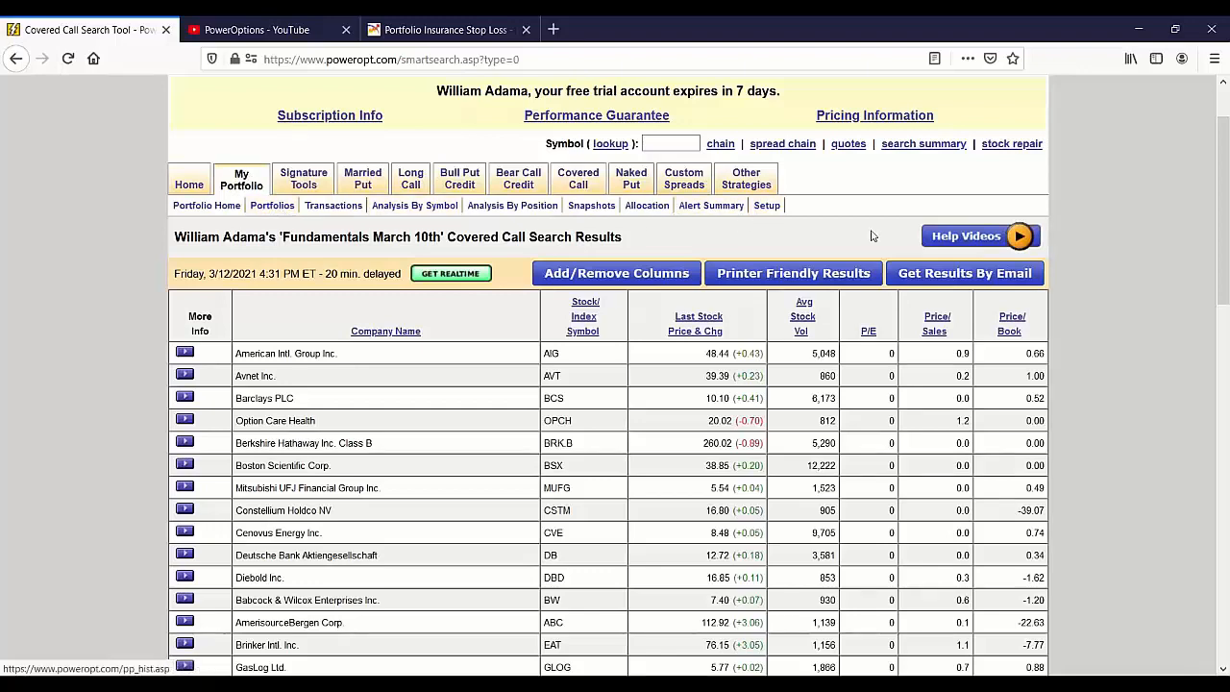
On portfolio Setup, rename the new portfolio row to 'New Positions for Mar 12th'
{"action": "left_click", "coordinate": [767, 205]}
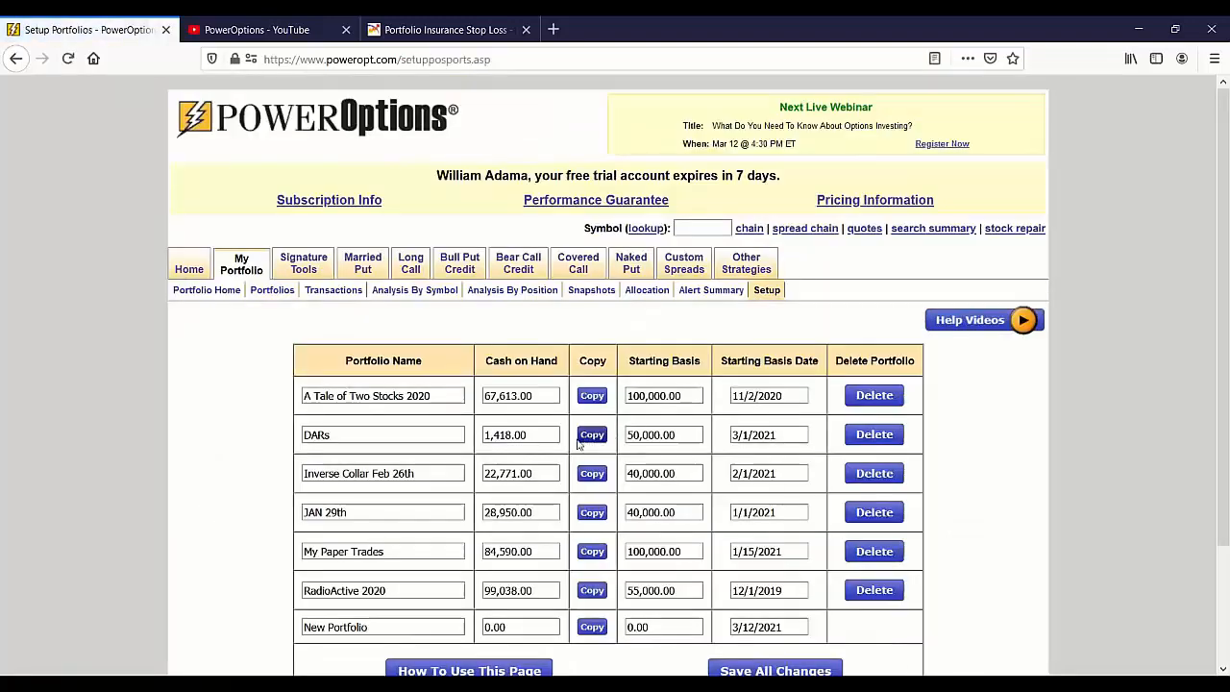
{"action": "scroll", "scroll_direction": "down", "scroll_amount": 3}
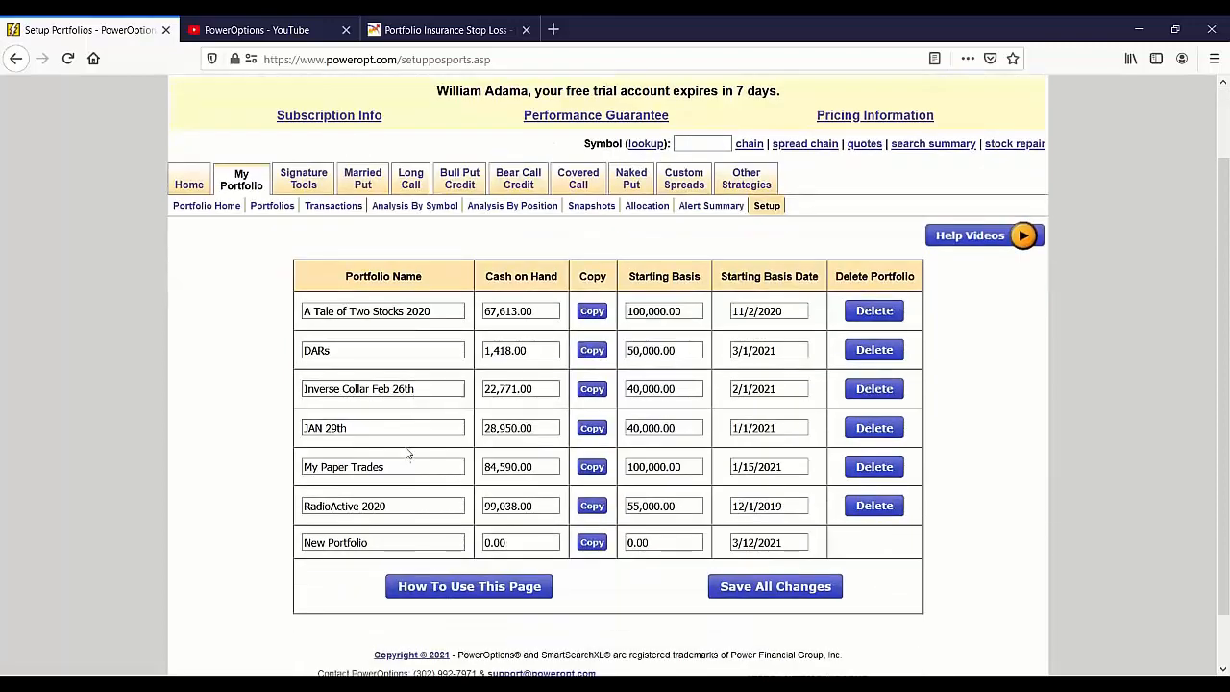
{"action": "left_click", "coordinate": [382, 542]}
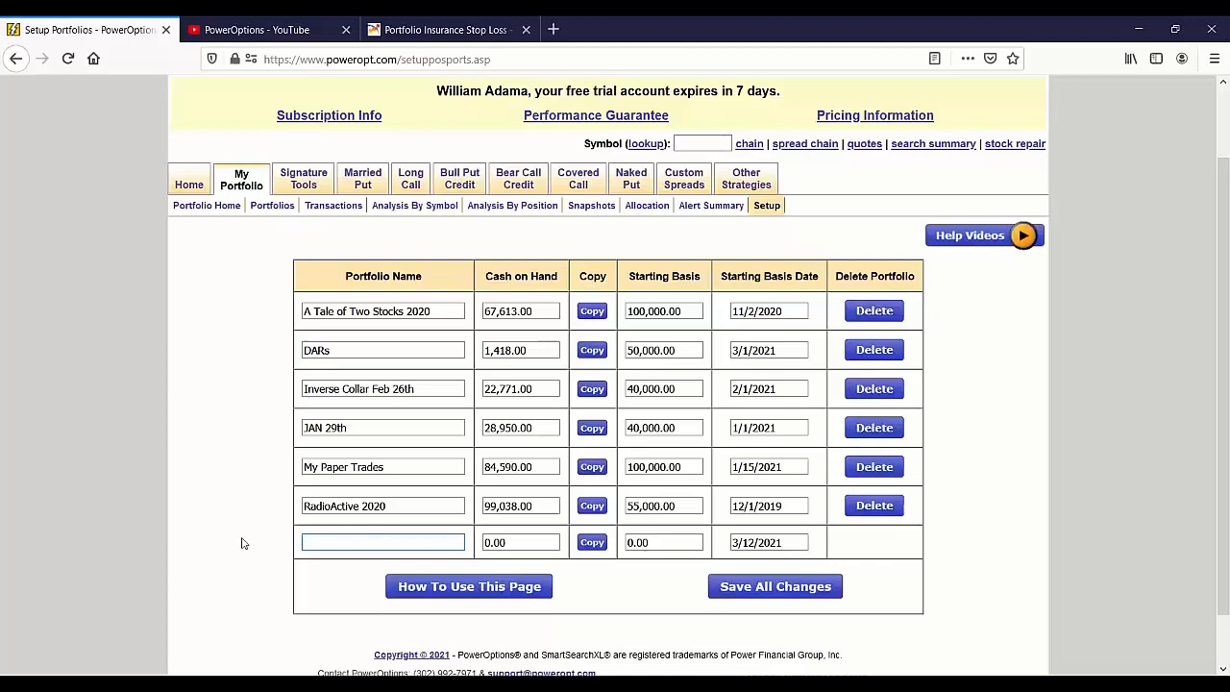
{"action": "type", "text": "New Positions"}
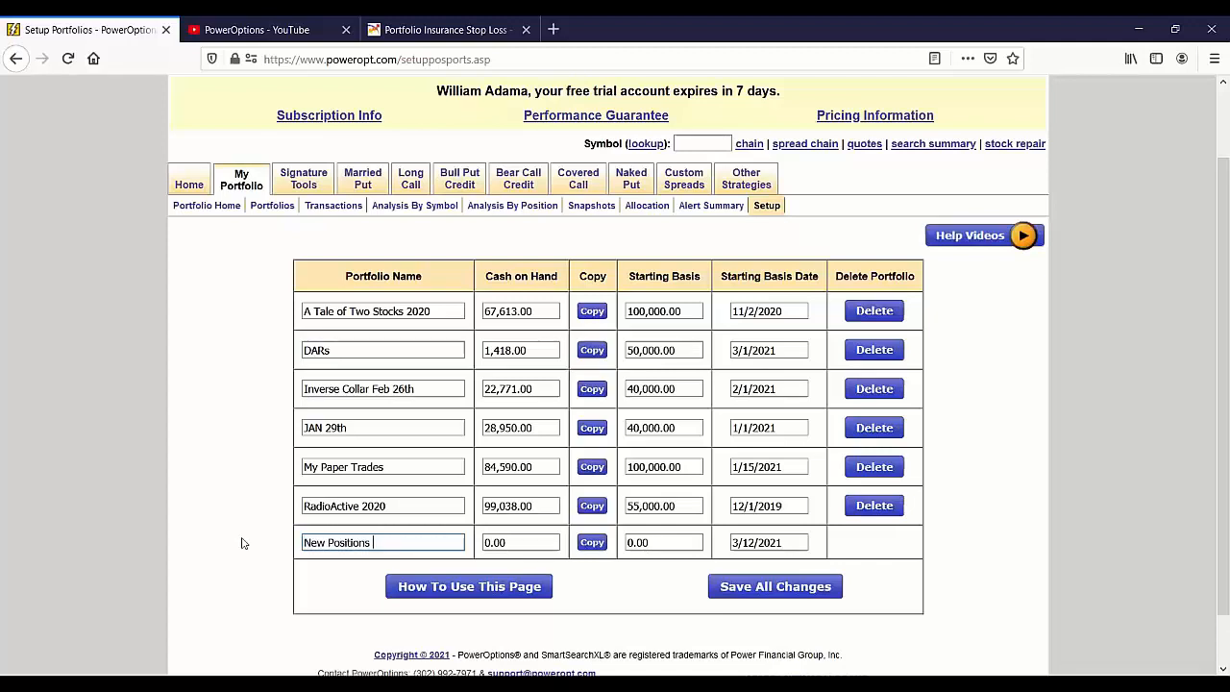
{"action": "type", "text": "for Mar"}
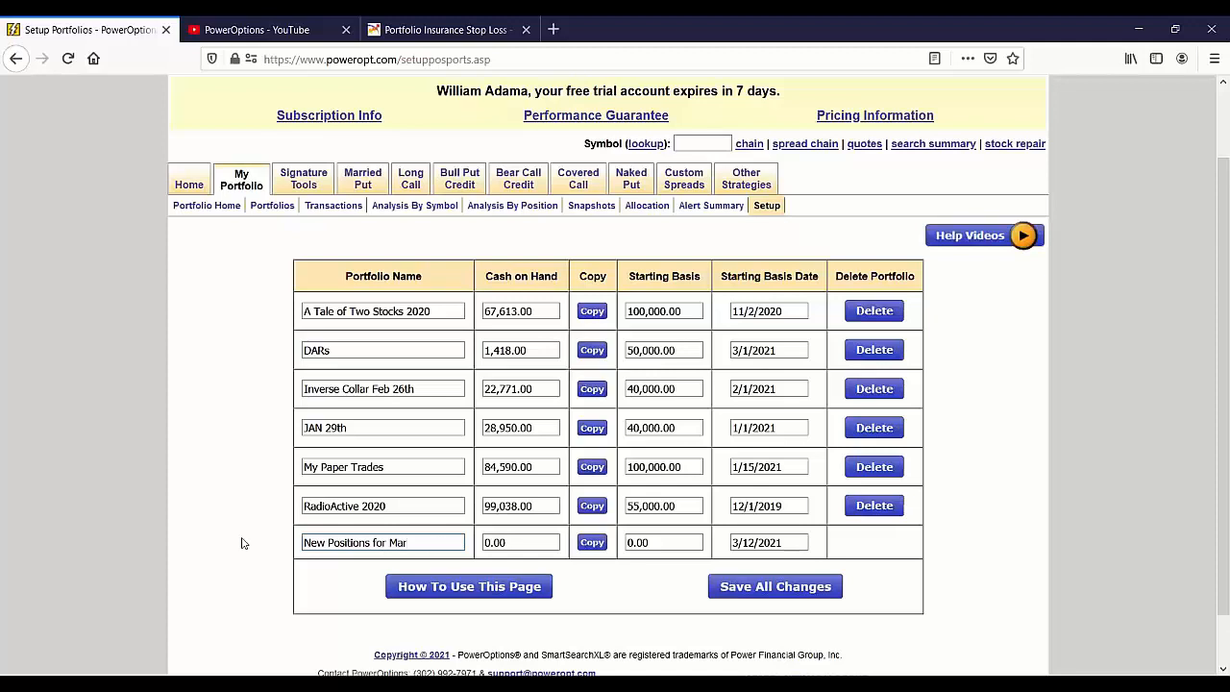
{"action": "type", "text": "12th"}
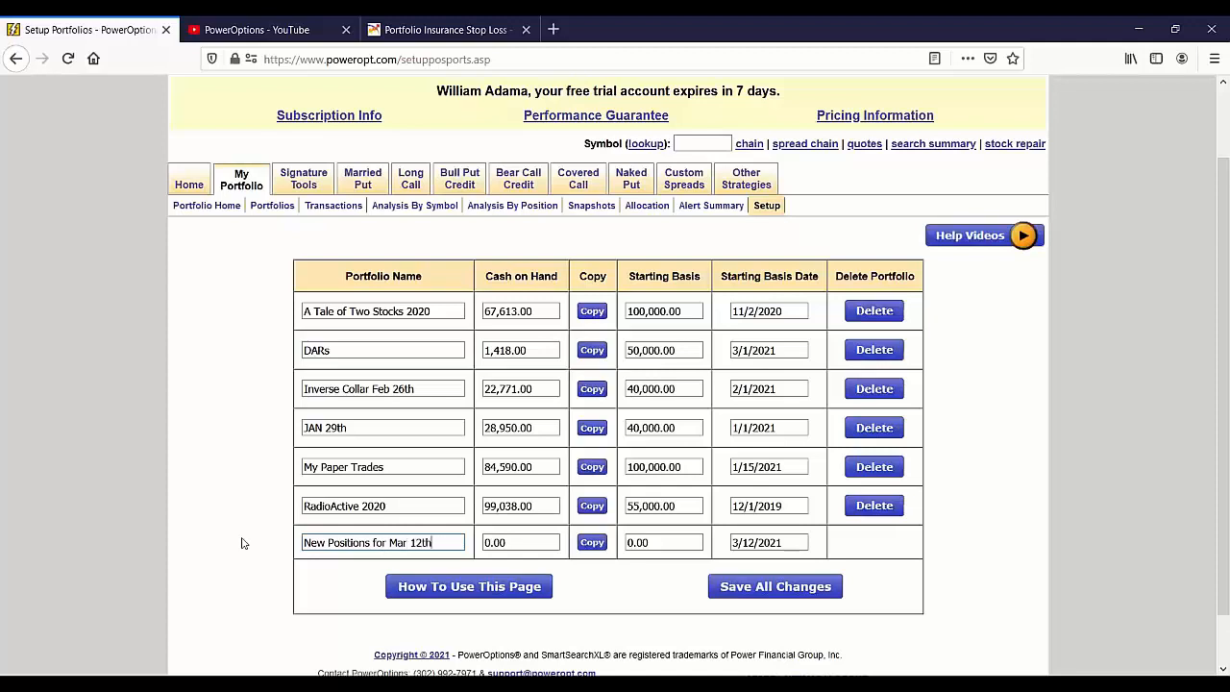
Give the portfolio 25,000 cash, copy it to starting basis, and save
{"action": "left_click", "coordinate": [521, 542]}
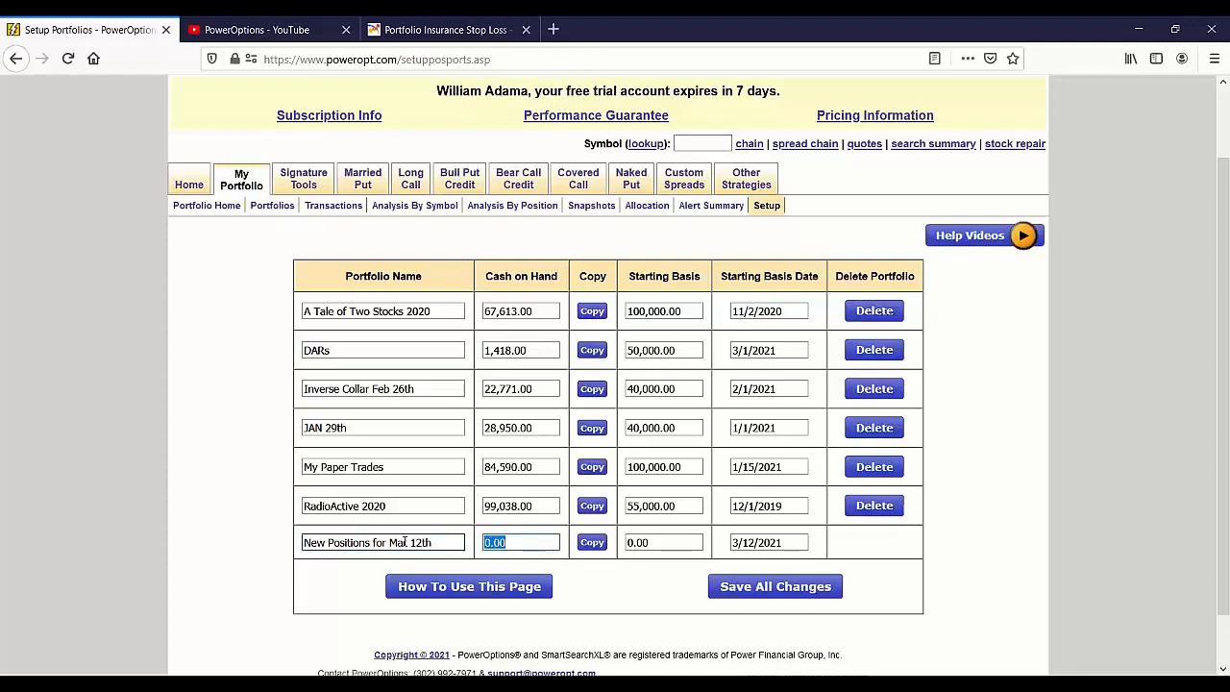
{"action": "type", "text": "250"}
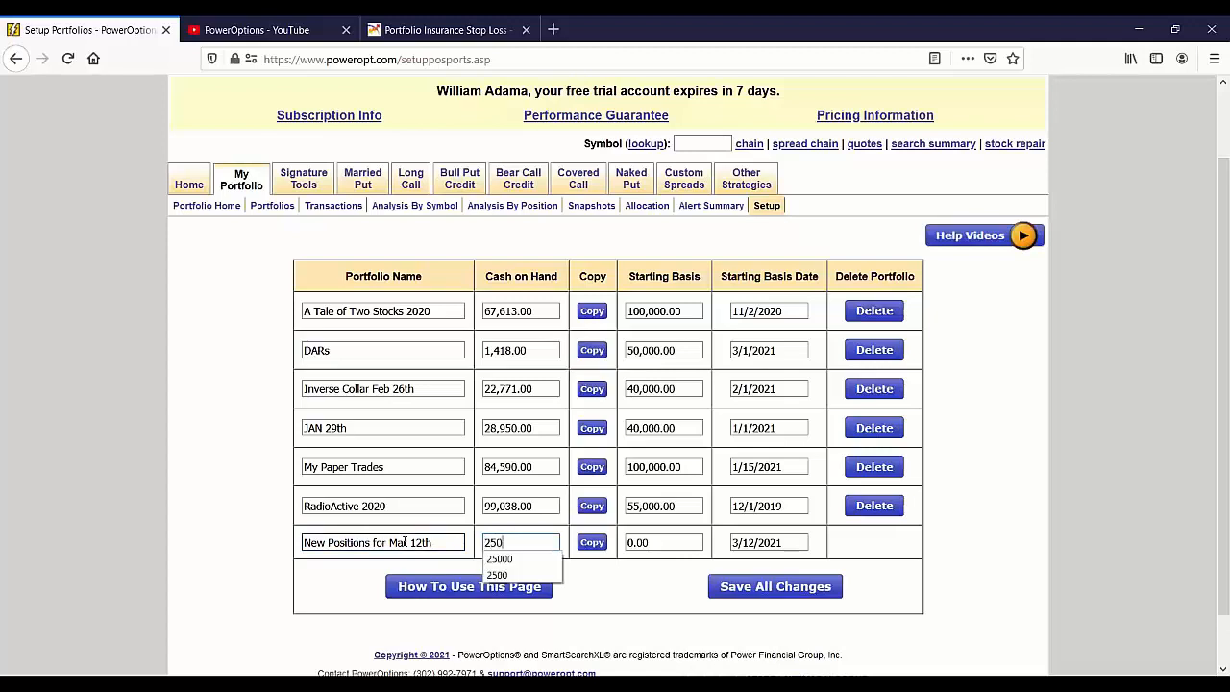
{"action": "left_click", "coordinate": [500, 558]}
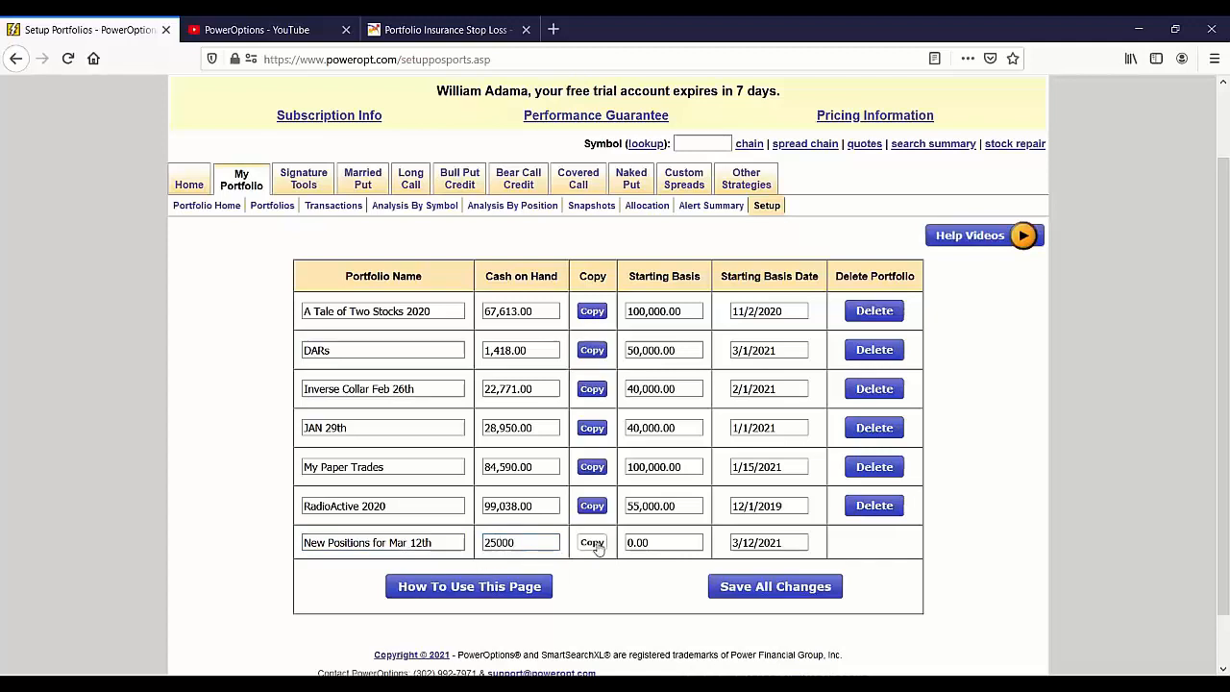
{"action": "left_click", "coordinate": [768, 542]}
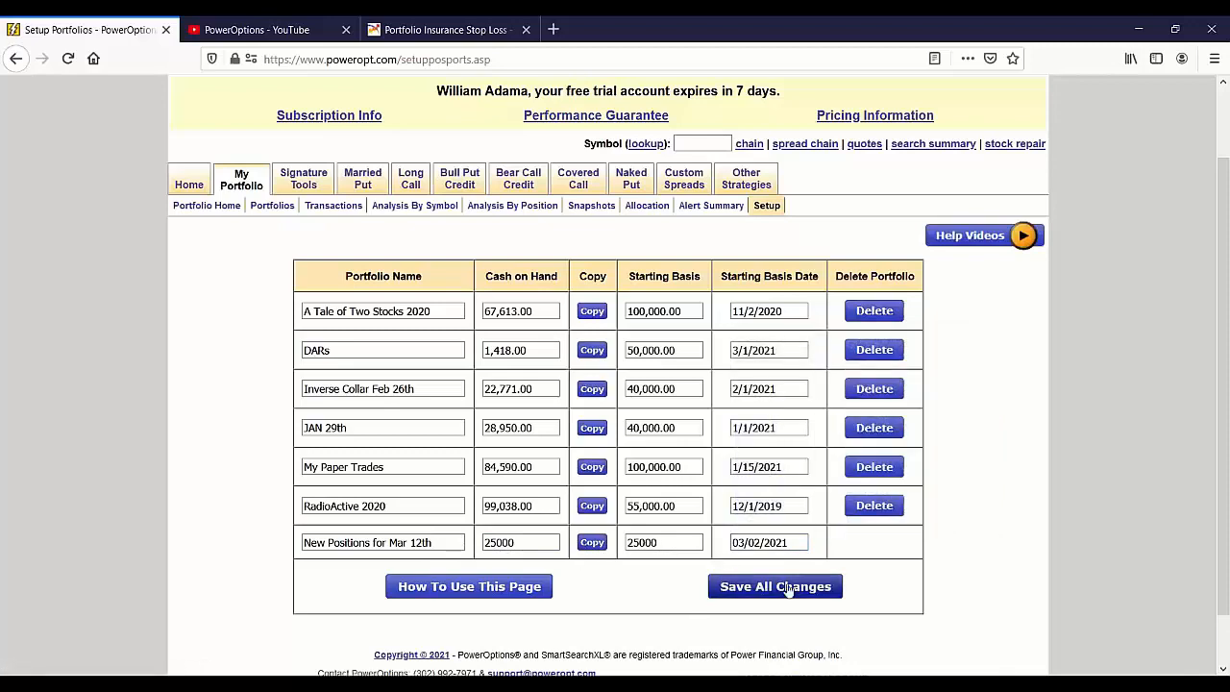
{"action": "left_click", "coordinate": [774, 586]}
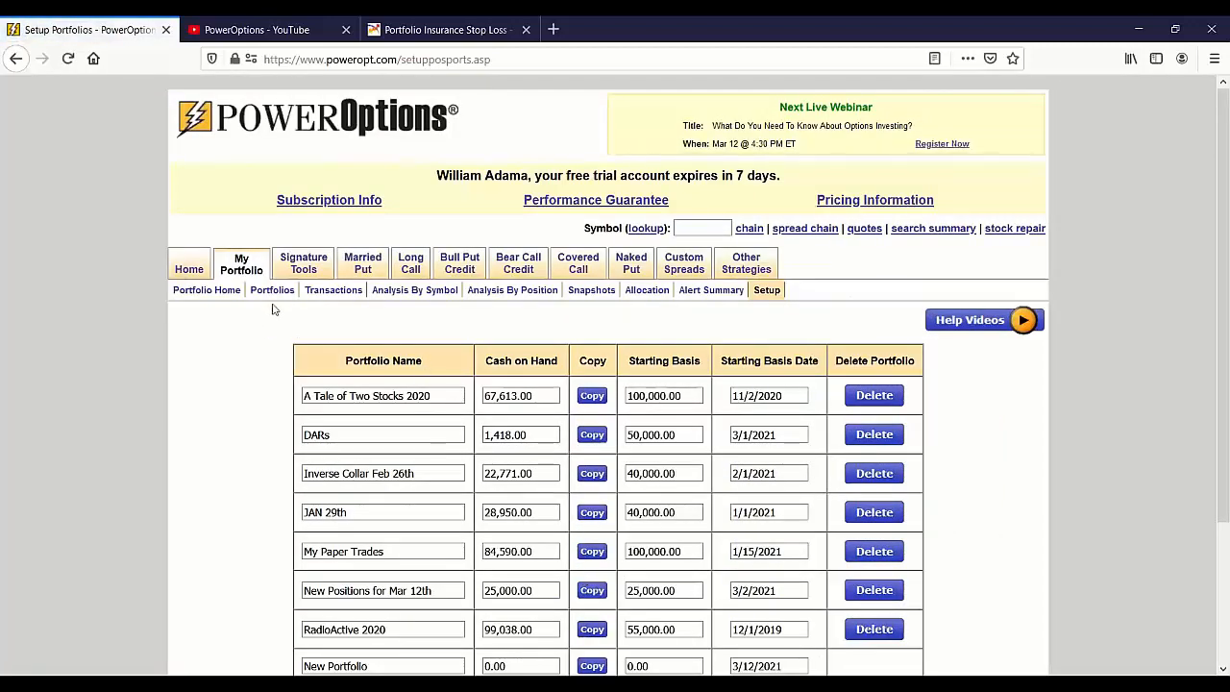
{"action": "mouse_move", "coordinate": [767, 289]}
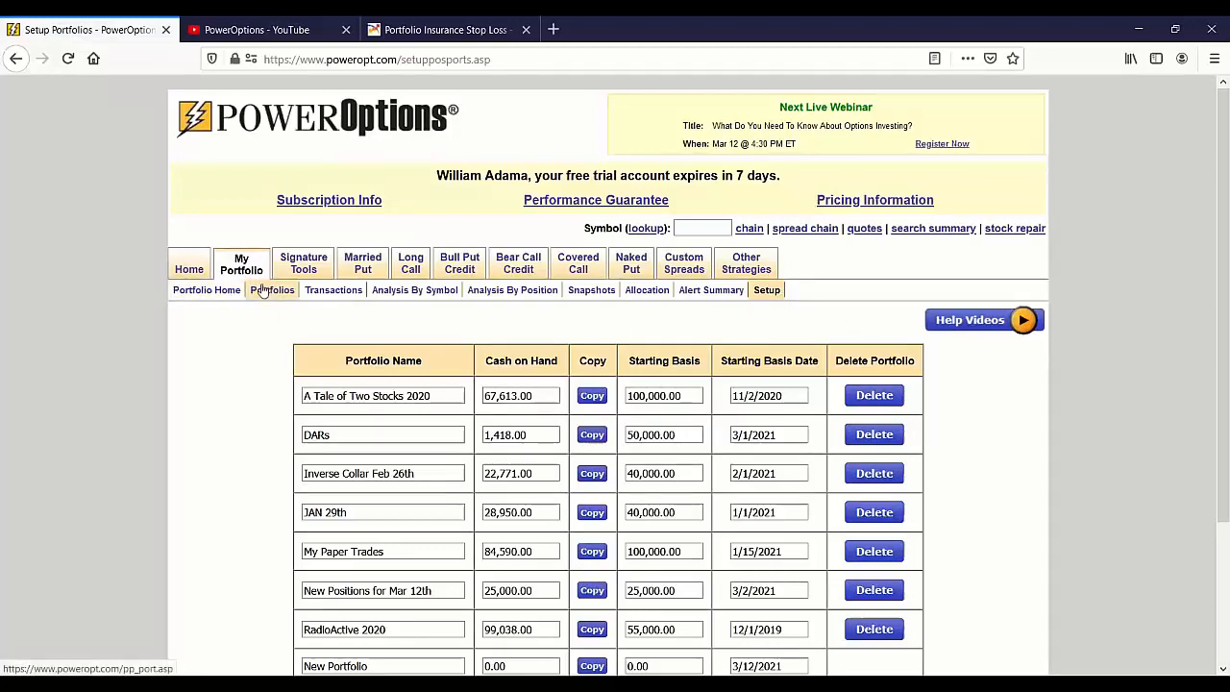
From the Portfolios page, start a new Covered Call position entry
{"action": "left_click", "coordinate": [272, 289]}
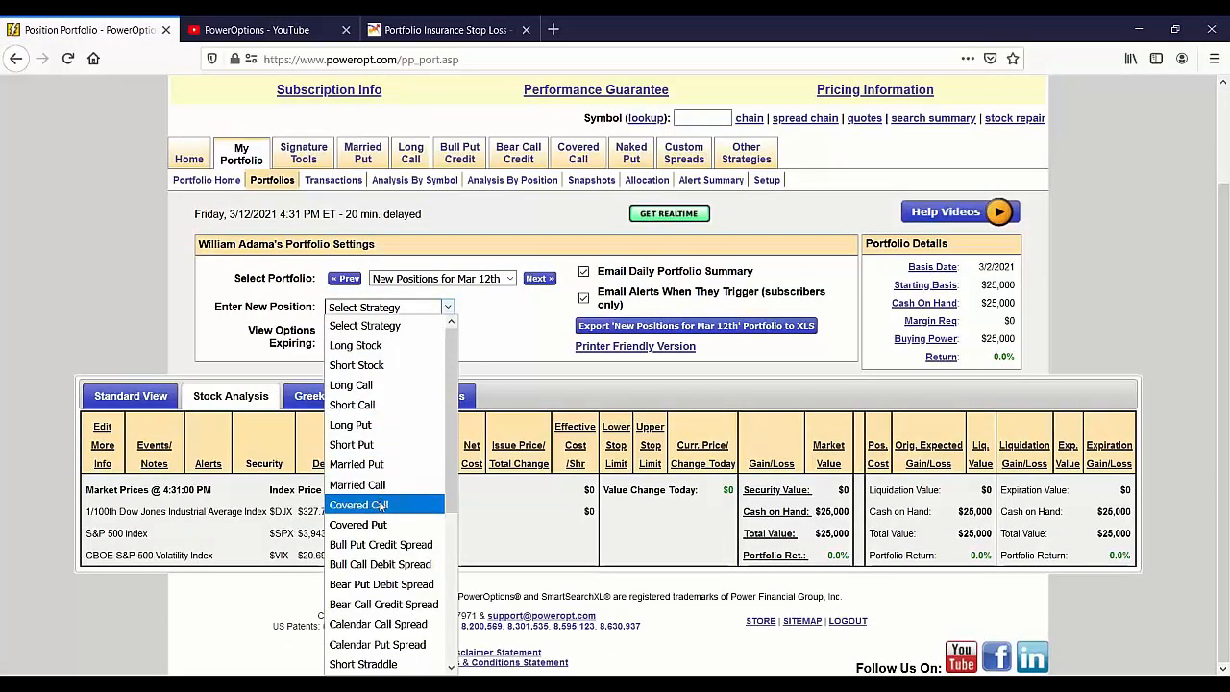
{"action": "left_click", "coordinate": [358, 504]}
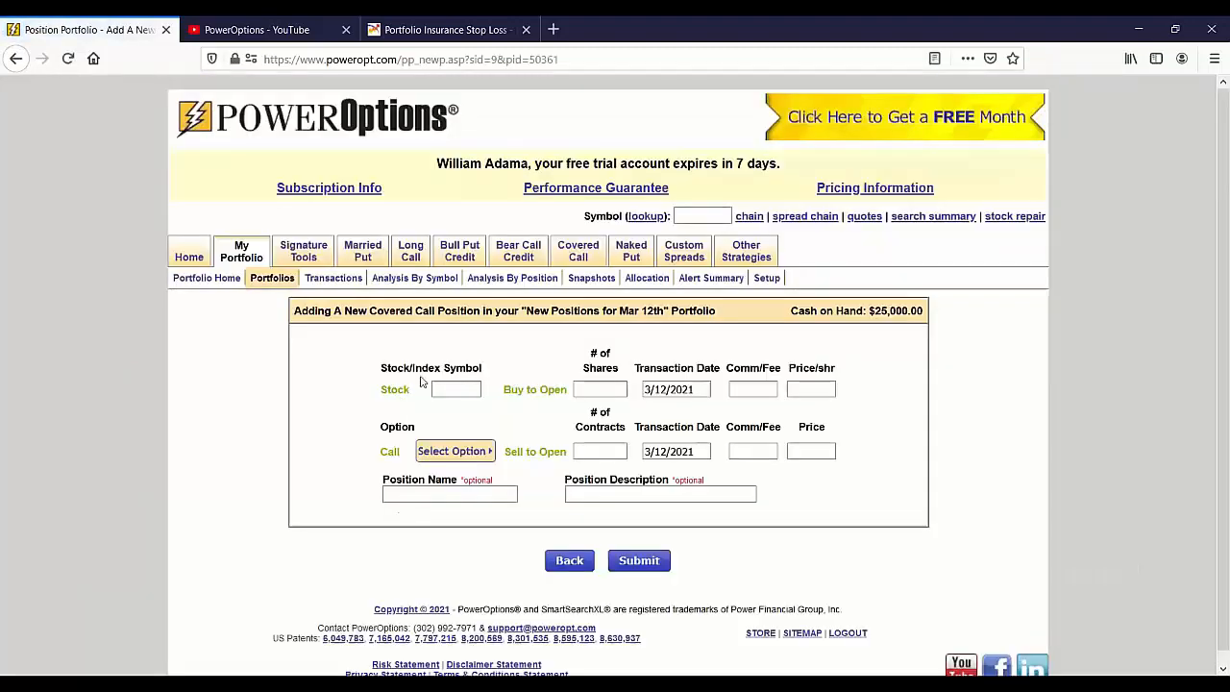
Enter DAR as the stock with a 68.38 purchase price per share
{"action": "type", "text": "DAR"}
{"action": "type", "text": "1"}
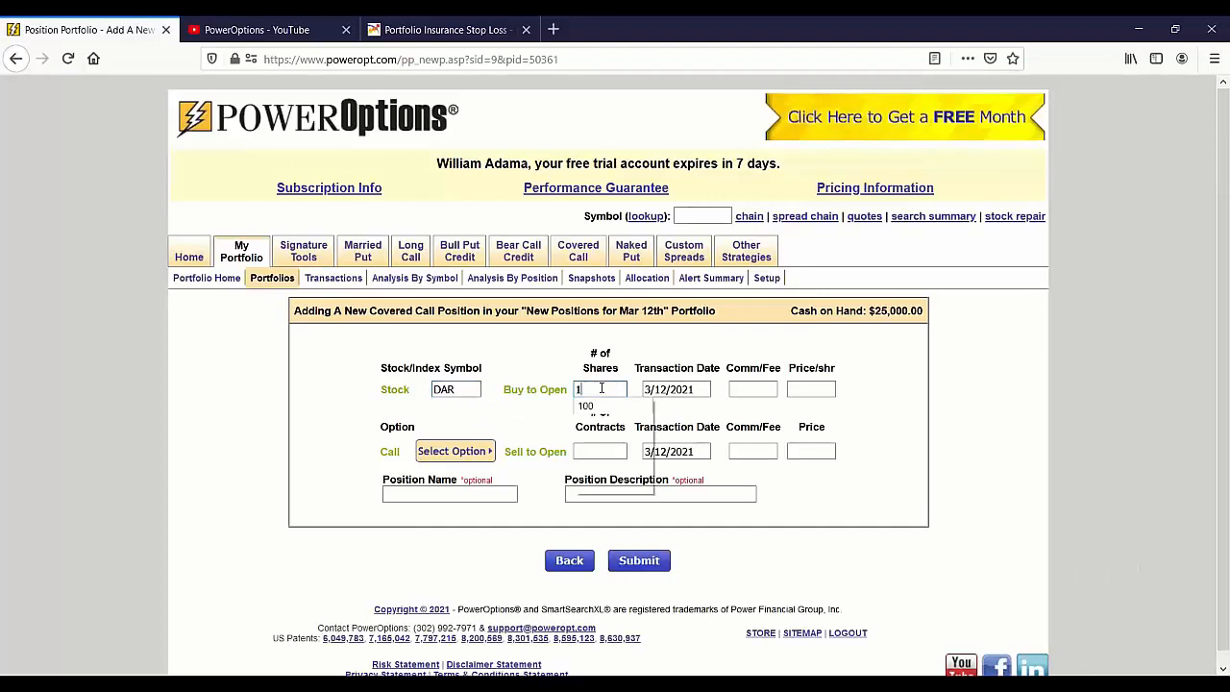
{"action": "left_click", "coordinate": [676, 389]}
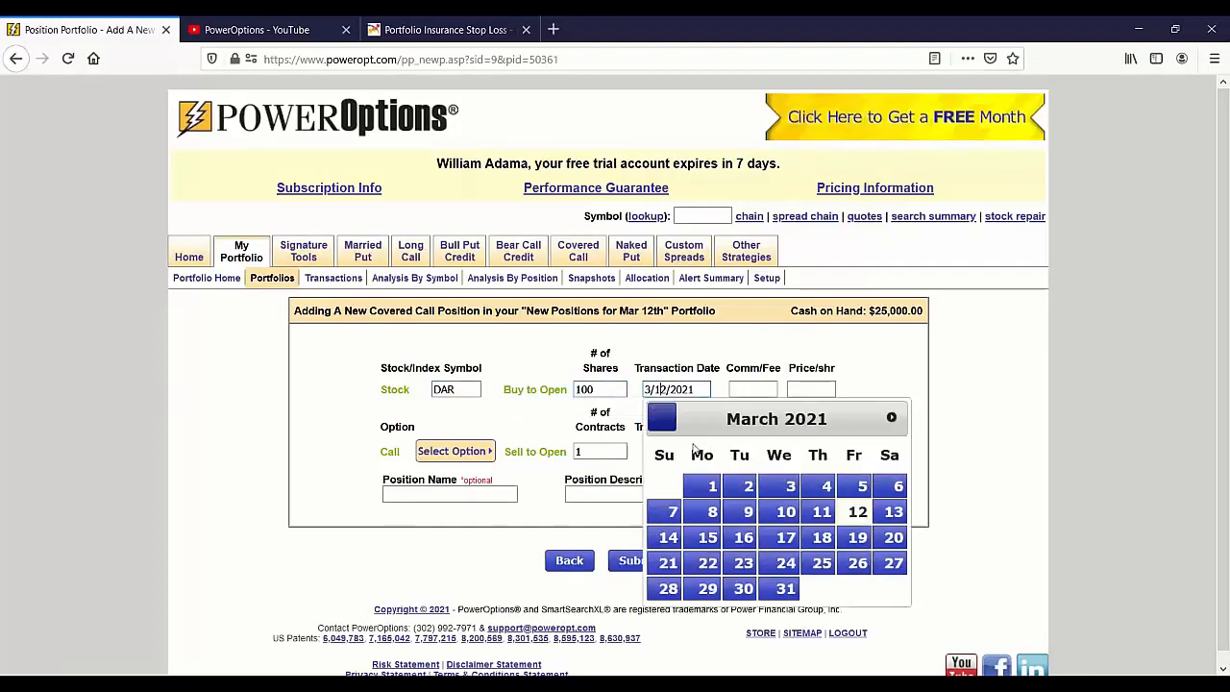
{"action": "left_click", "coordinate": [748, 485]}
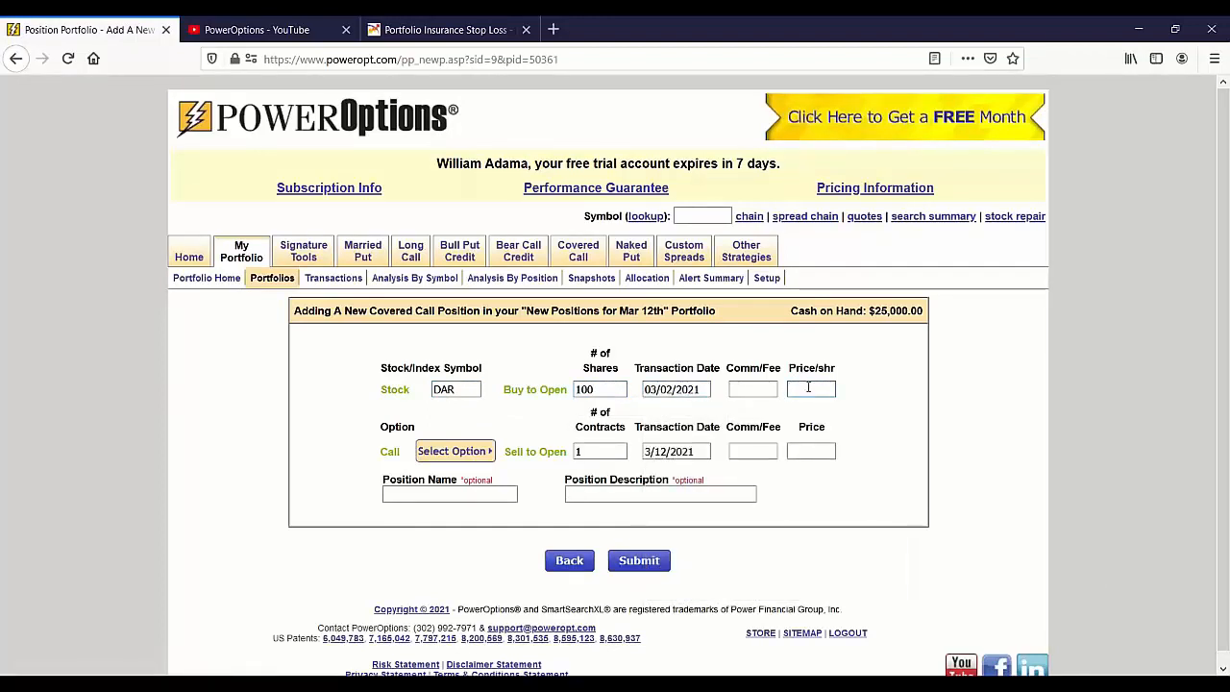
{"action": "type", "text": "68.38"}
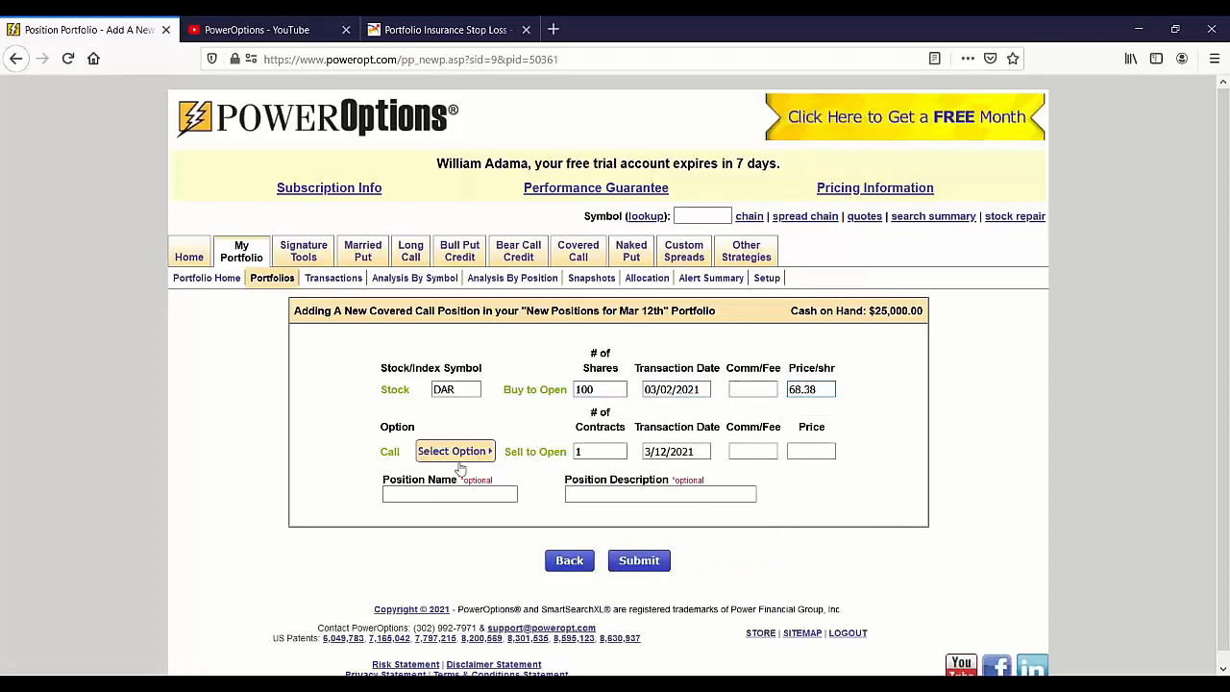
Add the DAR 19-MAR 70.00 call sold at 2.60, dated 3/2/2021
{"action": "left_click", "coordinate": [454, 451]}
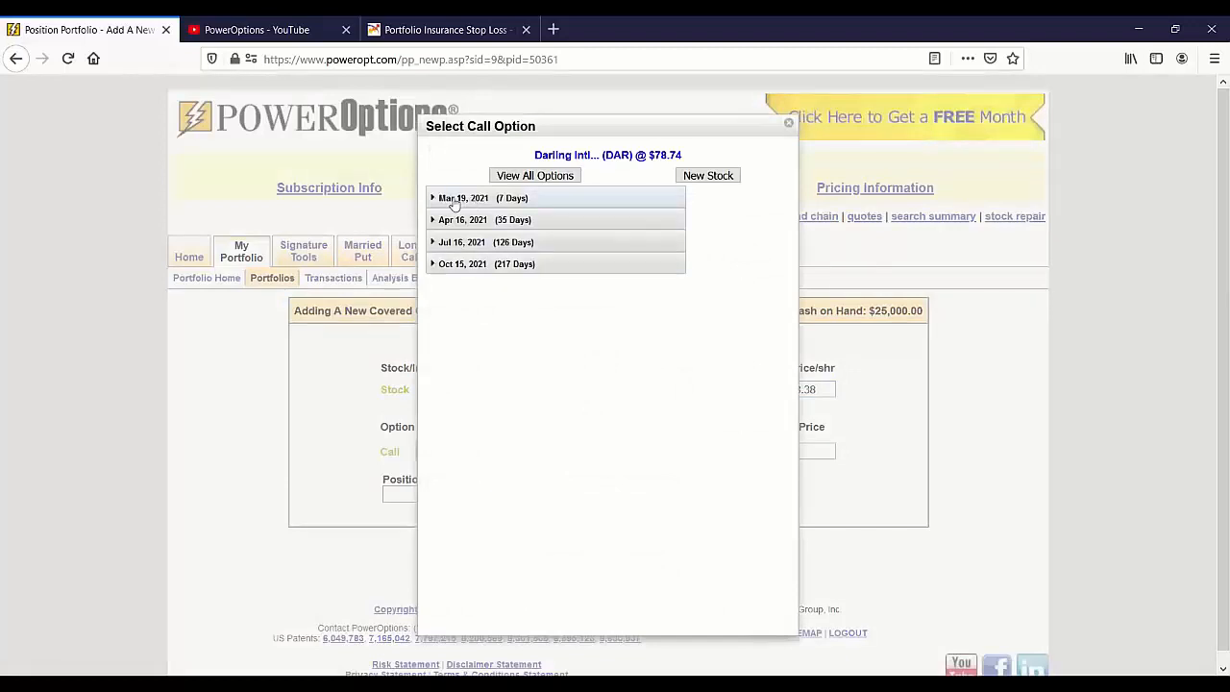
{"action": "left_click", "coordinate": [463, 198]}
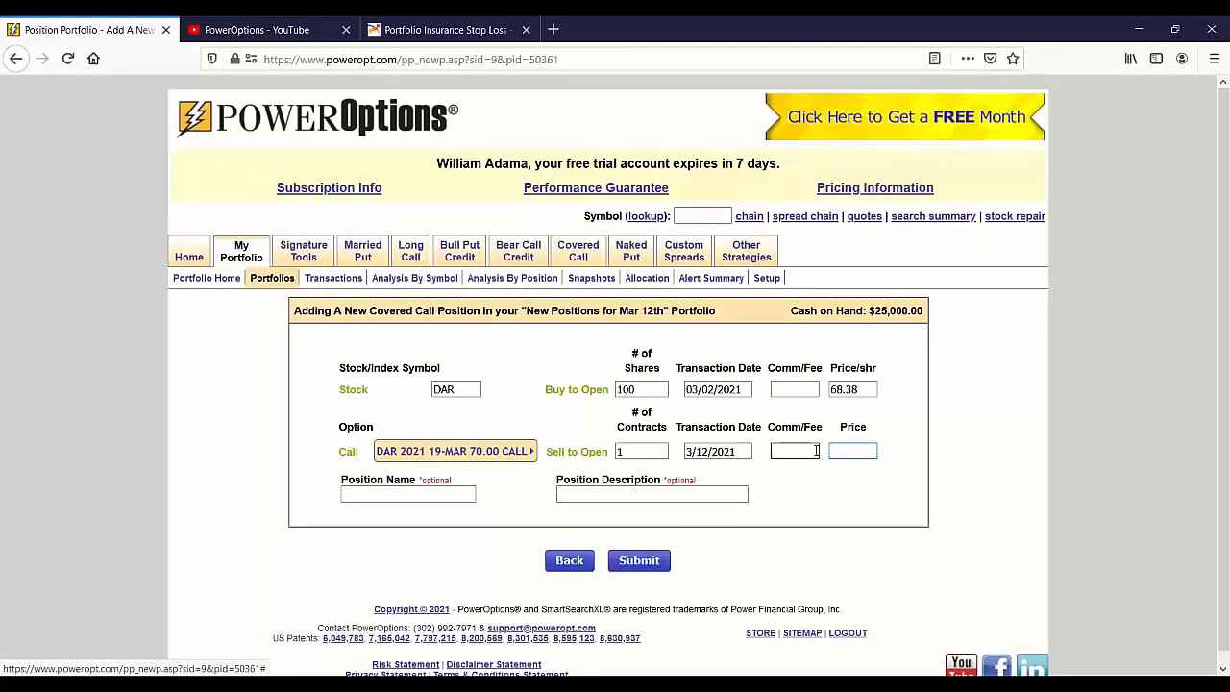
{"action": "type", "text": "2.60"}
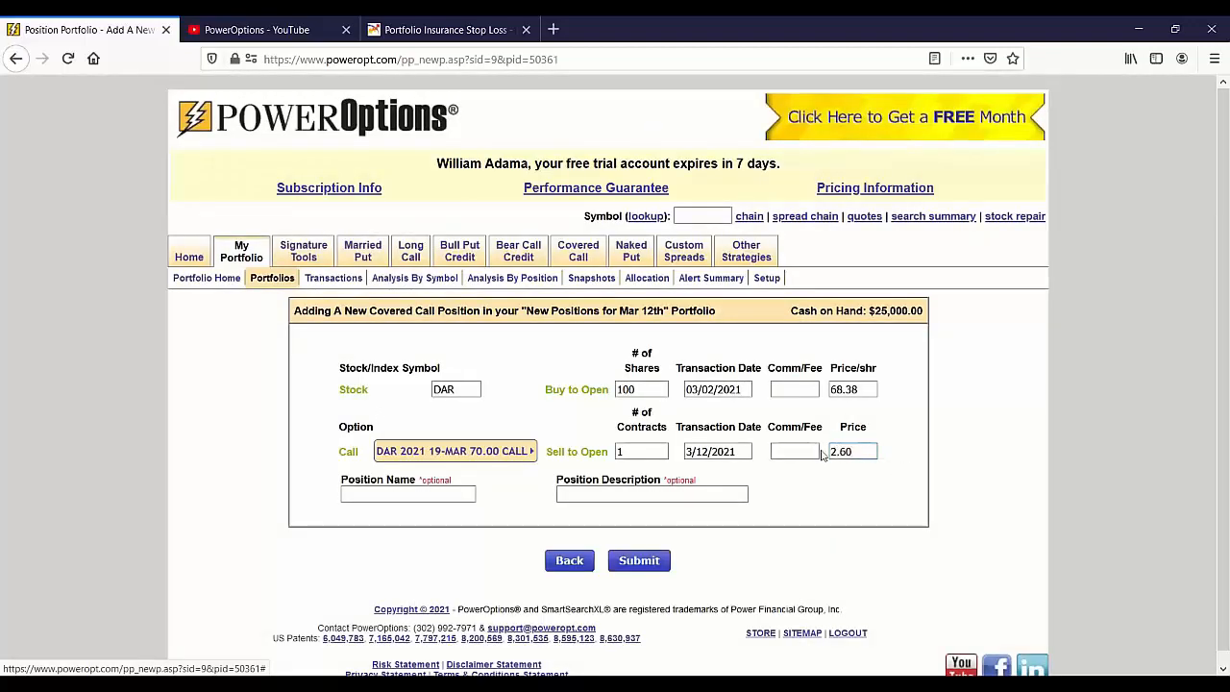
{"action": "left_click", "coordinate": [717, 451]}
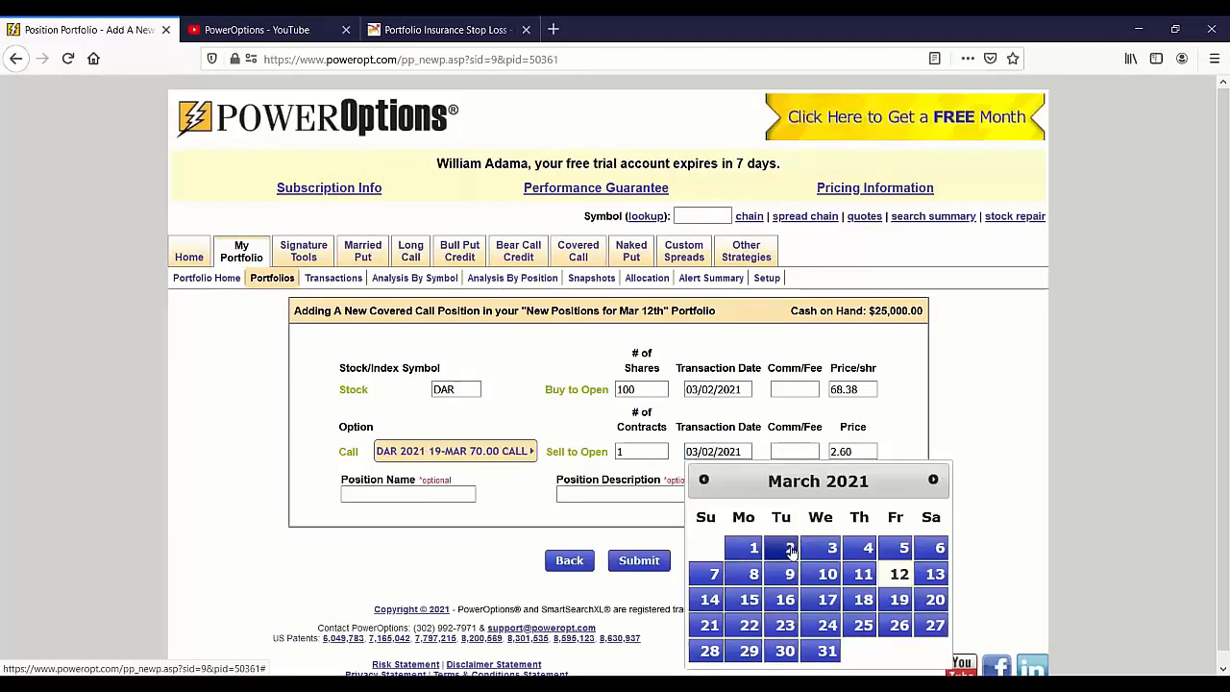
{"action": "left_click", "coordinate": [781, 547]}
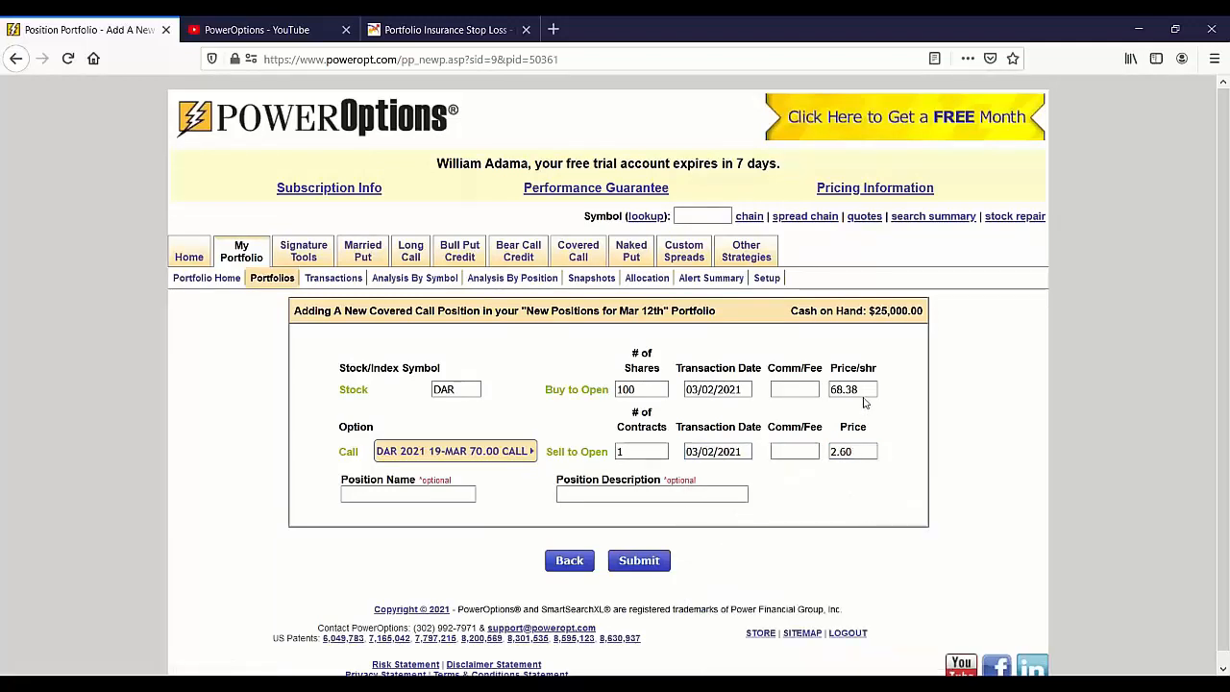
{"action": "triple_click", "coordinate": [844, 389]}
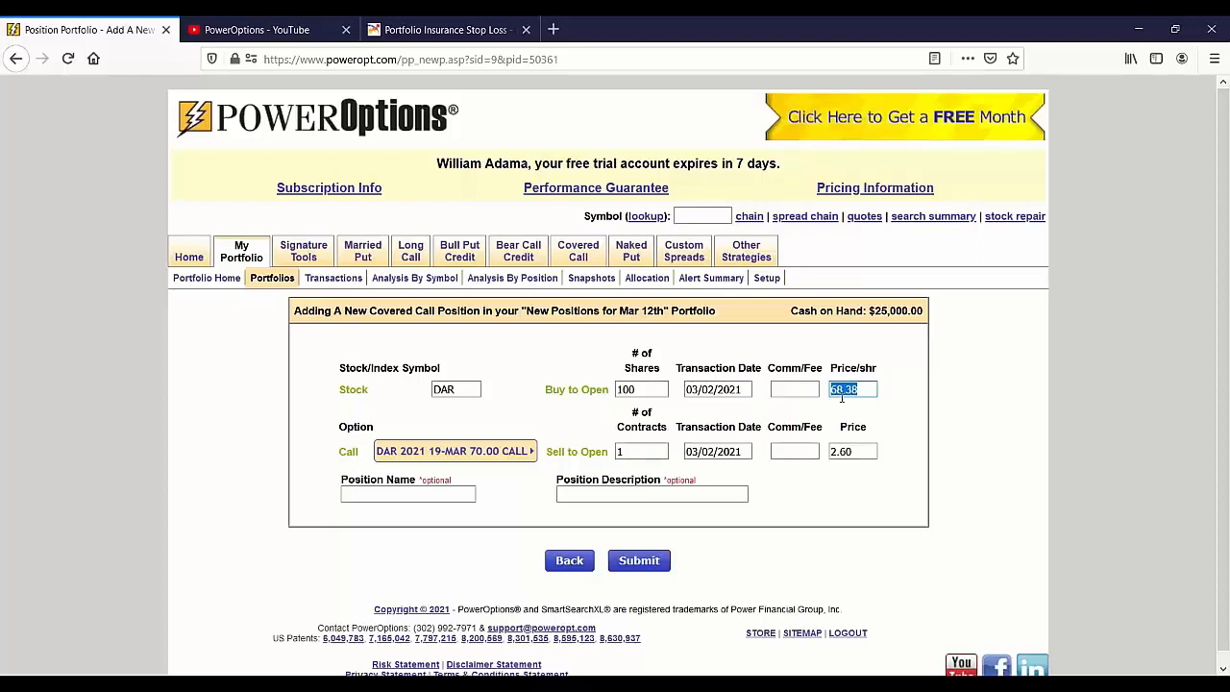
{"action": "mouse_move", "coordinate": [843, 516]}
{"action": "type", "text": "68.38"}
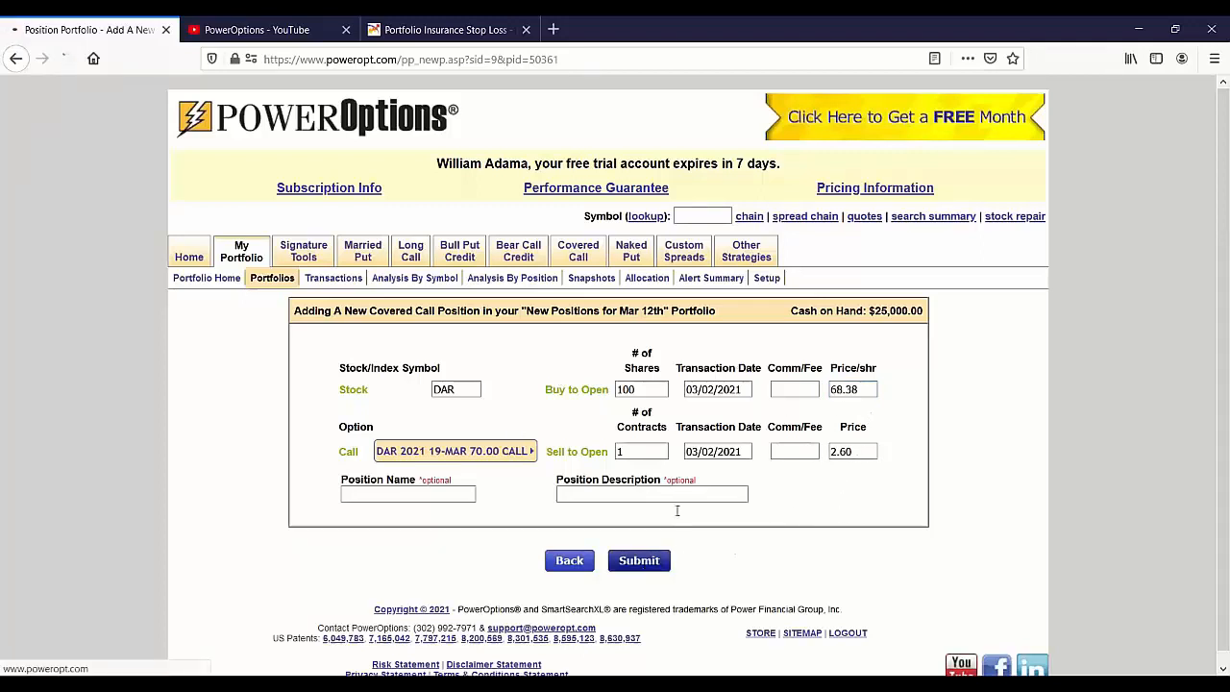
Submit the DAR covered call and review its 6.4% expected gain and call price
{"action": "left_click", "coordinate": [639, 560]}
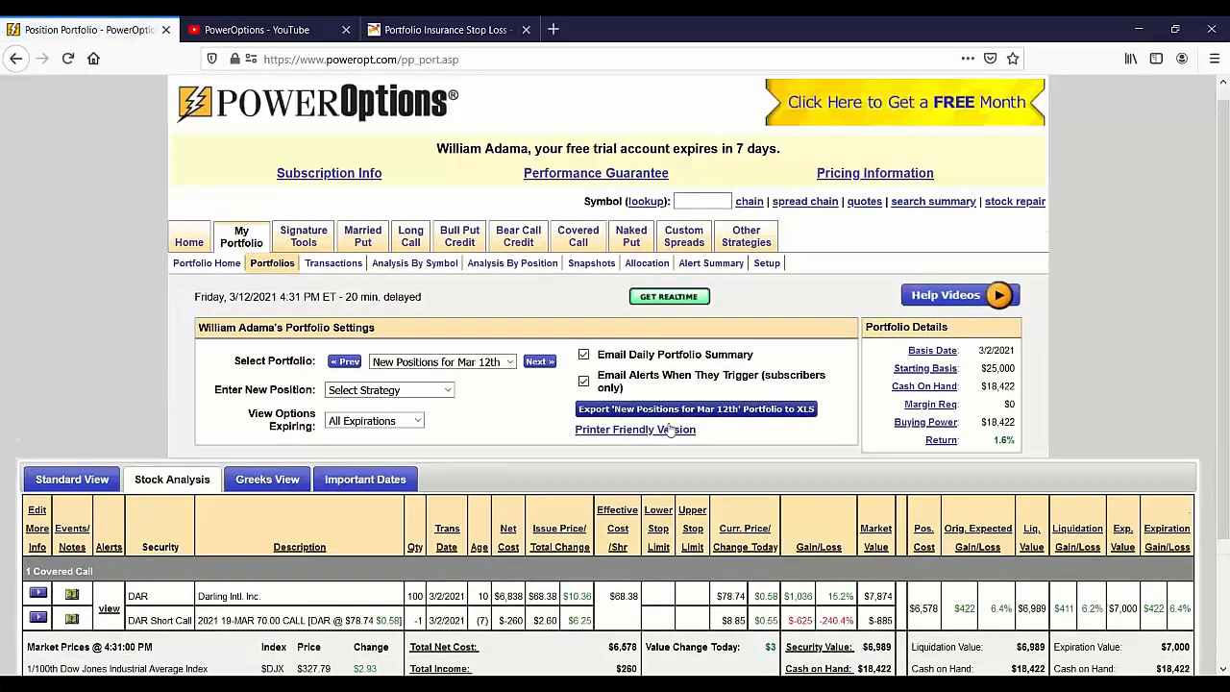
{"action": "scroll", "scroll_direction": "down", "scroll_amount": 3}
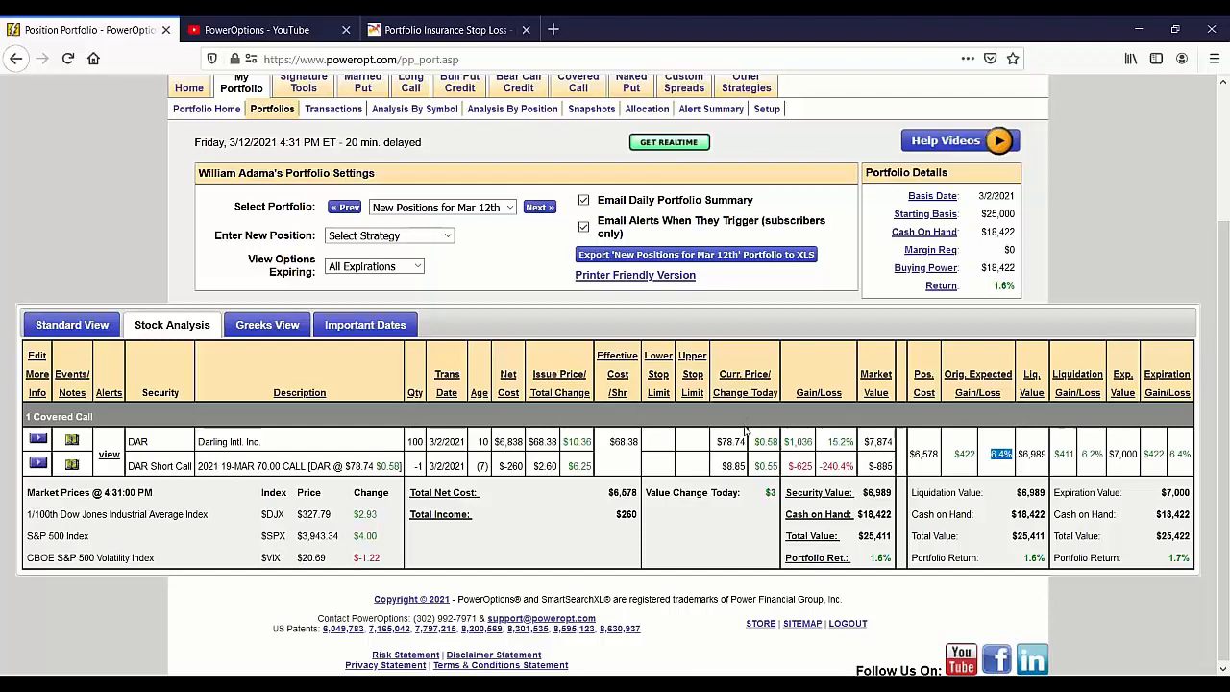
{"action": "double_click", "coordinate": [730, 442]}
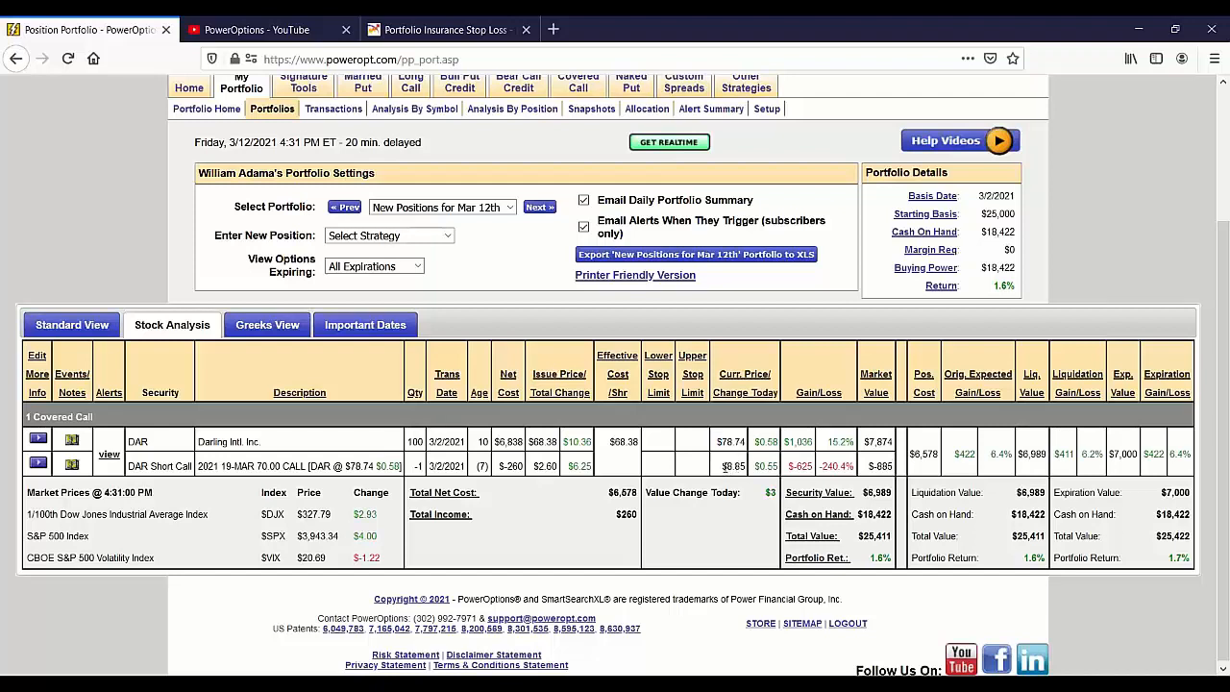
{"action": "double_click", "coordinate": [732, 466]}
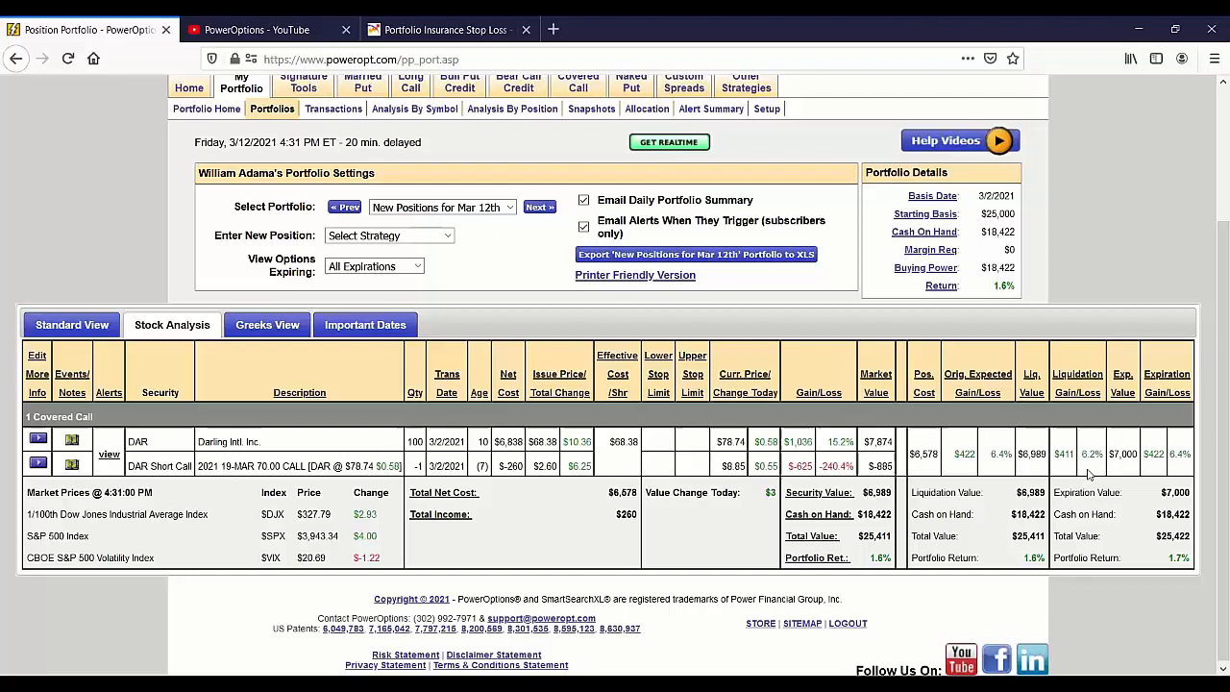
{"action": "mouse_move", "coordinate": [1093, 469]}
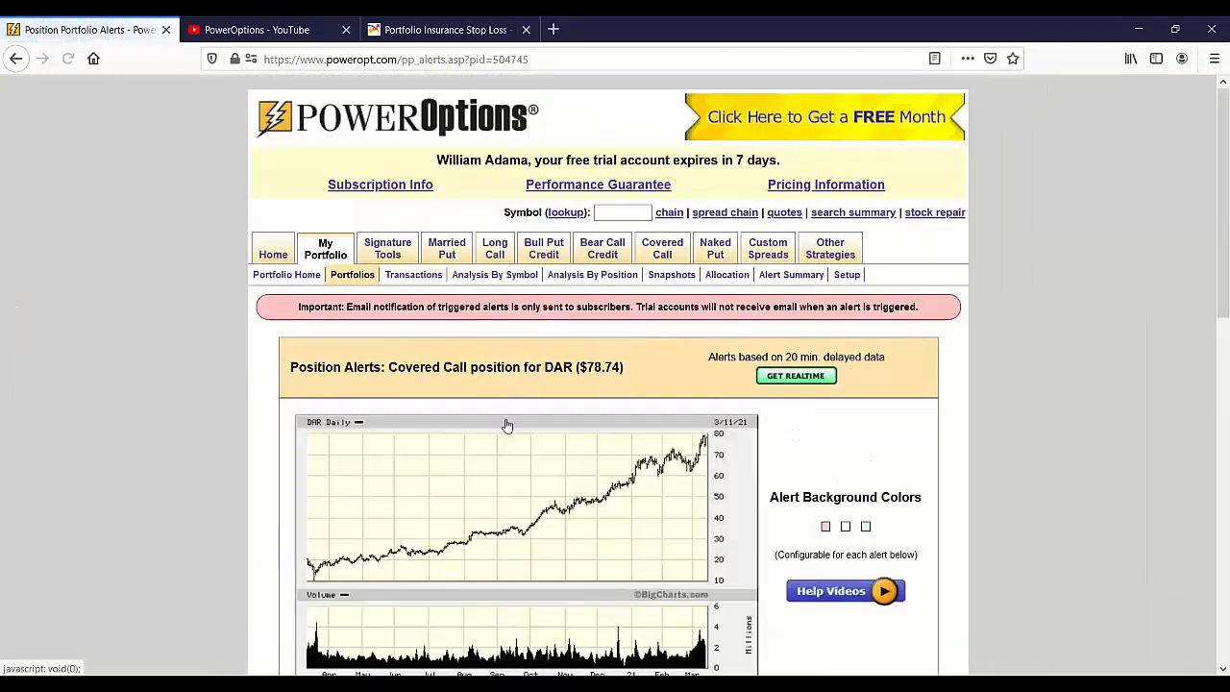
Set the DAR stock price alert lower limit to 64.00
{"action": "scroll", "scroll_direction": "down", "scroll_amount": 3}
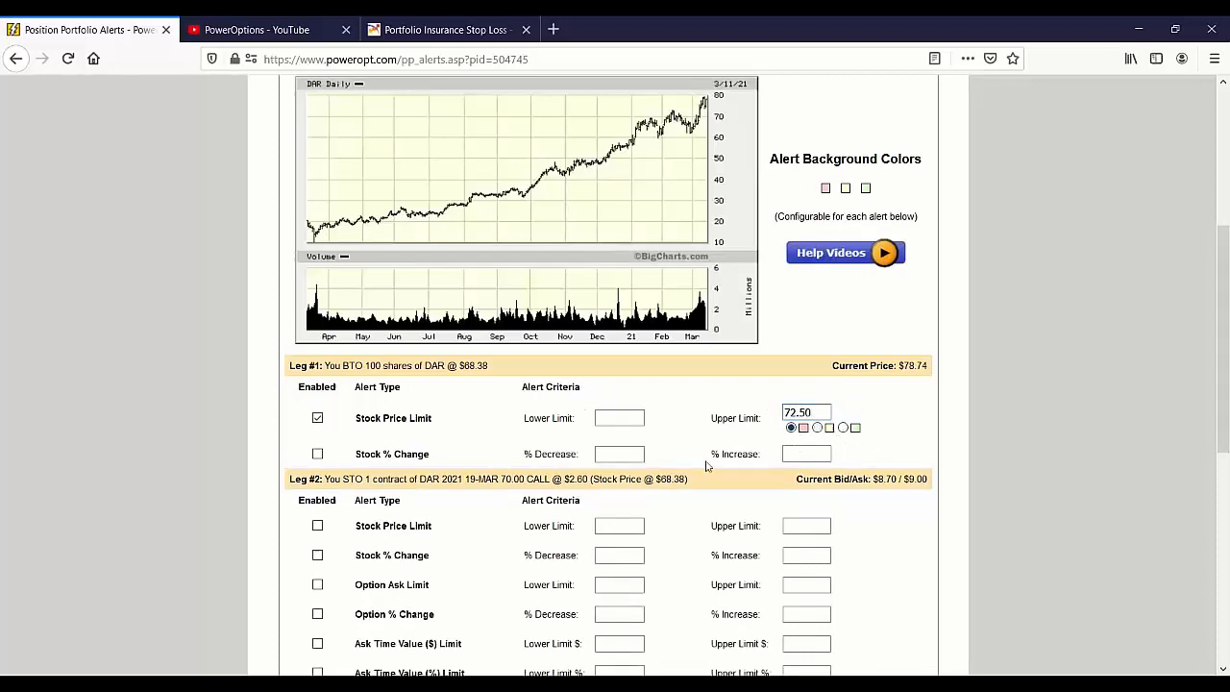
{"action": "left_click", "coordinate": [619, 417]}
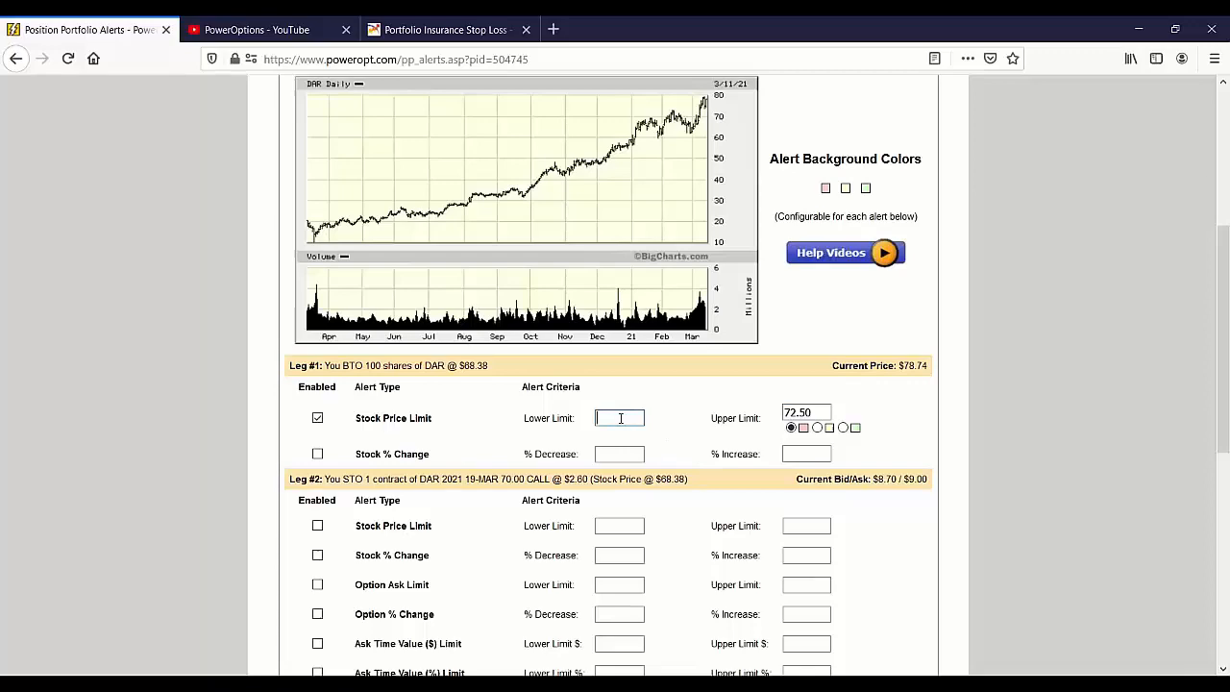
{"action": "type", "text": "64.00"}
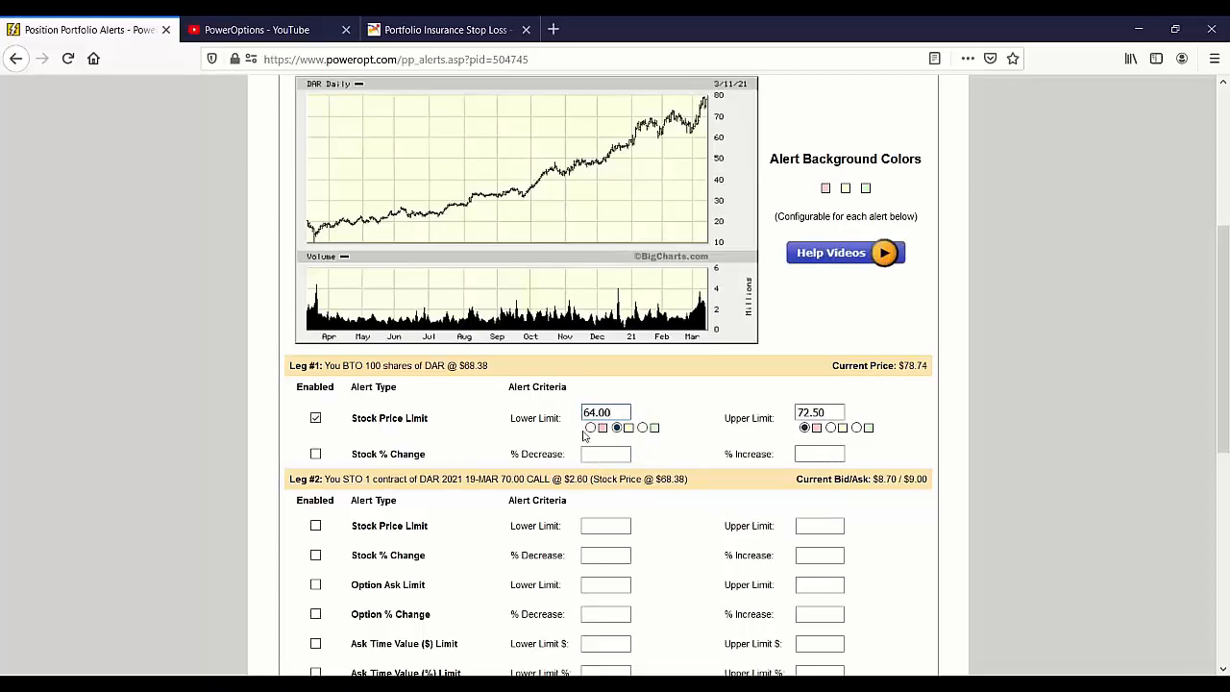
Enable a 1% Ask Time Value (%) Limit alert on the short call
{"action": "scroll", "scroll_direction": "down", "scroll_amount": 3}
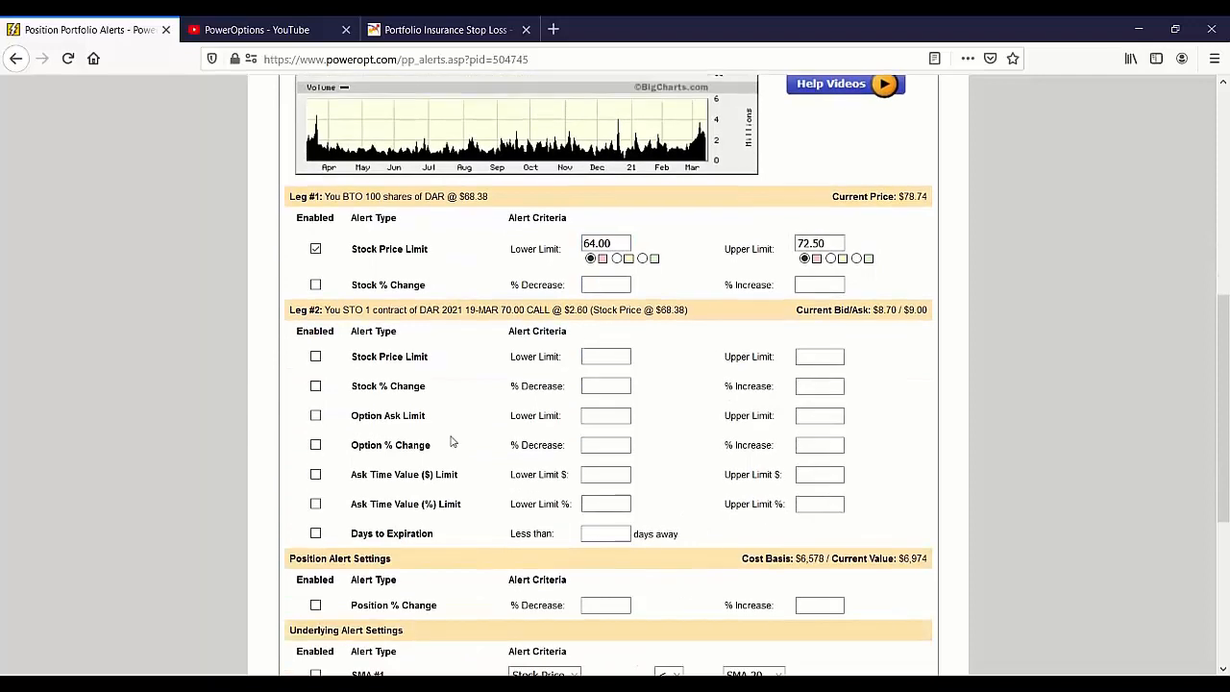
{"action": "double_click", "coordinate": [403, 474]}
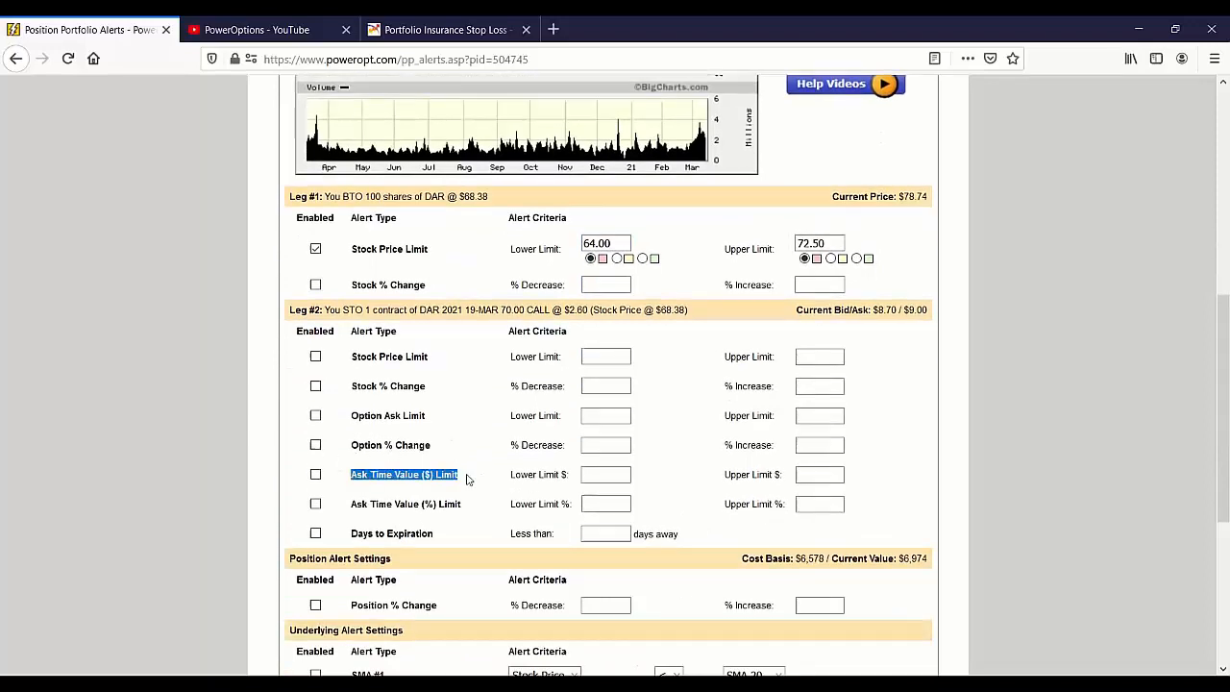
{"action": "left_click", "coordinate": [605, 503]}
{"action": "type", "text": "1"}
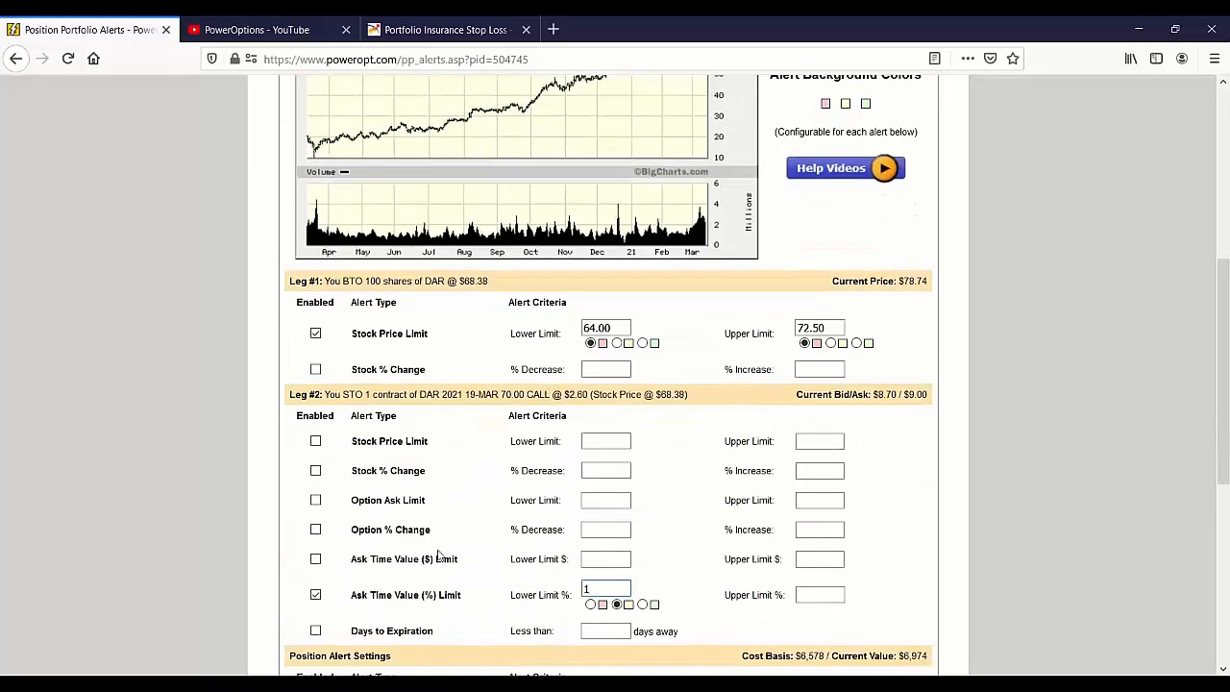
{"action": "scroll", "scroll_direction": "down", "scroll_amount": 3}
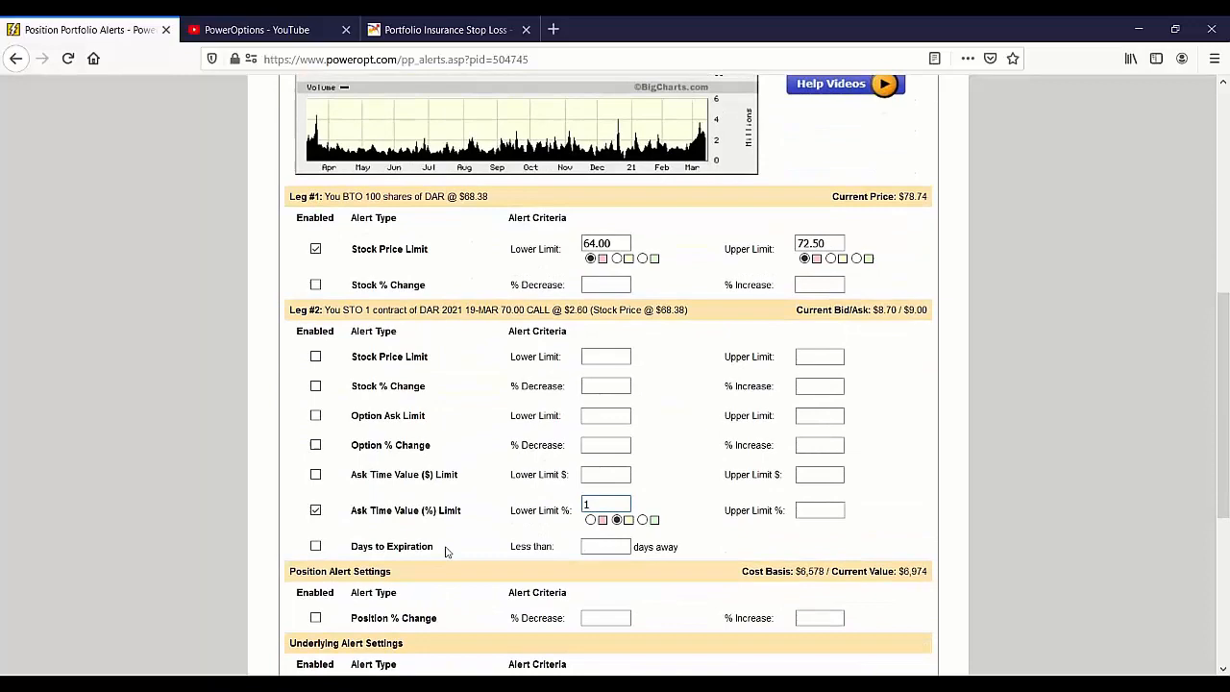
{"action": "scroll", "scroll_direction": "down", "scroll_amount": 3}
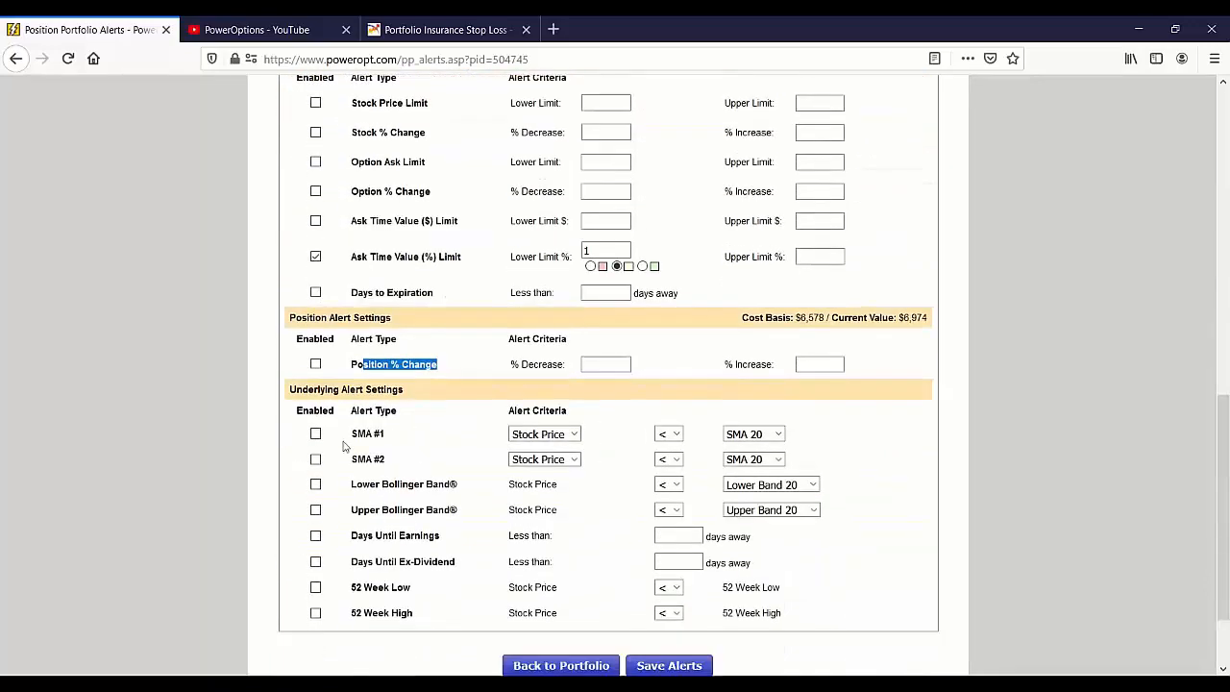
{"action": "double_click", "coordinate": [367, 433]}
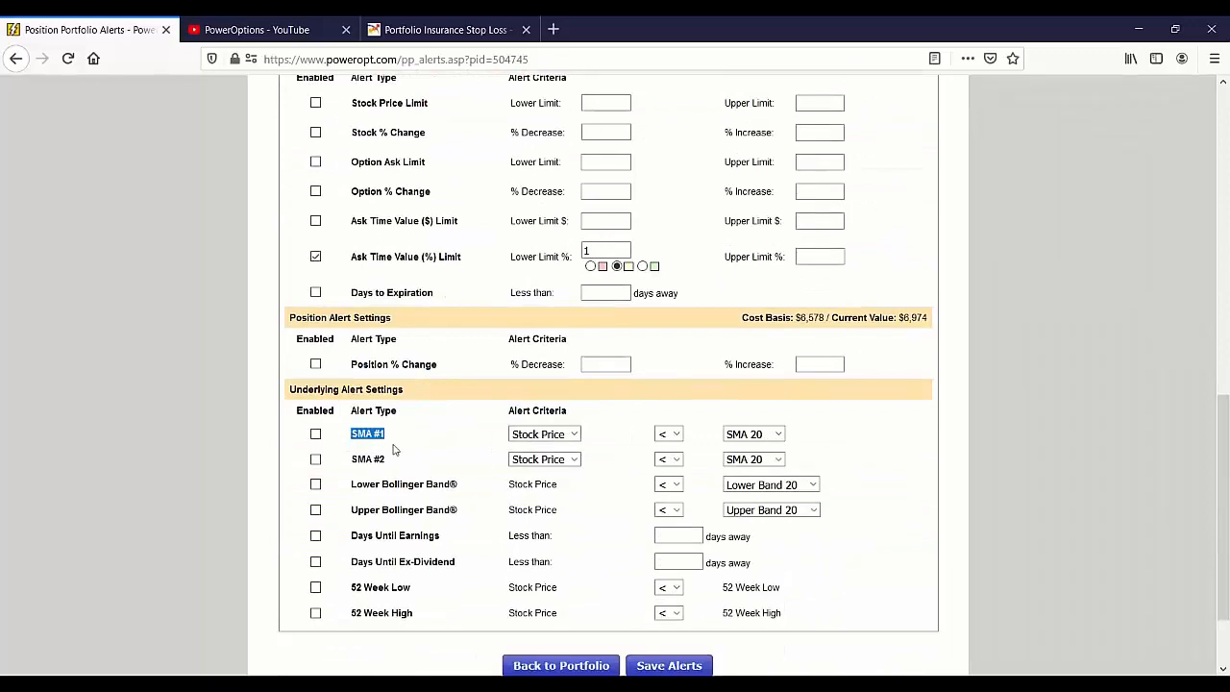
{"action": "mouse_move", "coordinate": [399, 470]}
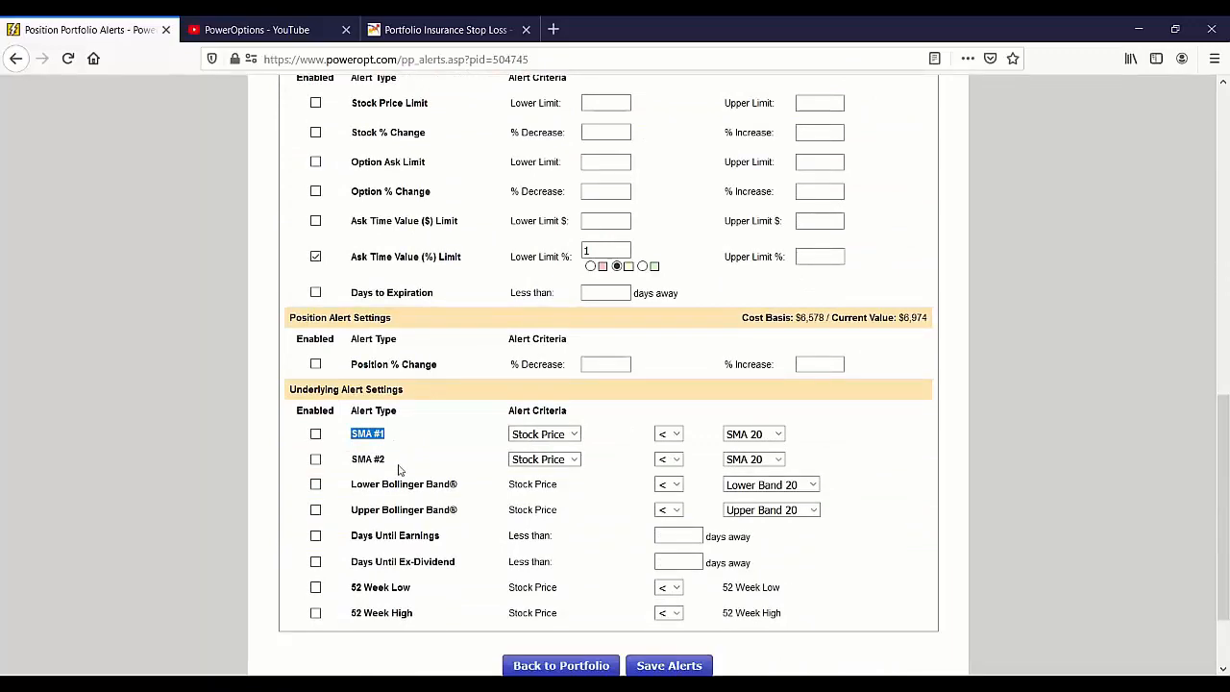
{"action": "scroll", "scroll_direction": "down", "scroll_amount": 3}
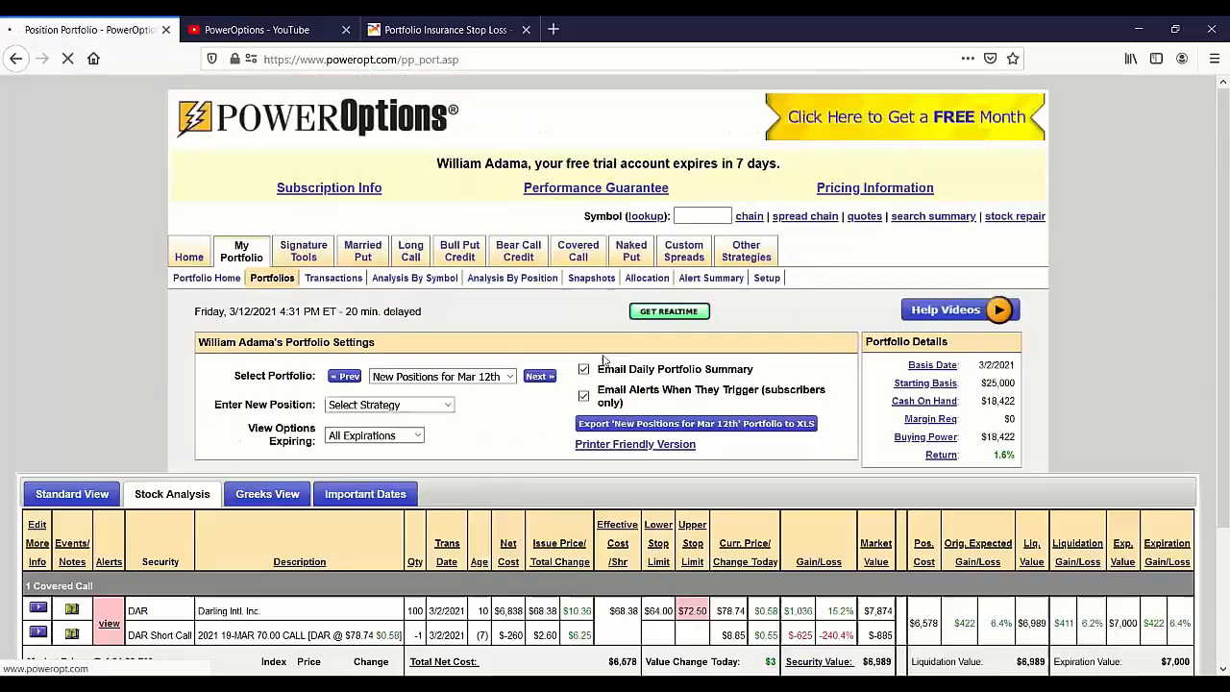
{"action": "scroll", "scroll_direction": "down", "scroll_amount": 3}
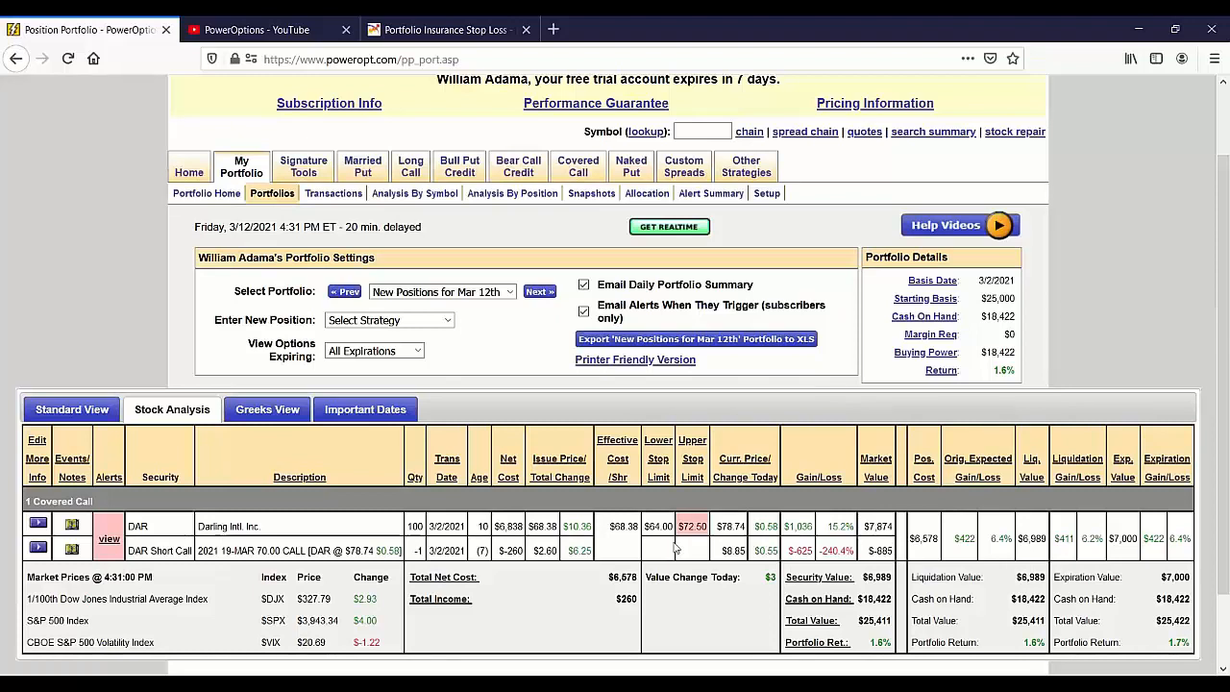
{"action": "mouse_move", "coordinate": [5, 586]}
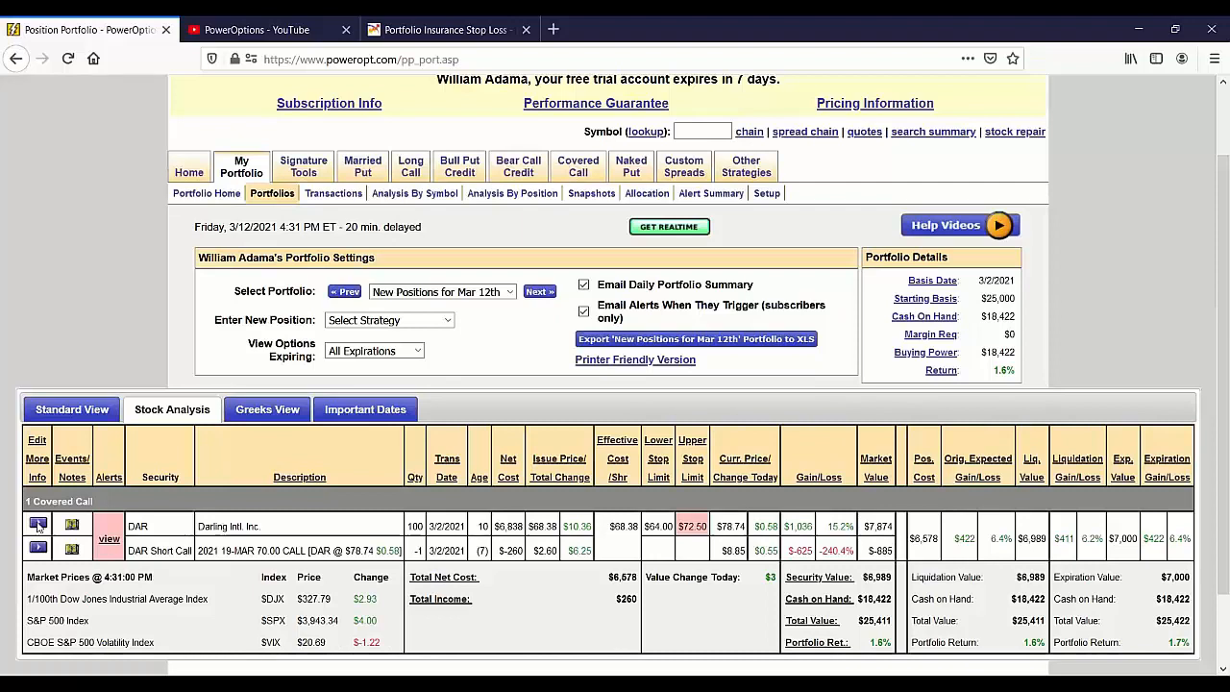
Open DAR's Position Analysis via More Info > Position Actions
{"action": "left_click", "coordinate": [39, 526]}
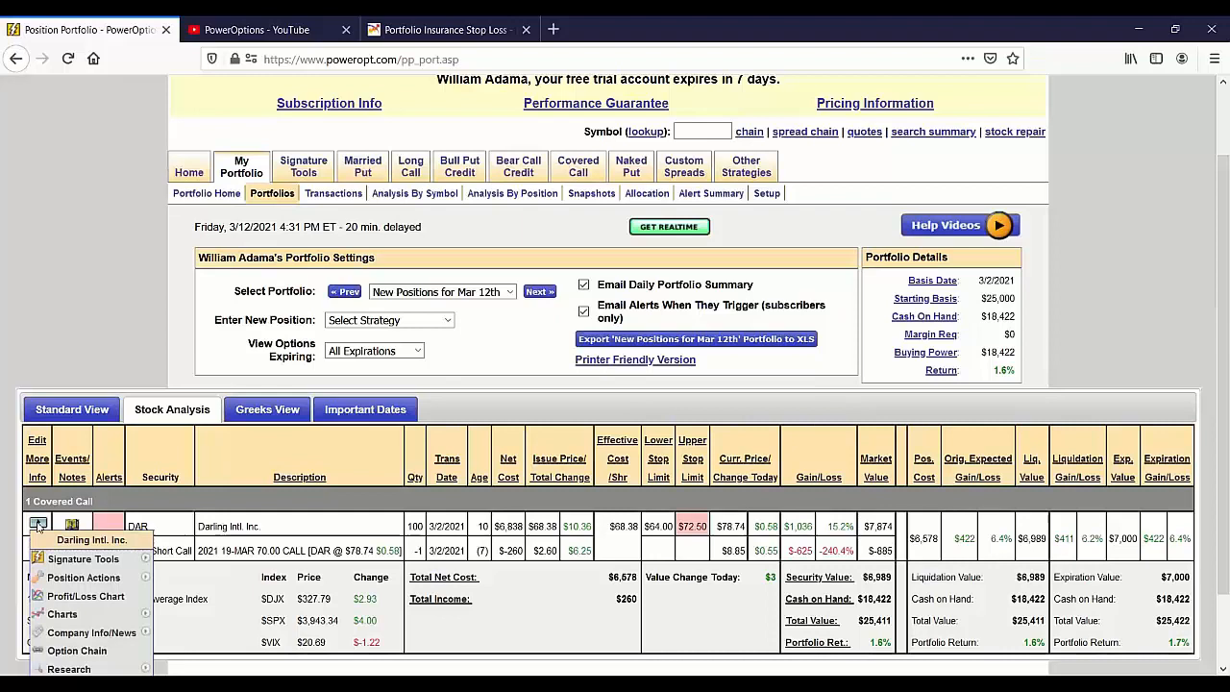
{"action": "left_click", "coordinate": [84, 577]}
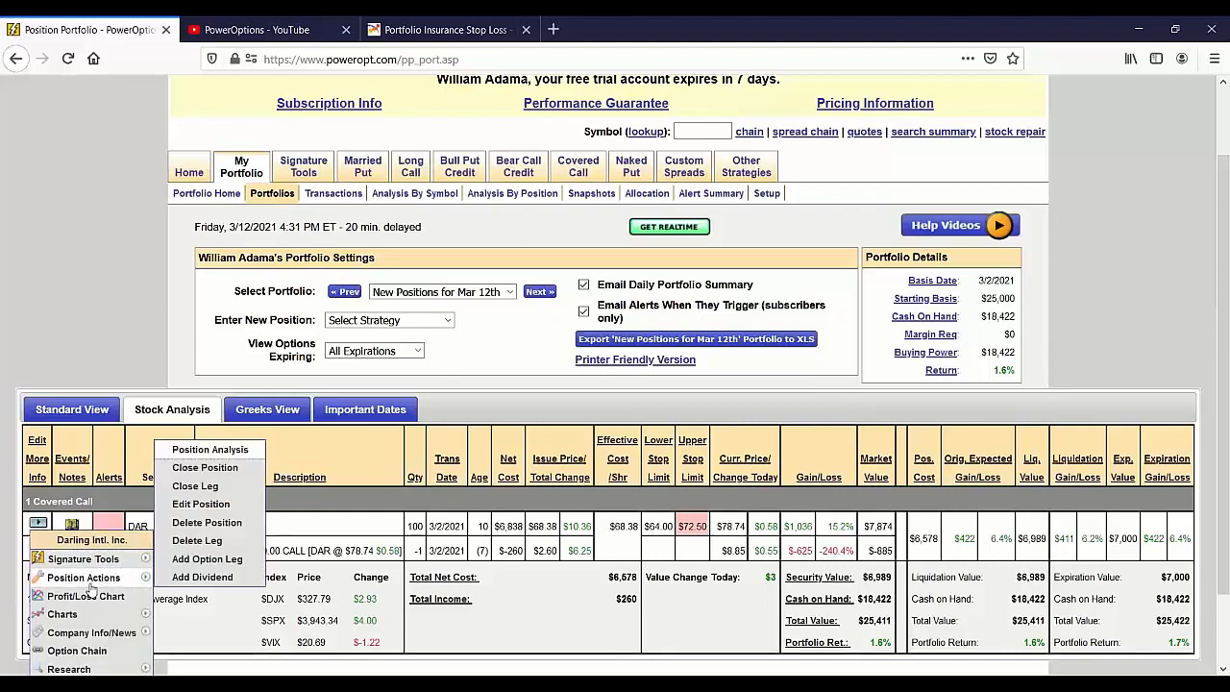
{"action": "mouse_move", "coordinate": [205, 467]}
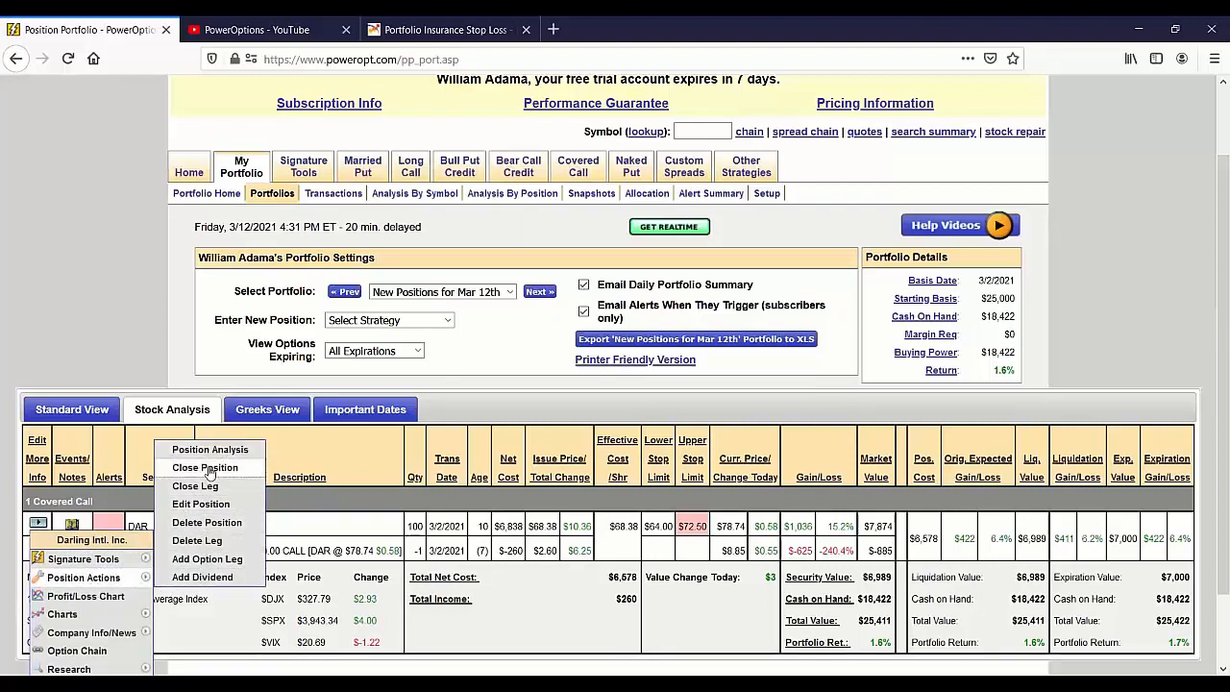
{"action": "mouse_move", "coordinate": [210, 449]}
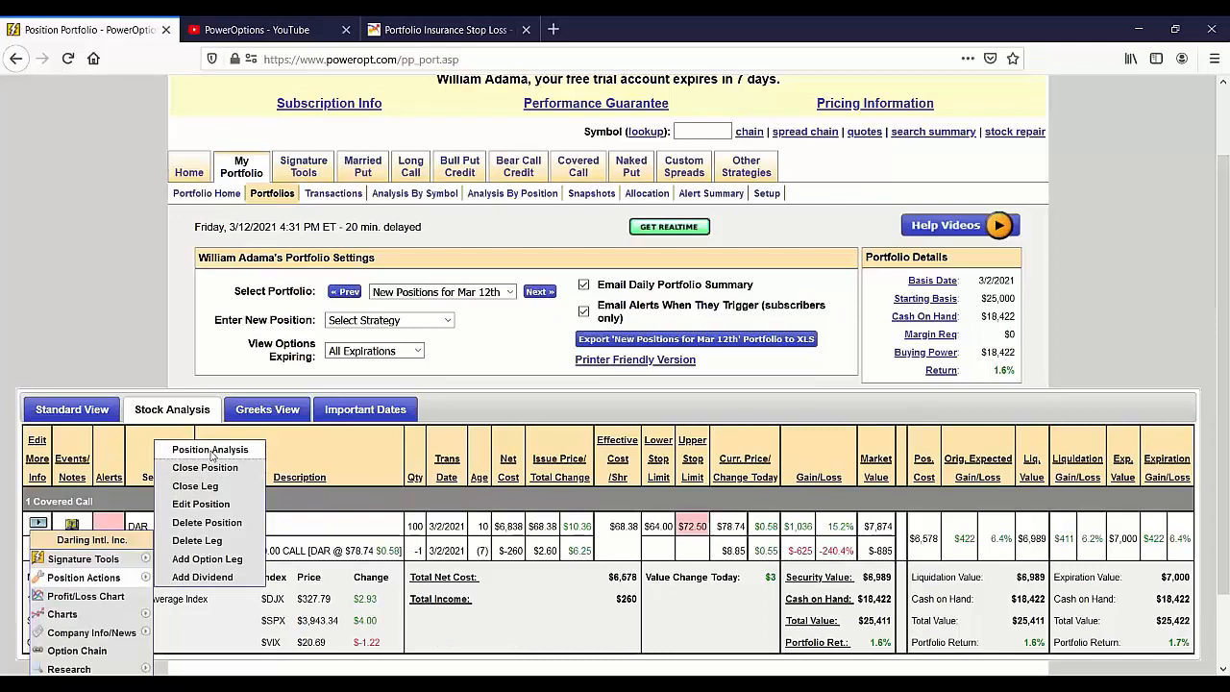
{"action": "left_click", "coordinate": [209, 449]}
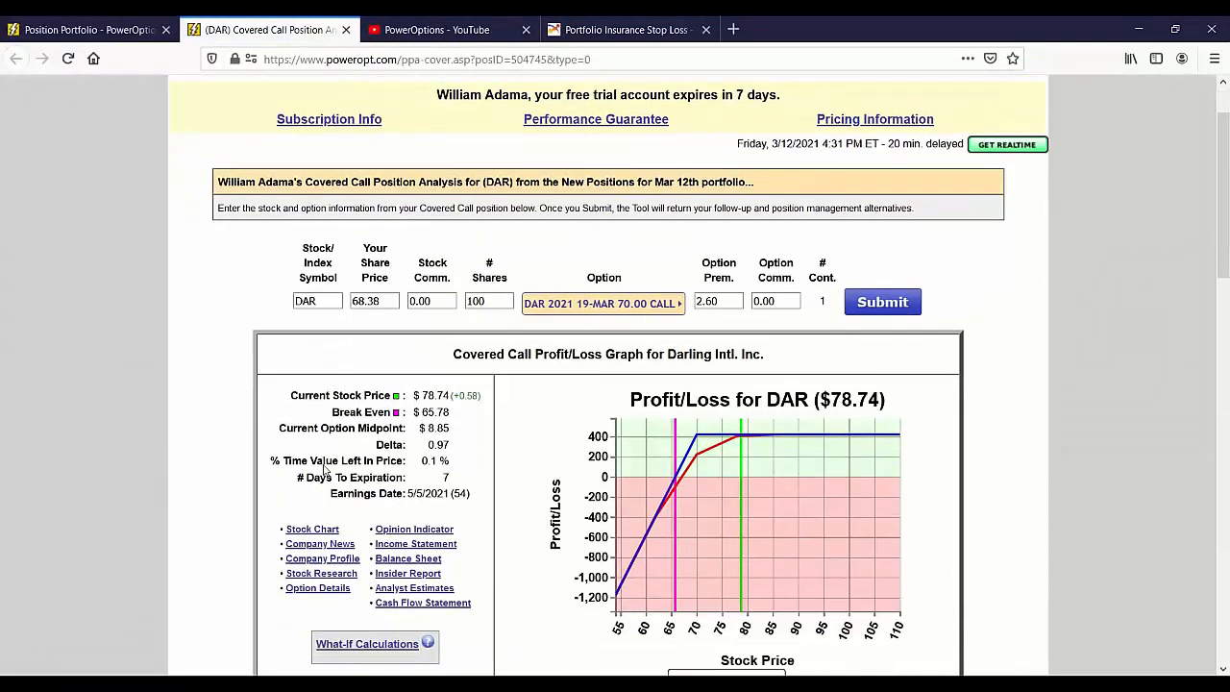
{"action": "scroll", "scroll_direction": "down", "scroll_amount": 3}
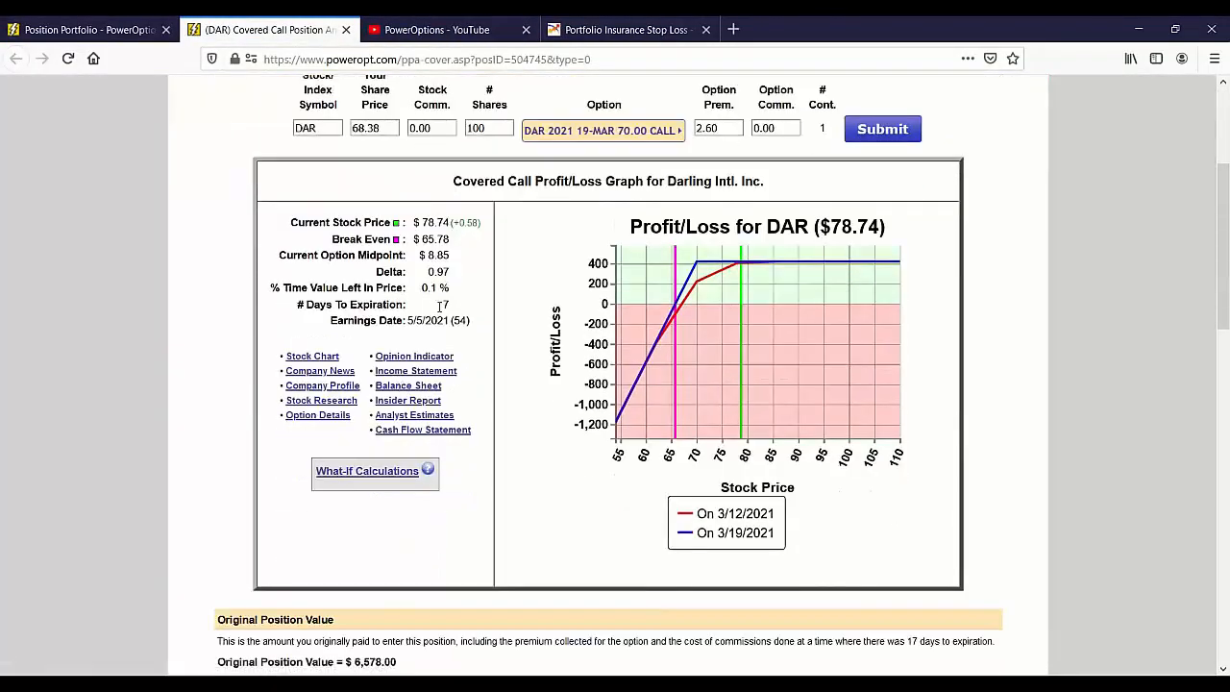
{"action": "double_click", "coordinate": [435, 288]}
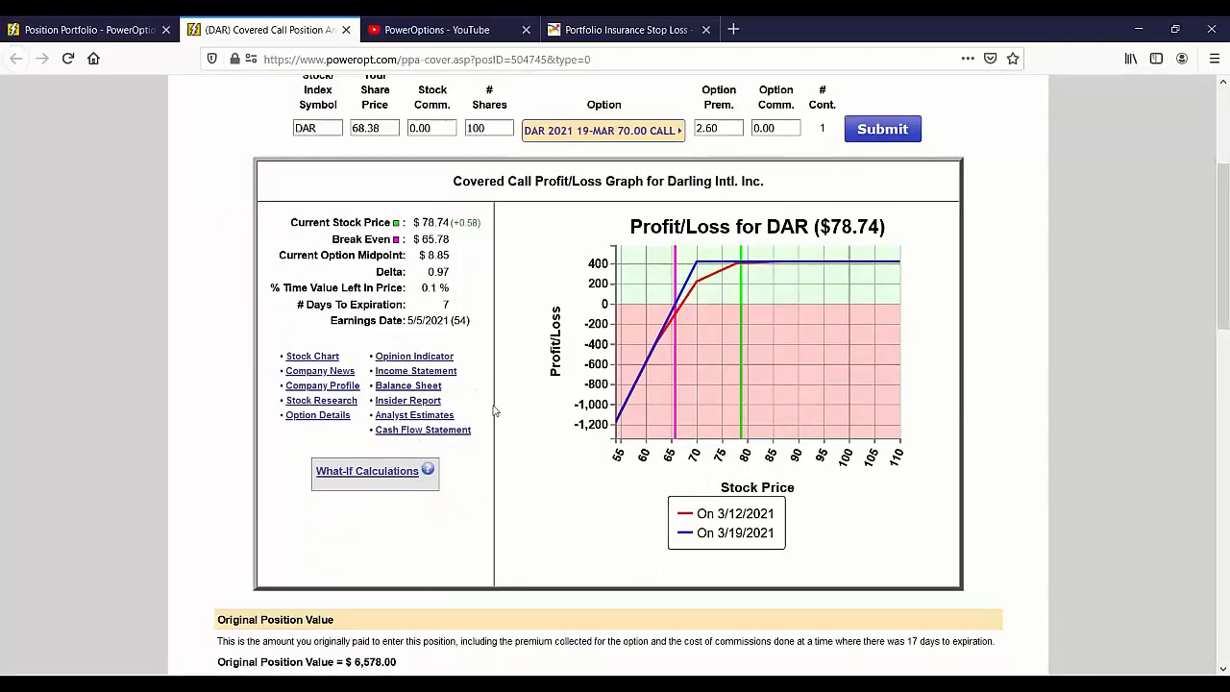
{"action": "mouse_move", "coordinate": [466, 468]}
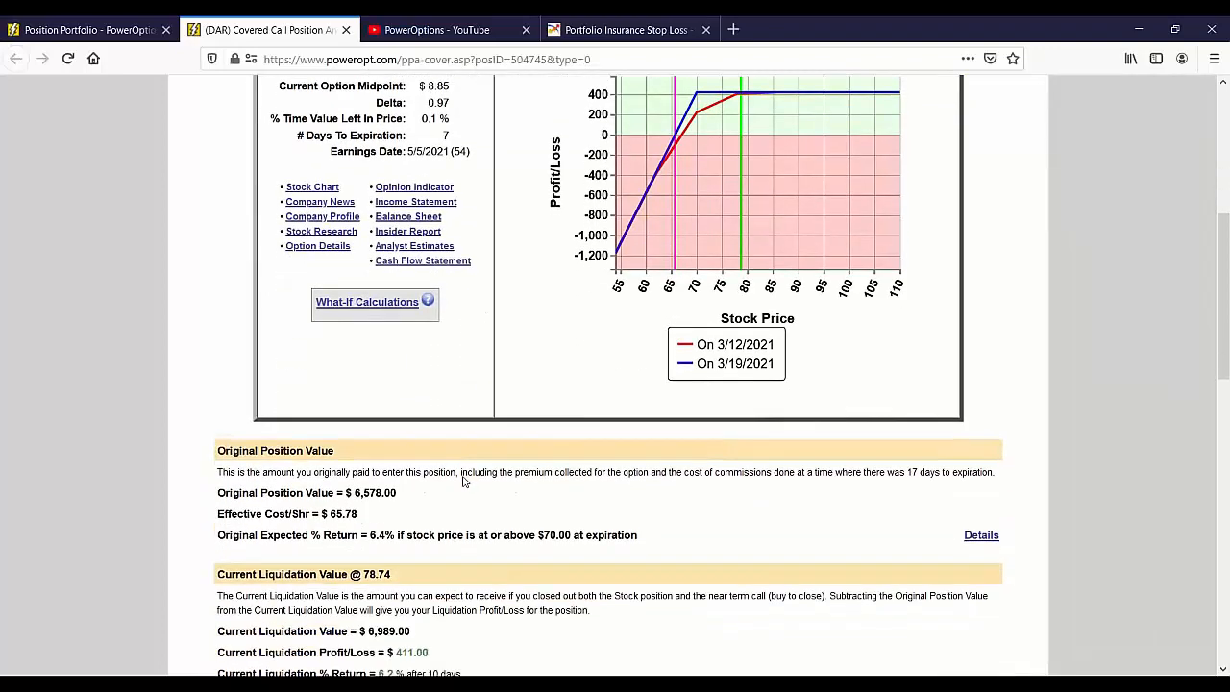
{"action": "scroll", "scroll_direction": "down", "scroll_amount": 3}
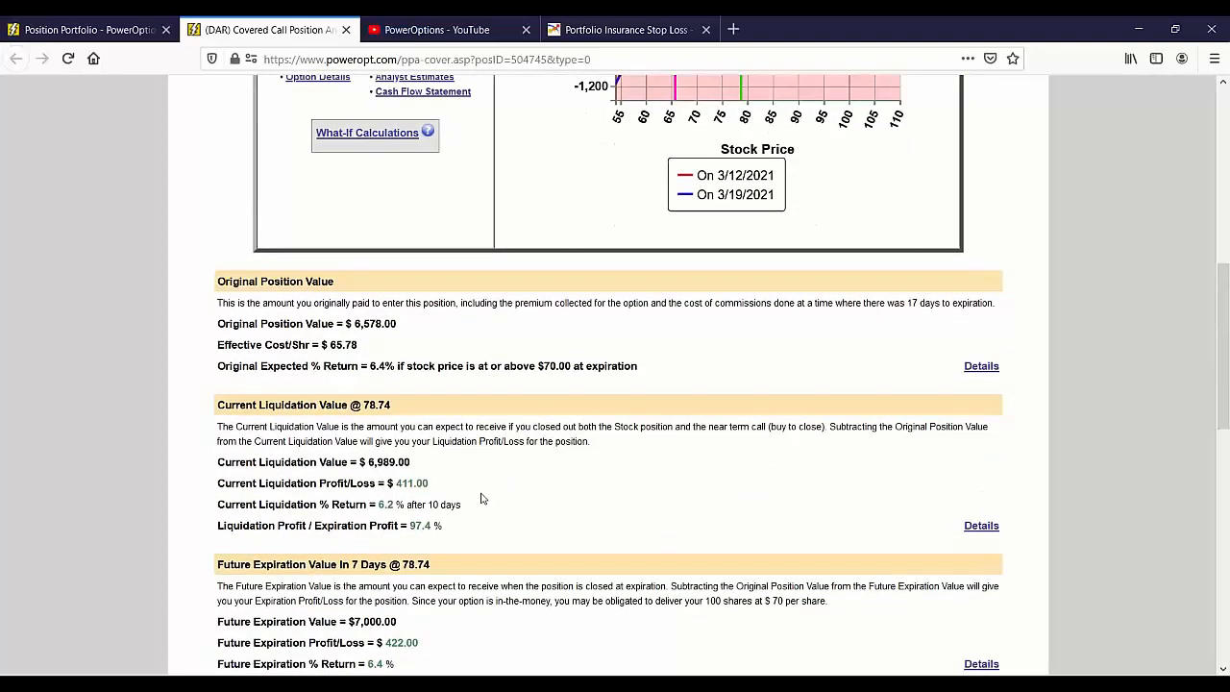
{"action": "mouse_move", "coordinate": [1101, 471]}
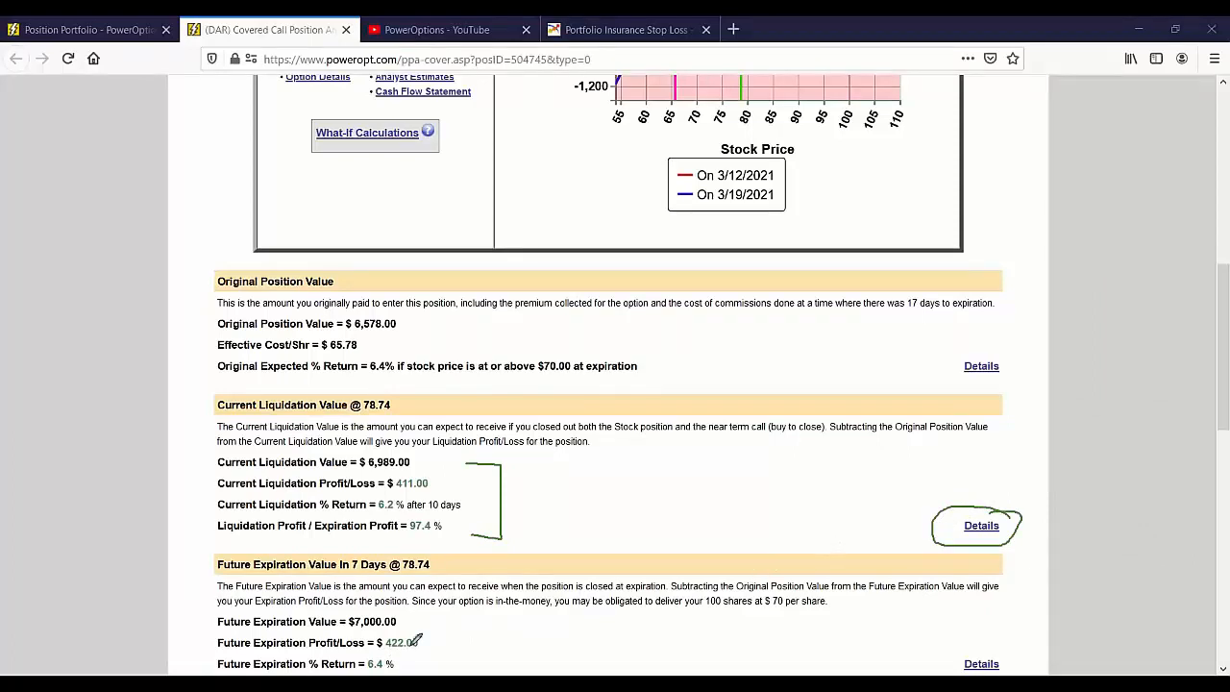
{"action": "left_click_drag", "start_coordinate": [403, 619], "coordinate": [394, 663]}
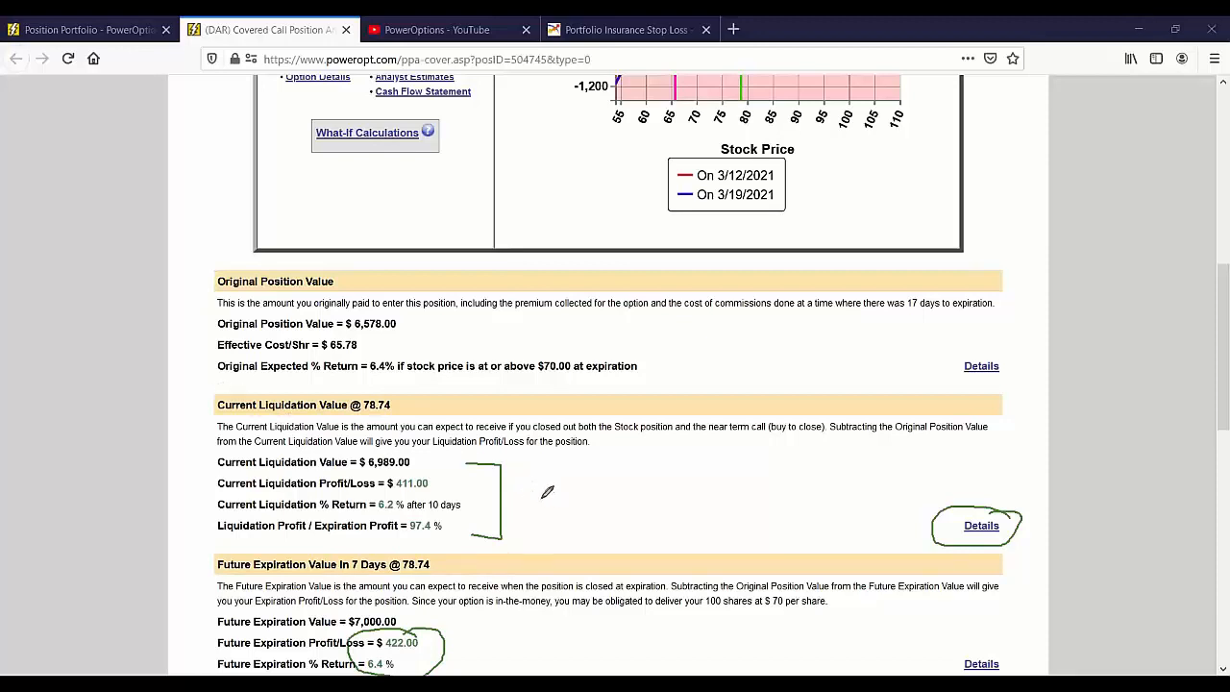
{"action": "left_click_drag", "start_coordinate": [538, 494], "coordinate": [552, 514]}
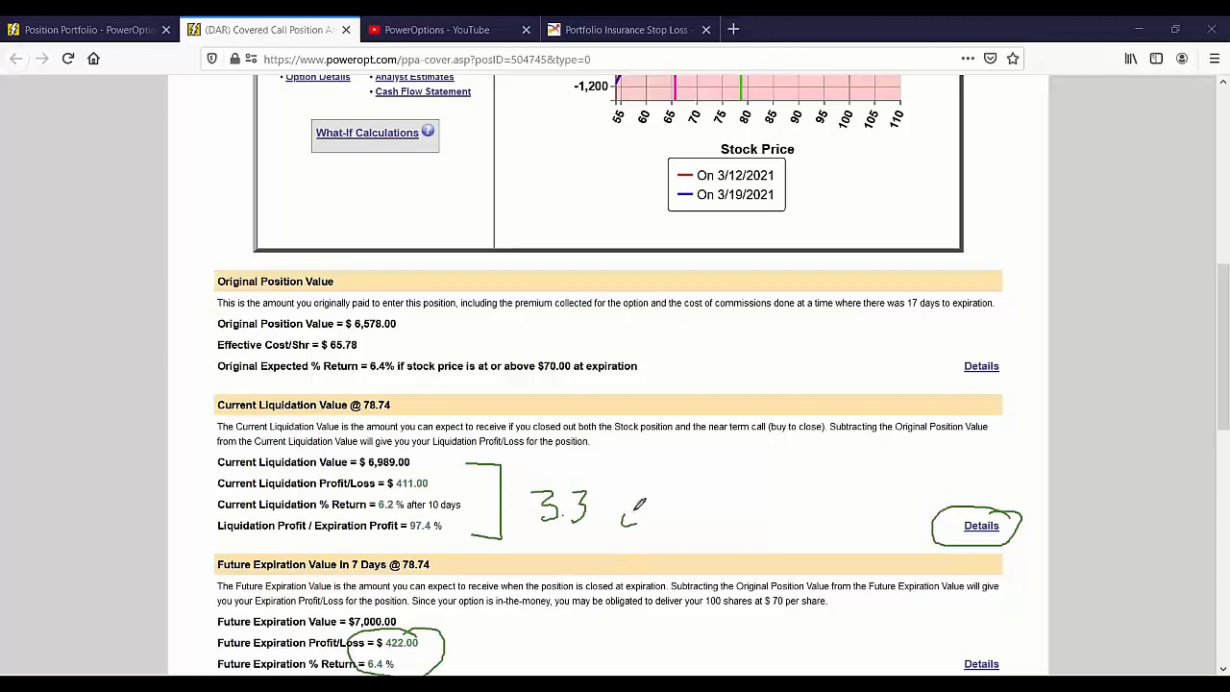
{"action": "left_click_drag", "start_coordinate": [624, 509], "coordinate": [658, 533]}
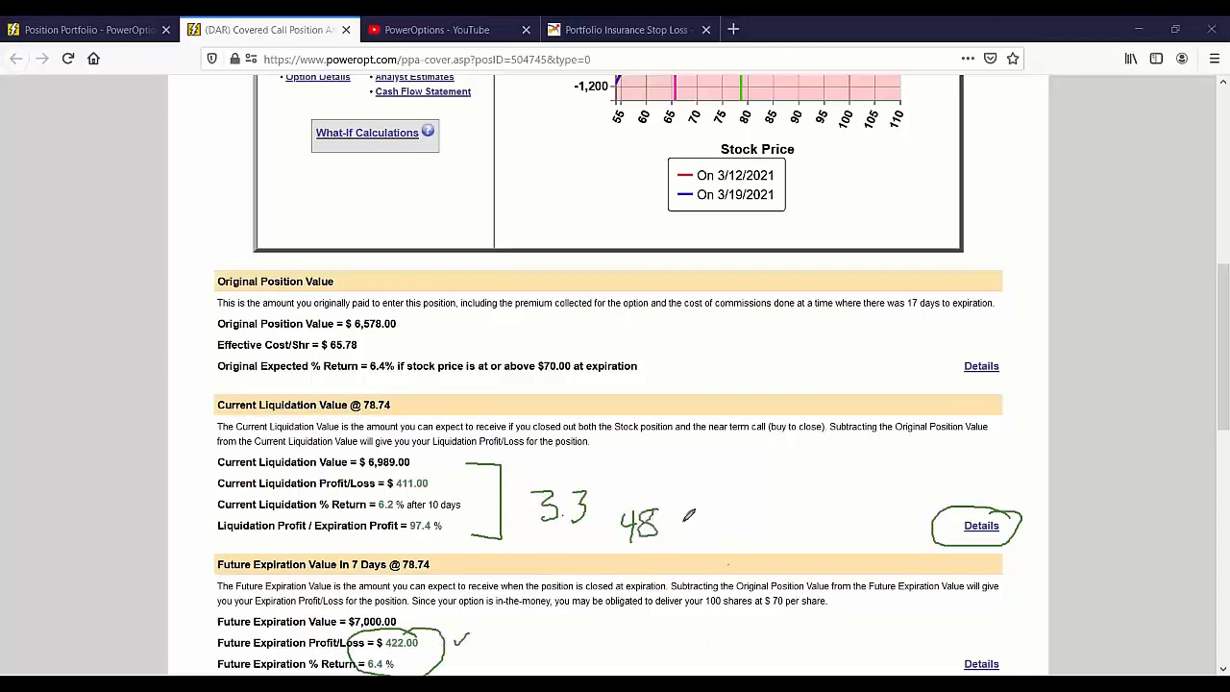
{"action": "left_click_drag", "start_coordinate": [663, 471], "coordinate": [730, 538]}
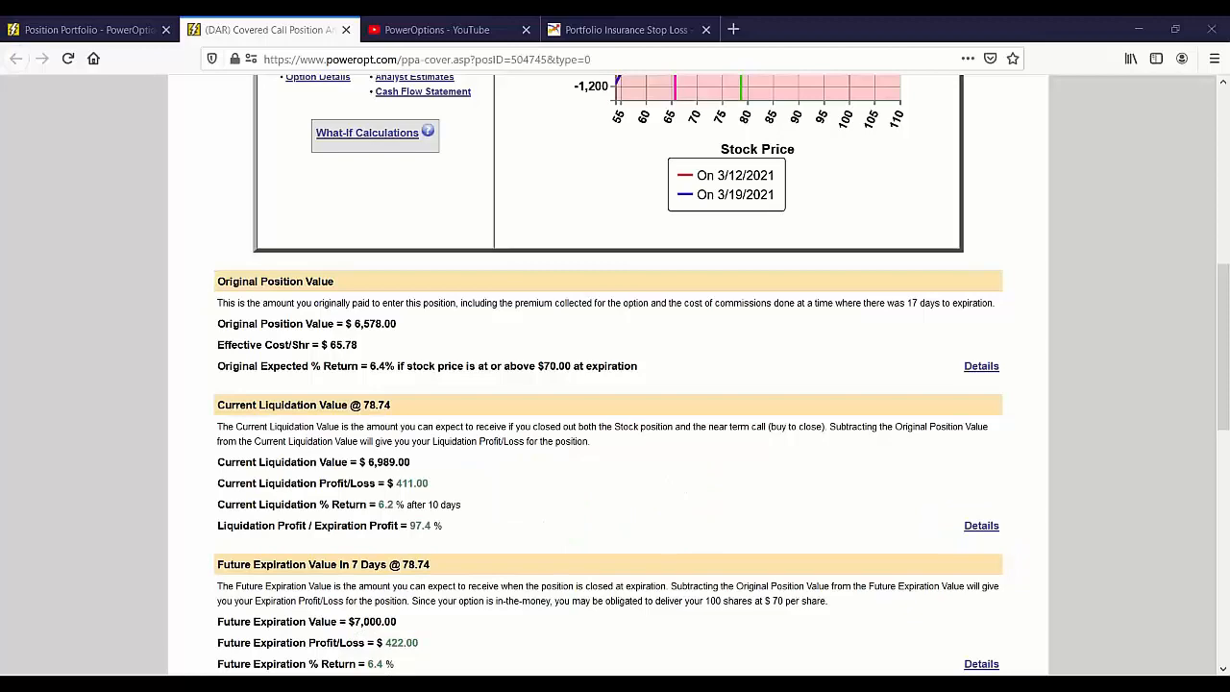
{"action": "mouse_move", "coordinate": [977, 465]}
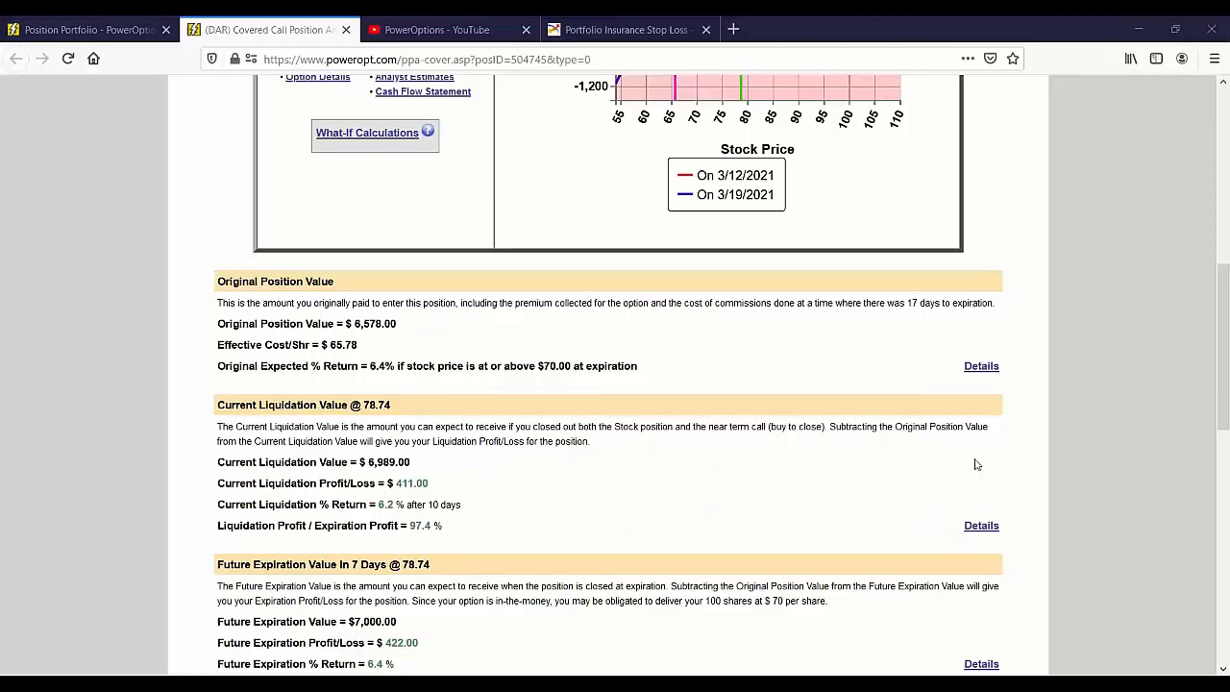
{"action": "scroll", "scroll_direction": "down", "scroll_amount": 3}
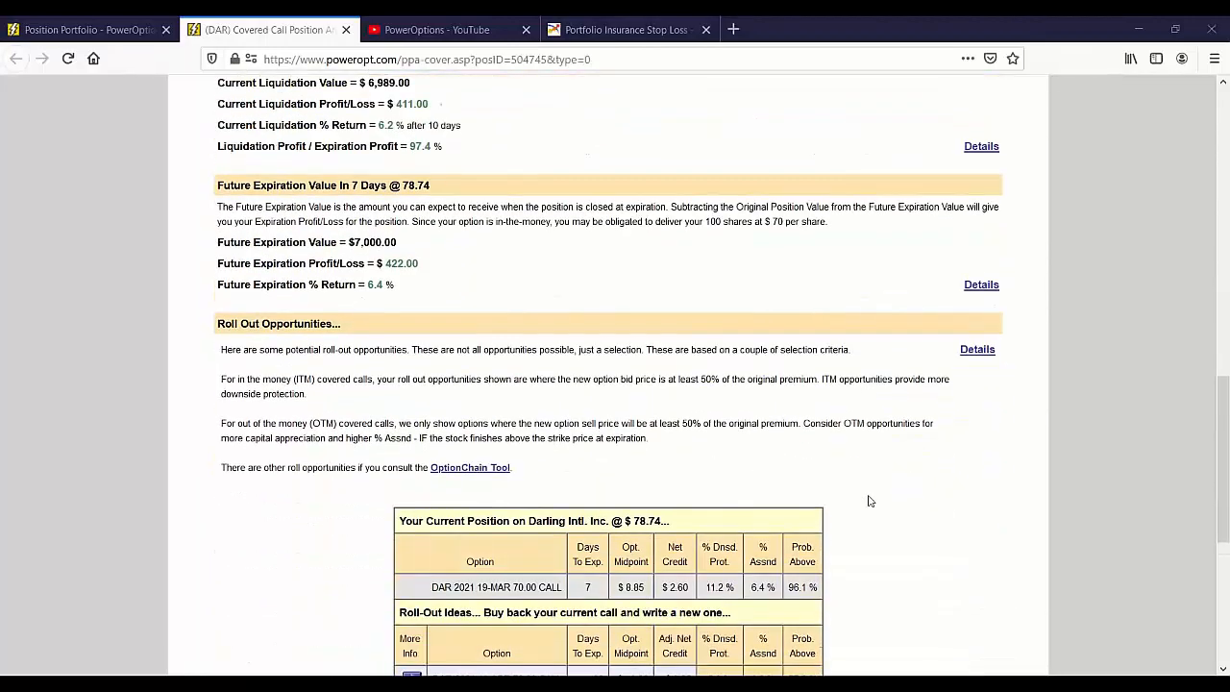
{"action": "scroll", "scroll_direction": "down", "scroll_amount": 3}
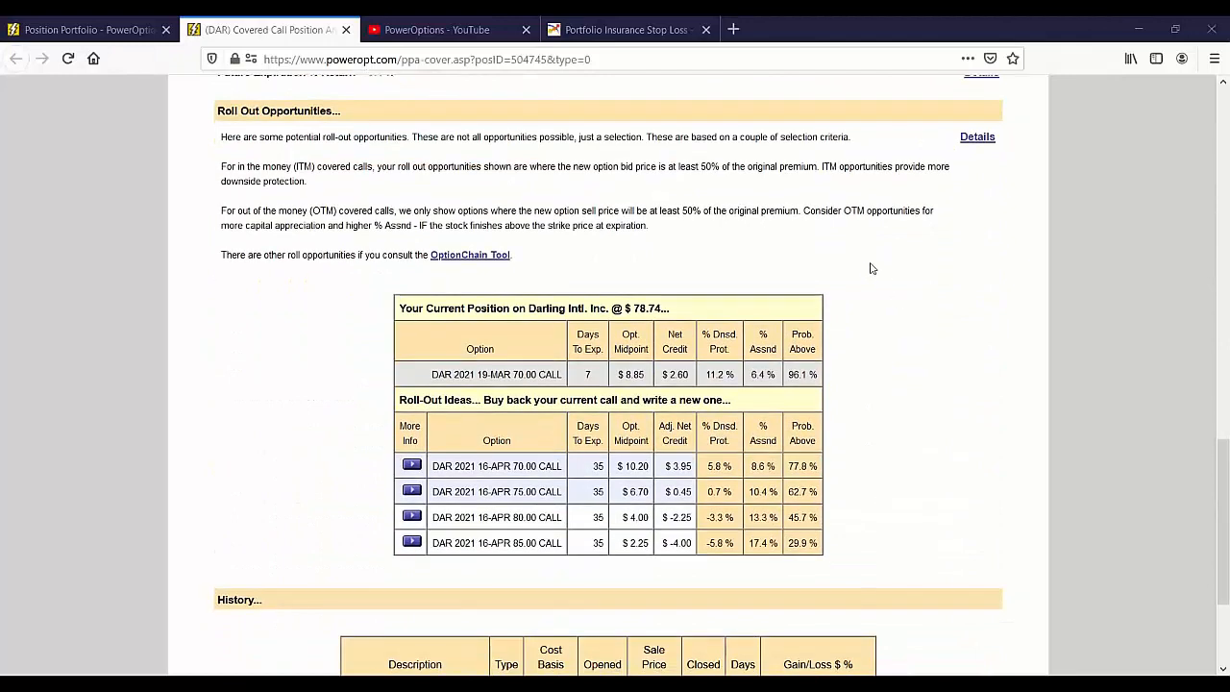
{"action": "mouse_move", "coordinate": [871, 285]}
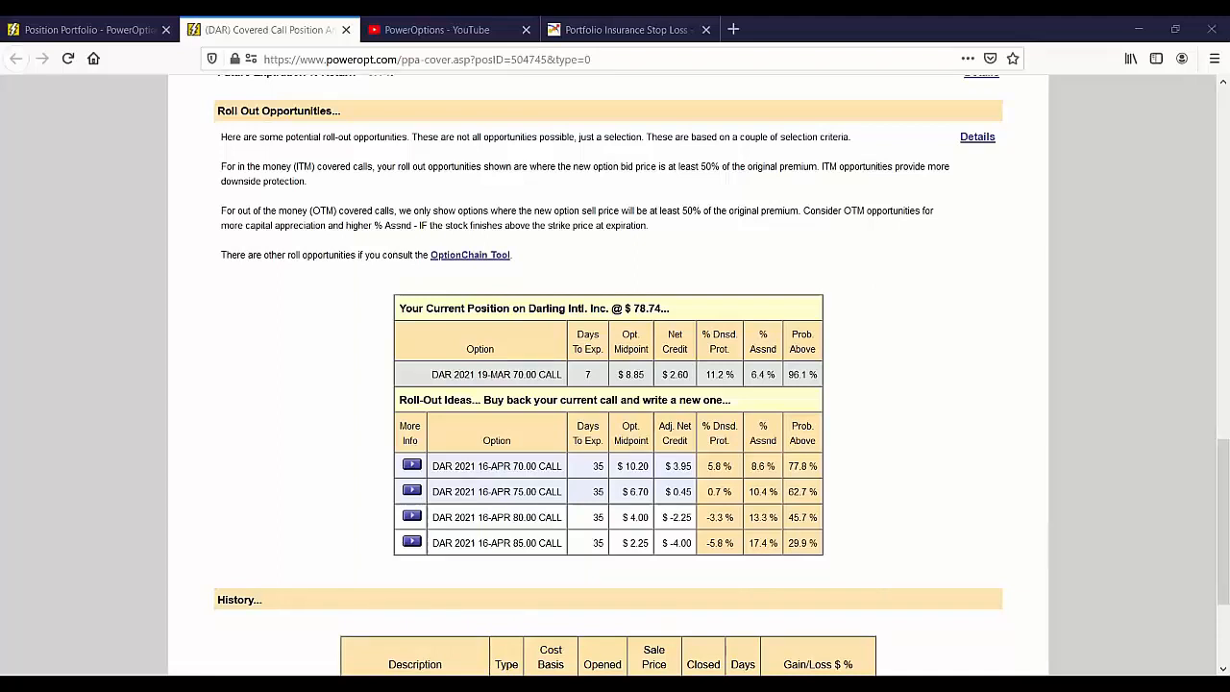
{"action": "mouse_move", "coordinate": [892, 296]}
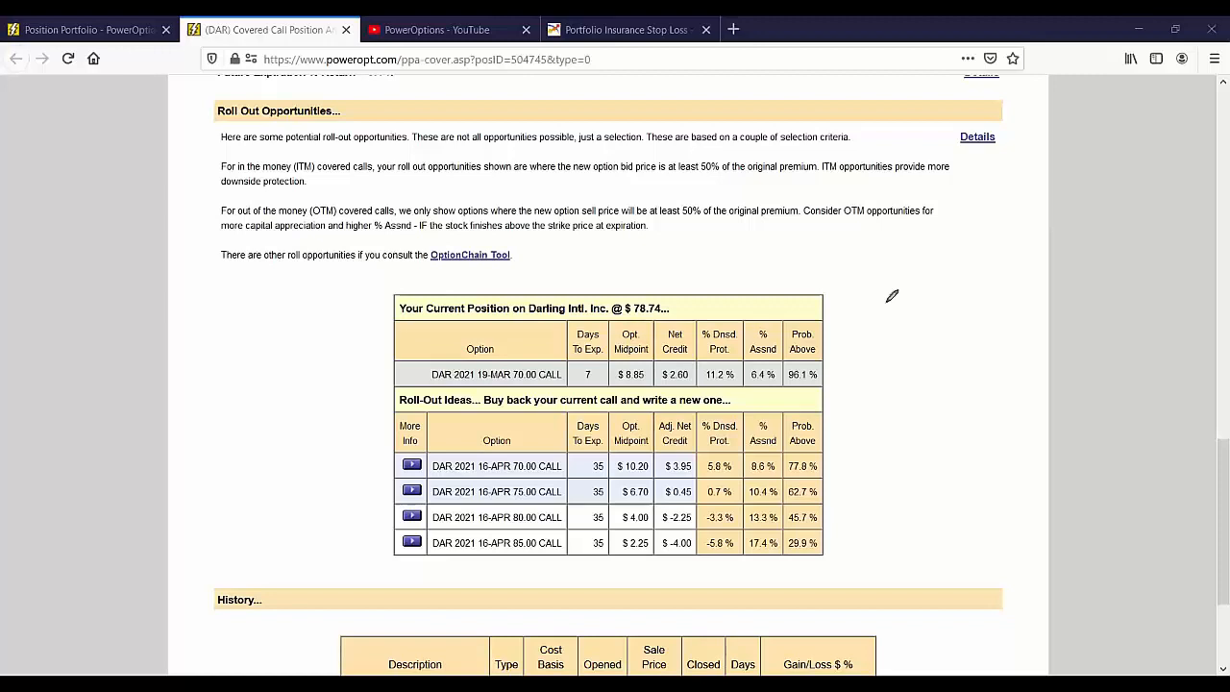
{"action": "mouse_move", "coordinate": [927, 295]}
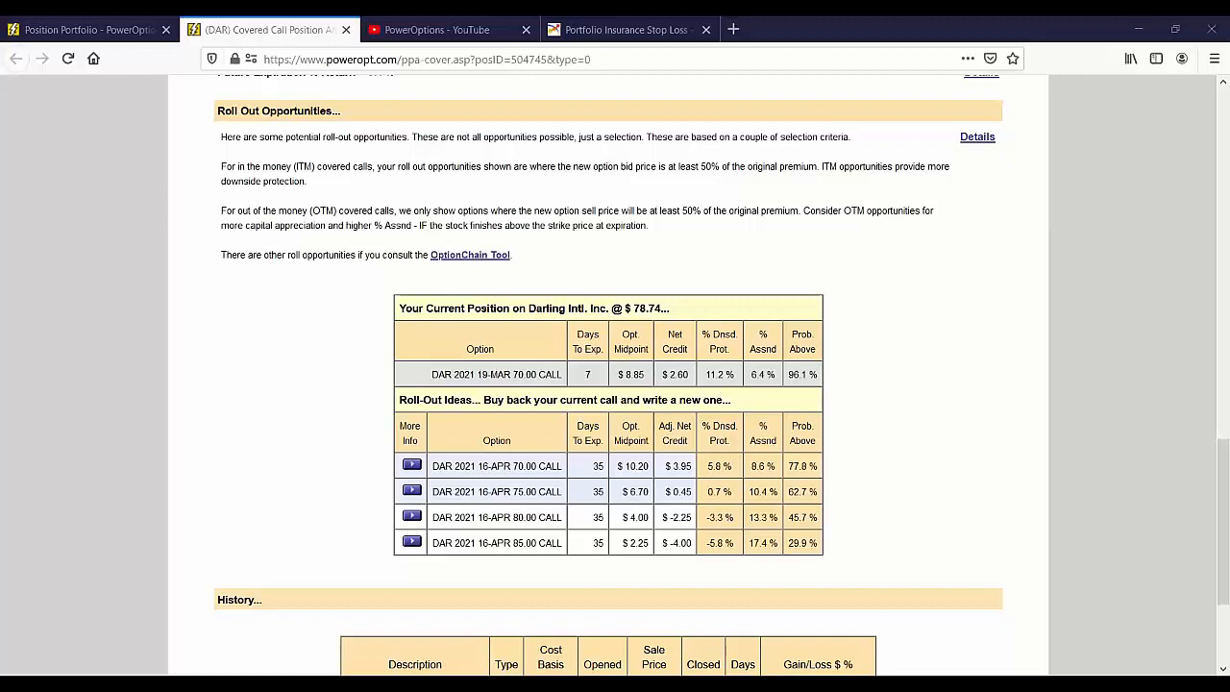
{"action": "mouse_move", "coordinate": [943, 411]}
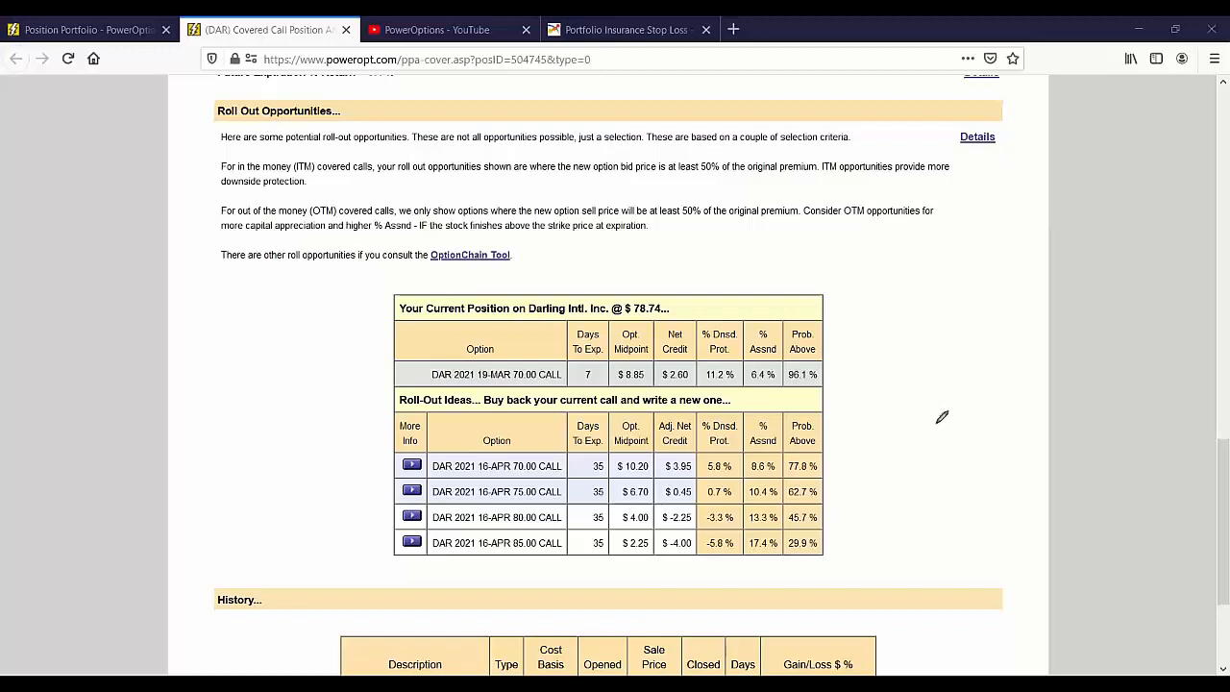
{"action": "mouse_move", "coordinate": [908, 267]}
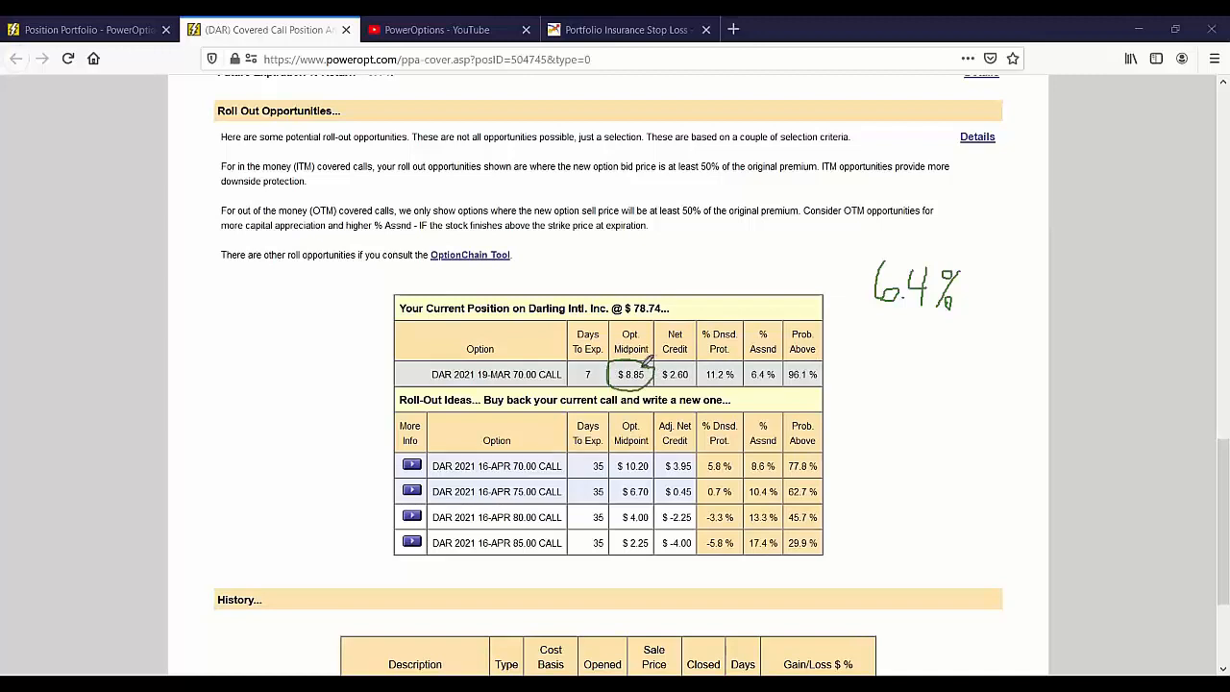
{"action": "mouse_move", "coordinate": [868, 411]}
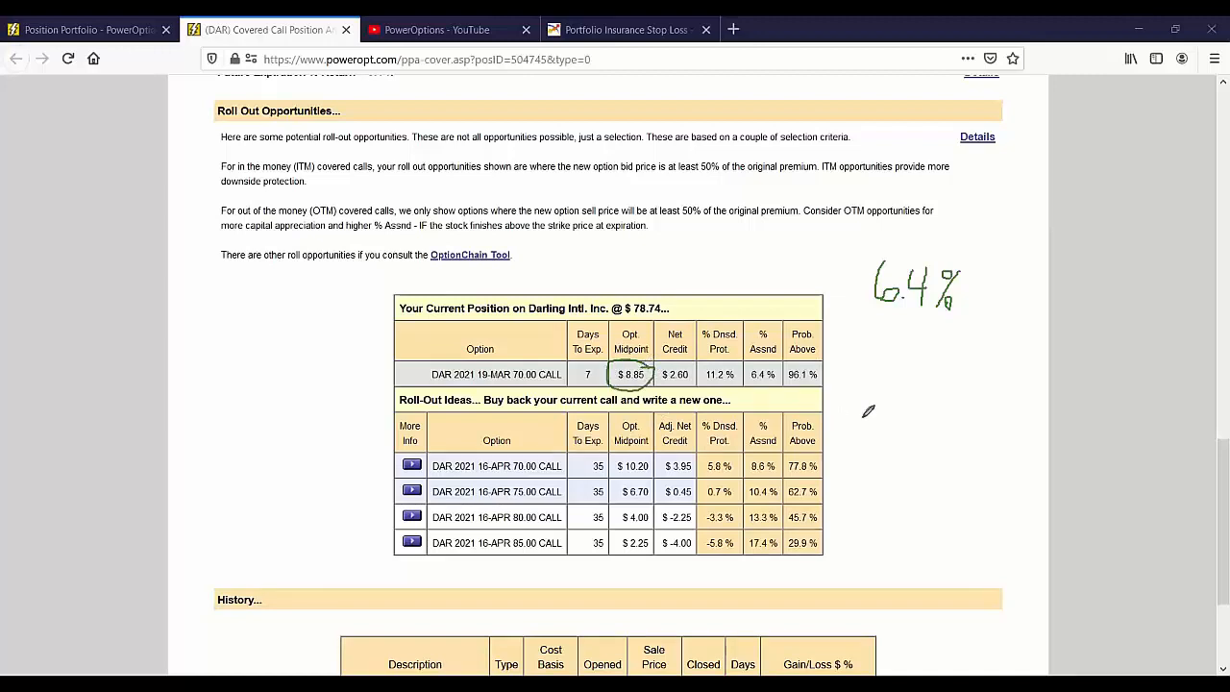
{"action": "mouse_move", "coordinate": [869, 412]}
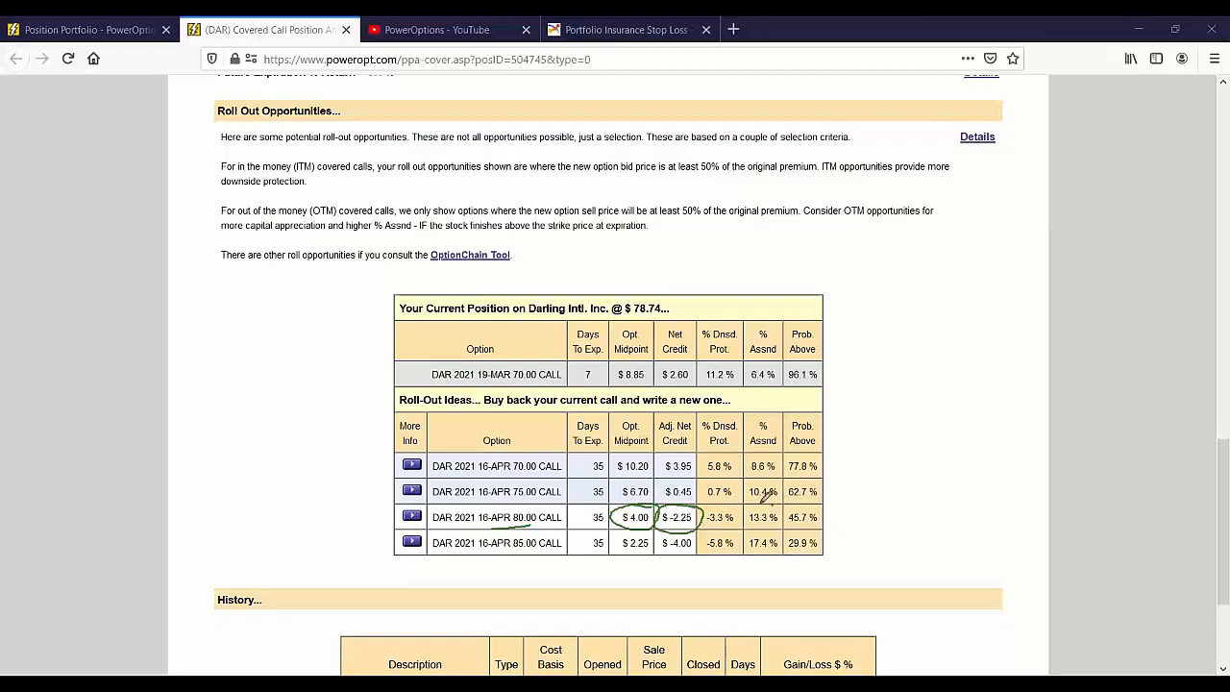
{"action": "left_click_drag", "start_coordinate": [745, 517], "coordinate": [783, 516]}
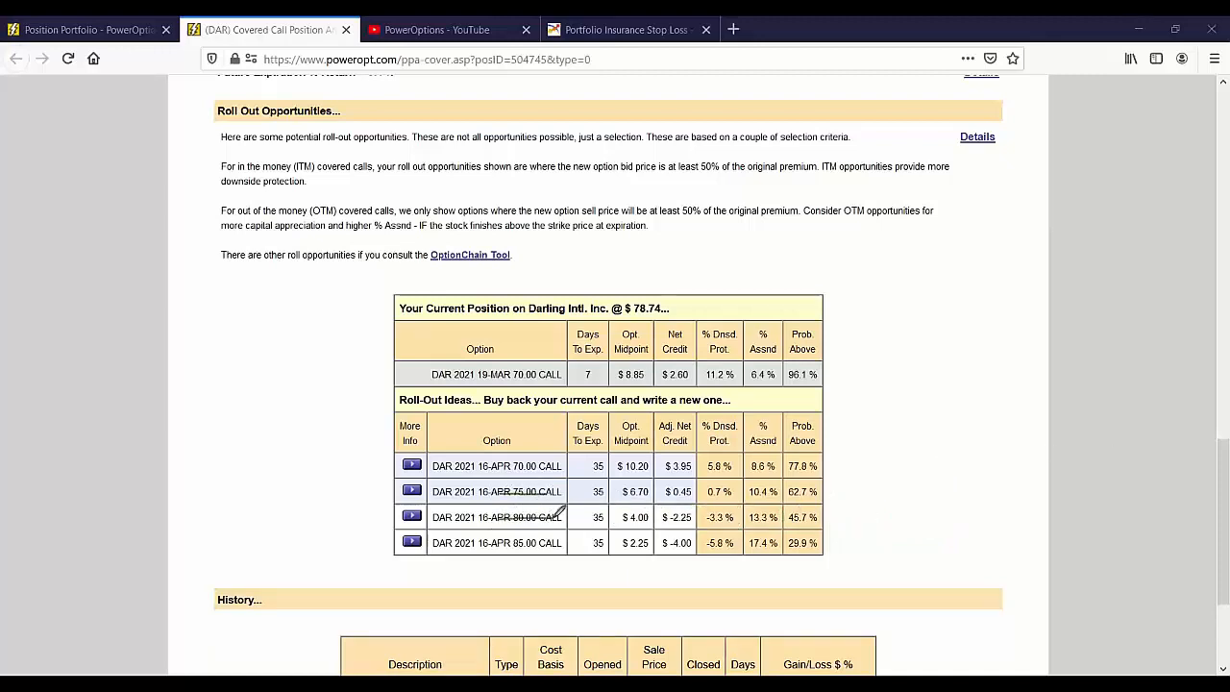
{"action": "mouse_move", "coordinate": [855, 498]}
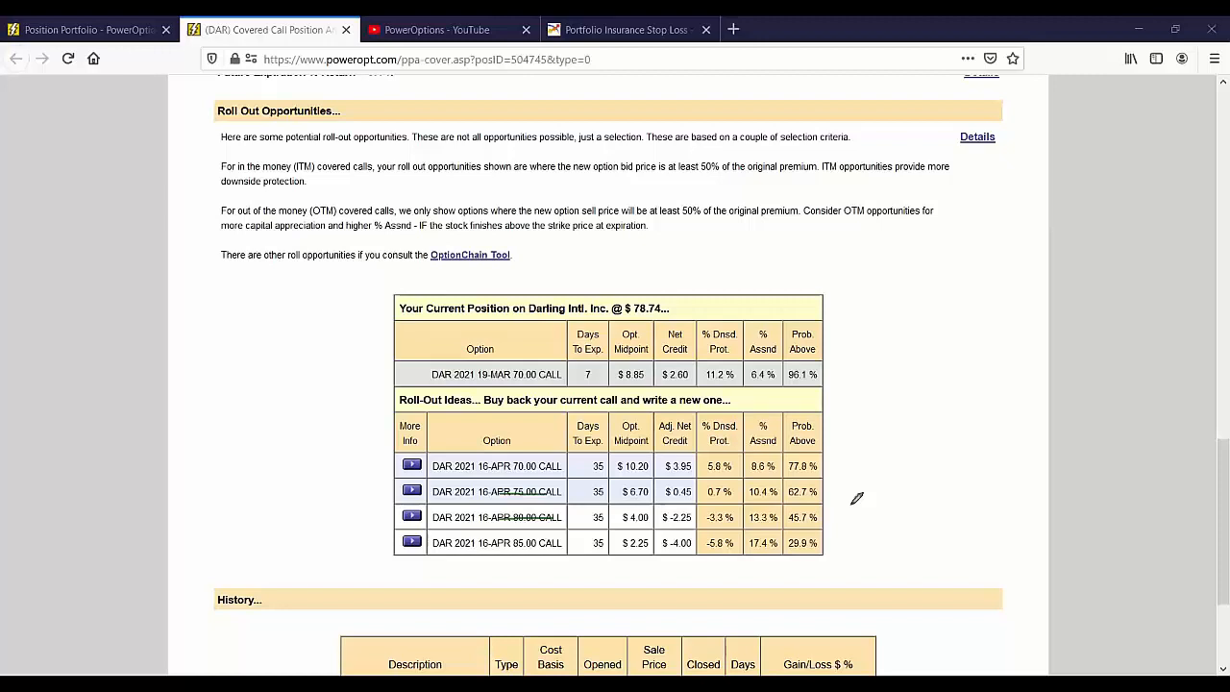
{"action": "mouse_move", "coordinate": [876, 487]}
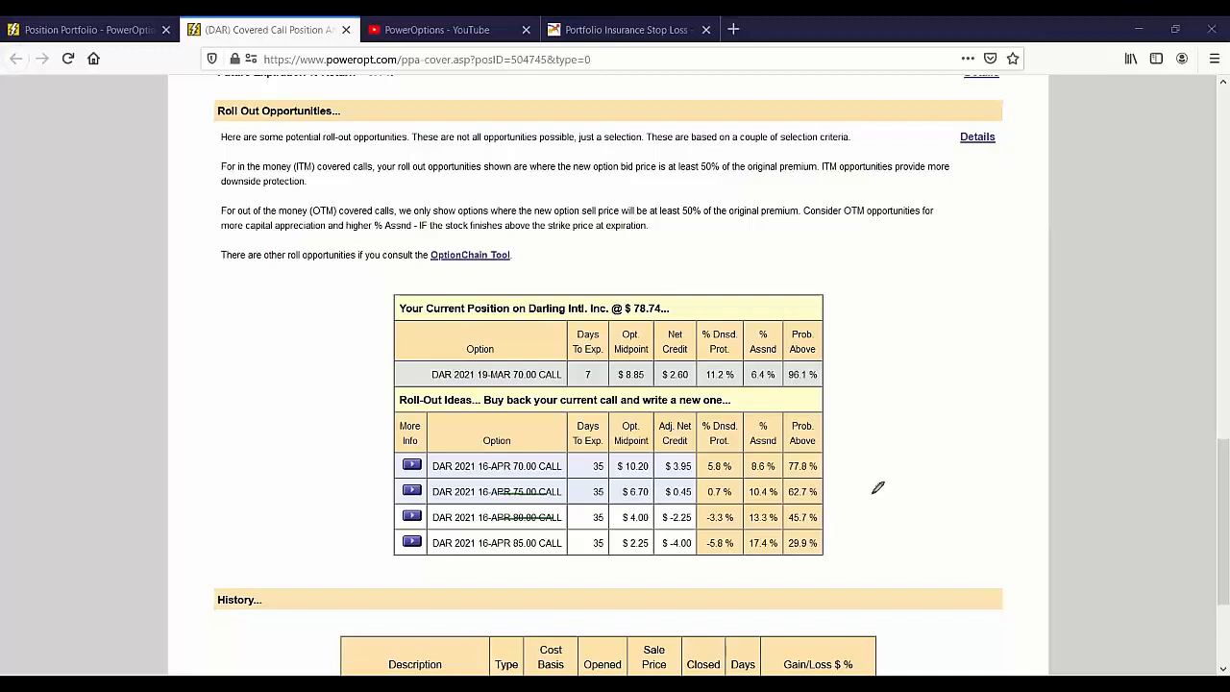
{"action": "mouse_move", "coordinate": [881, 441]}
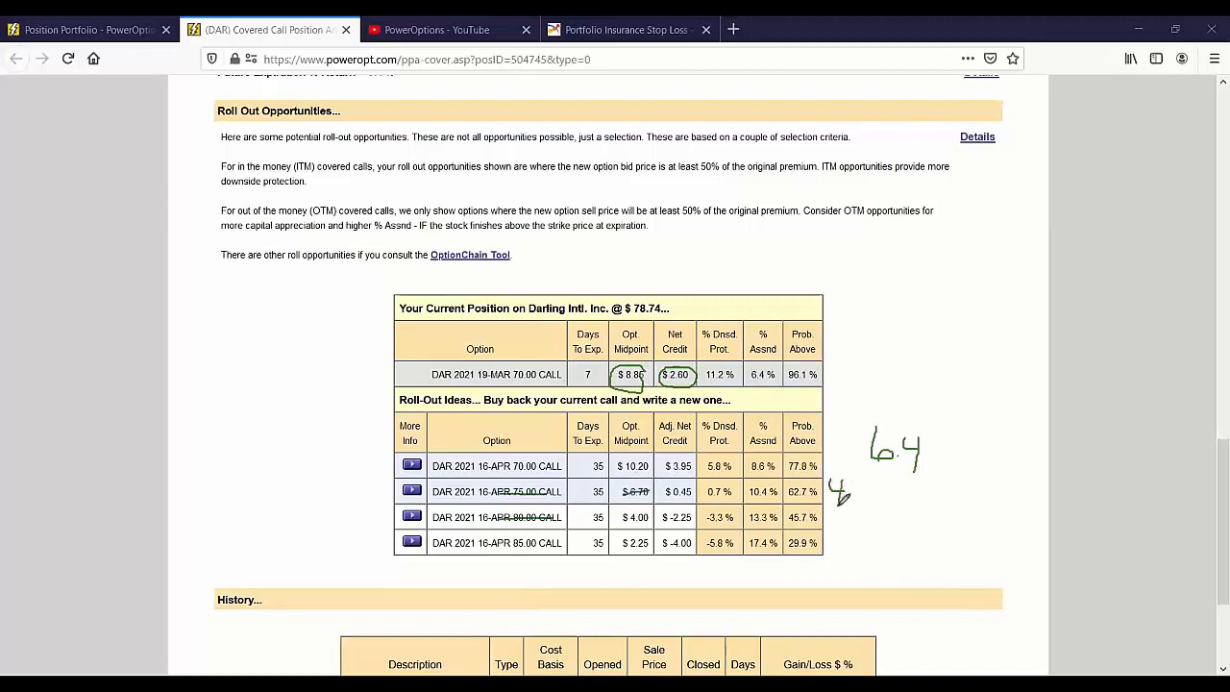
{"action": "left_click_drag", "start_coordinate": [841, 495], "coordinate": [869, 494]}
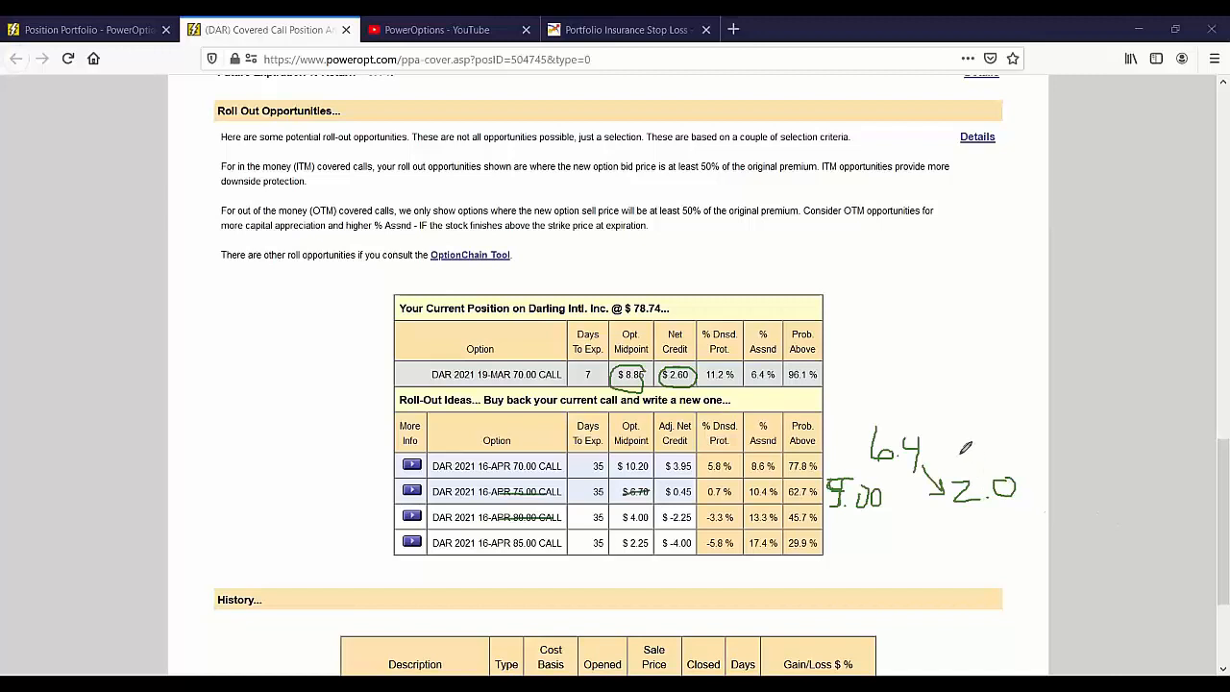
{"action": "left_click_drag", "start_coordinate": [966, 446], "coordinate": [1009, 504]}
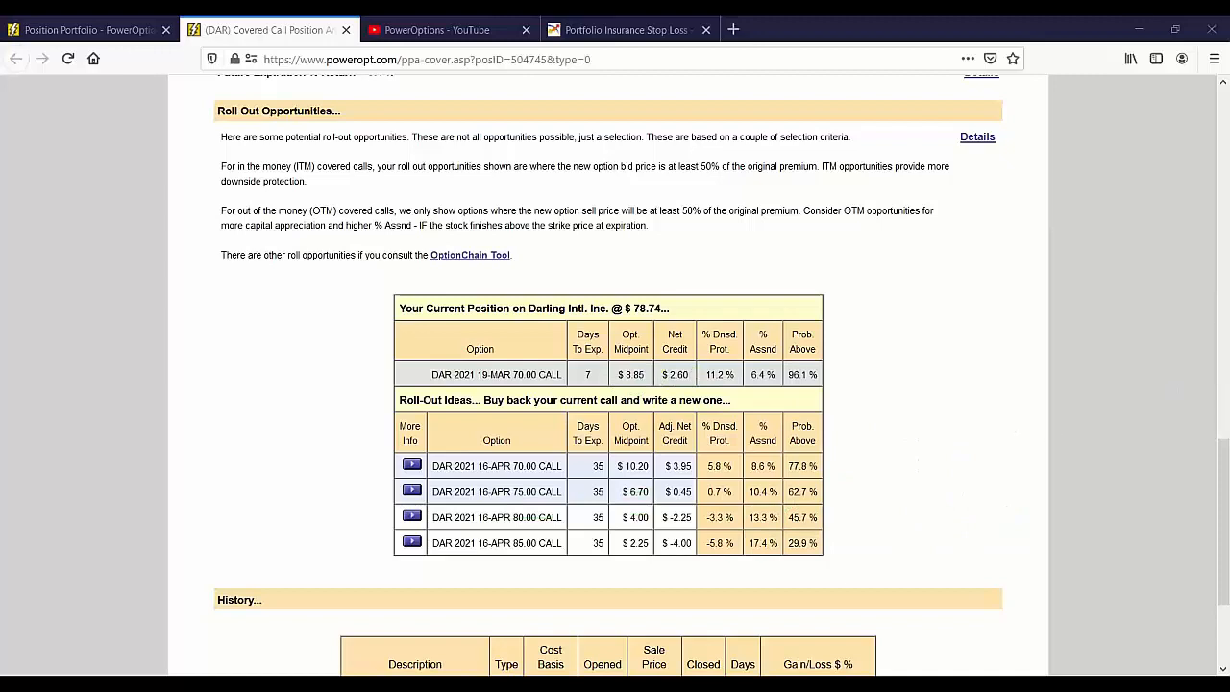
{"action": "mouse_move", "coordinate": [1192, 453]}
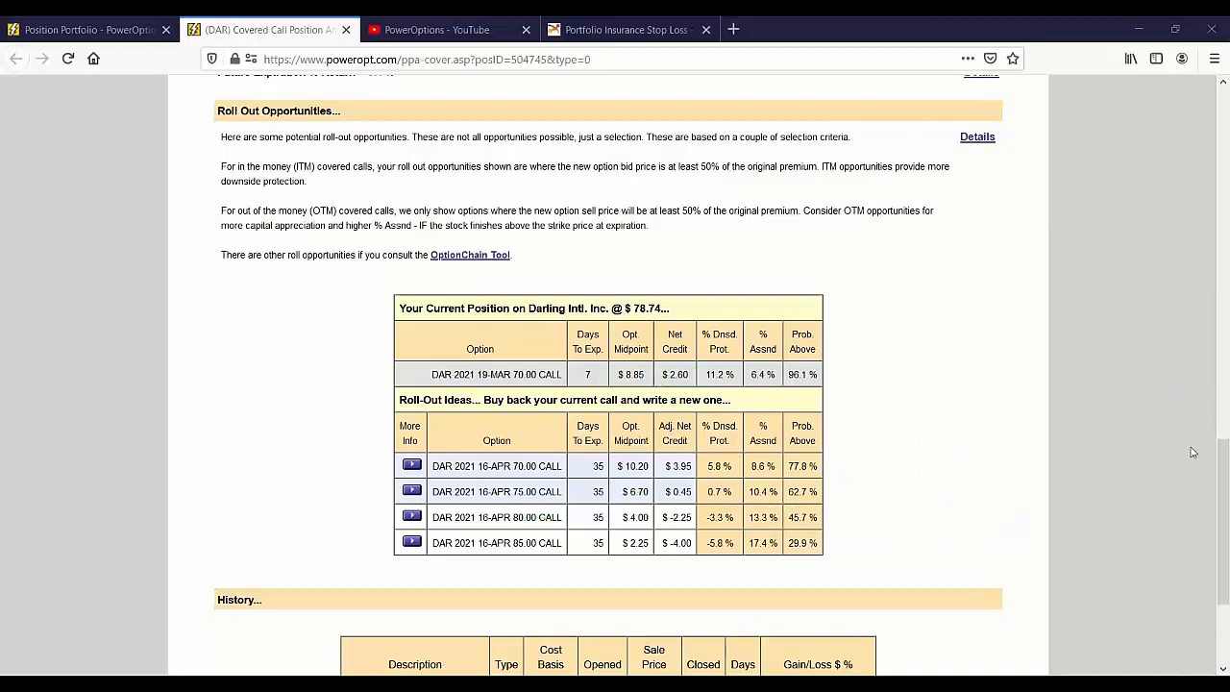
{"action": "mouse_move", "coordinate": [1003, 545]}
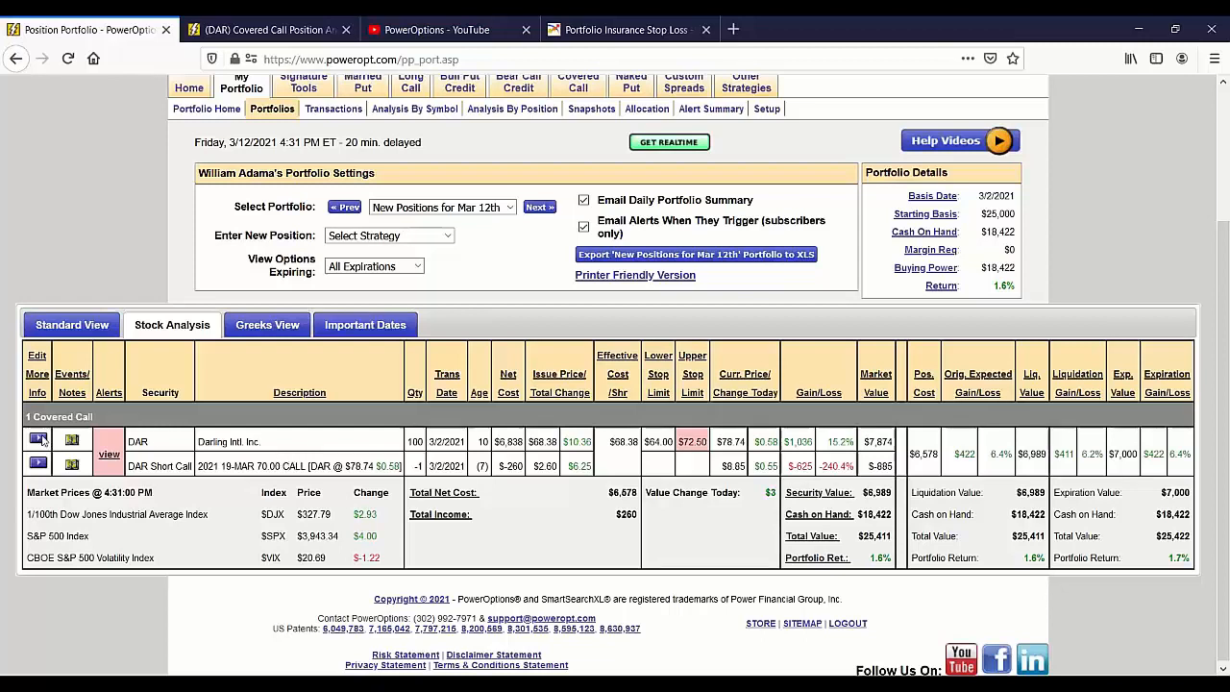
View the DAR option chain's March and April expirations, then return to the analysis tab
{"action": "left_click", "coordinate": [39, 439]}
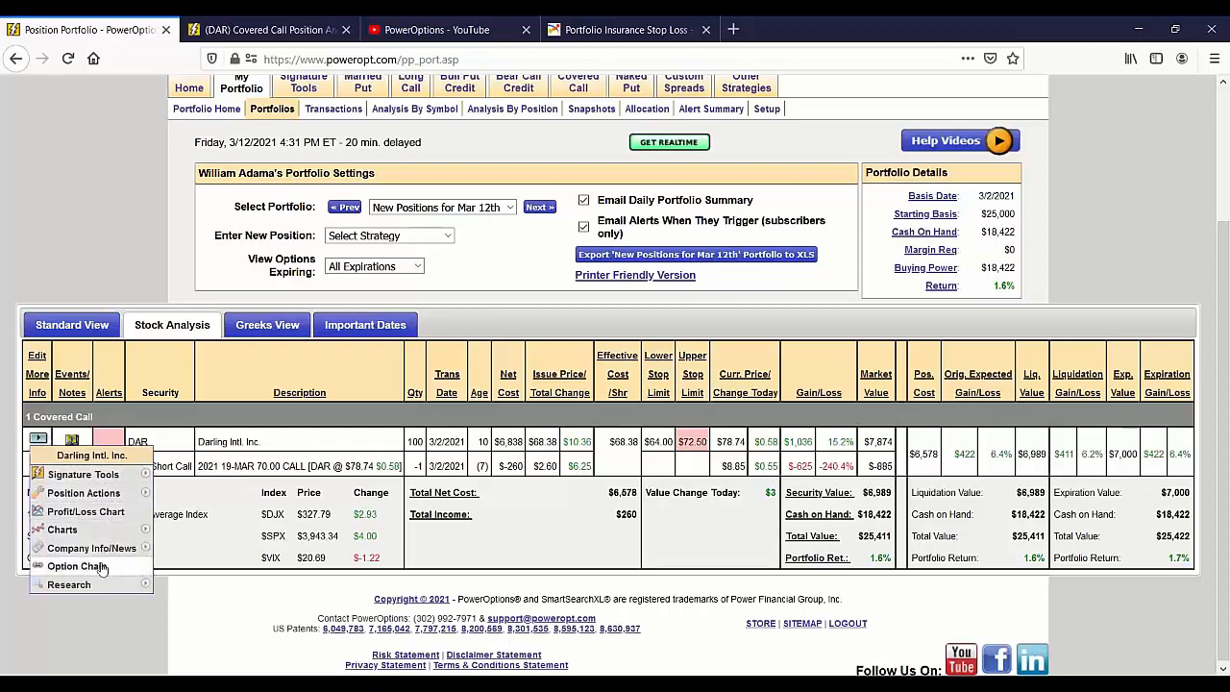
{"action": "left_click", "coordinate": [76, 565]}
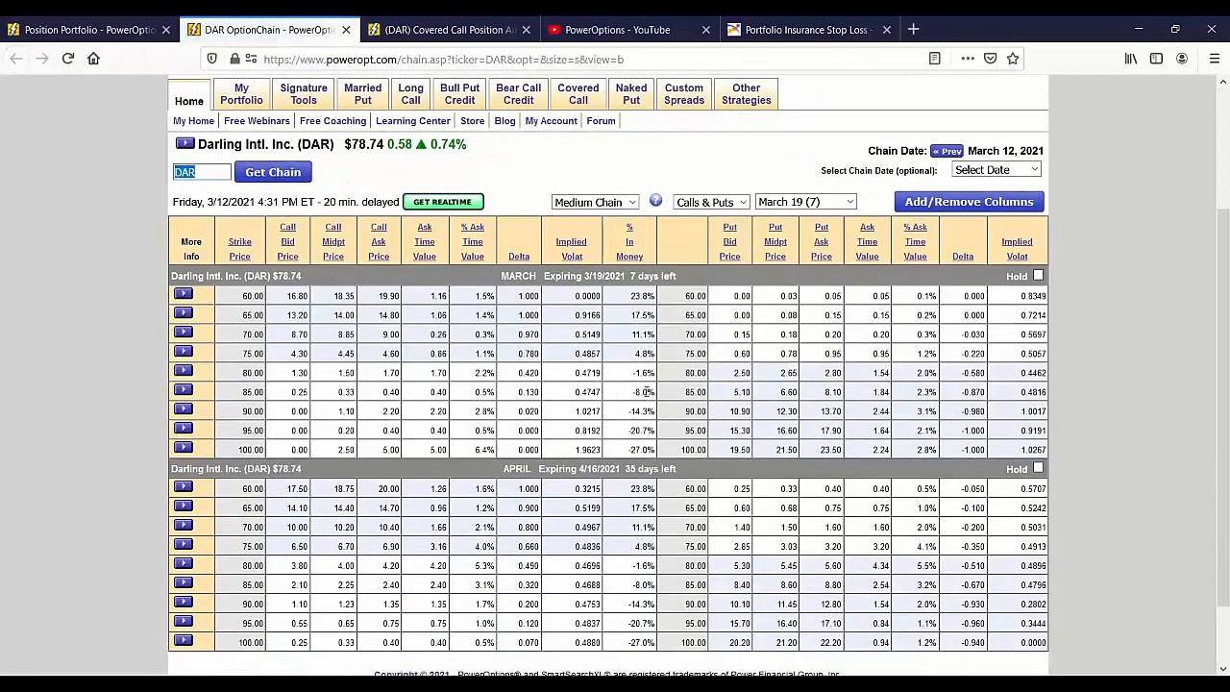
{"action": "left_click", "coordinate": [805, 123]}
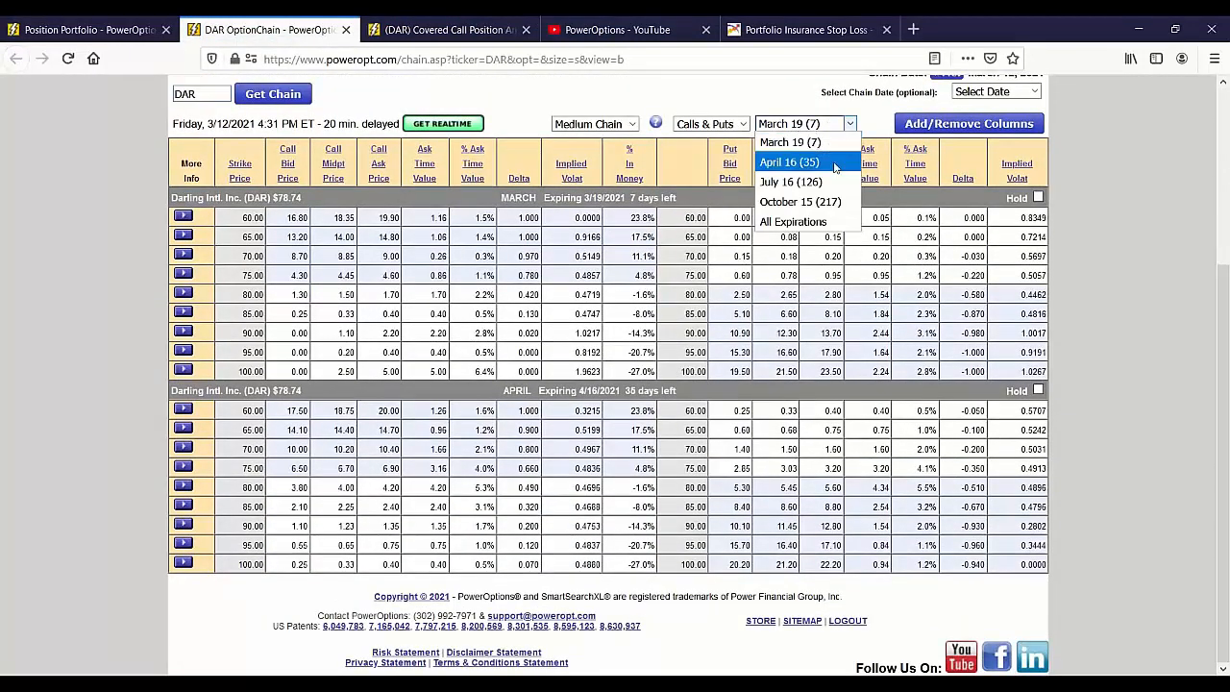
{"action": "mouse_move", "coordinate": [790, 181]}
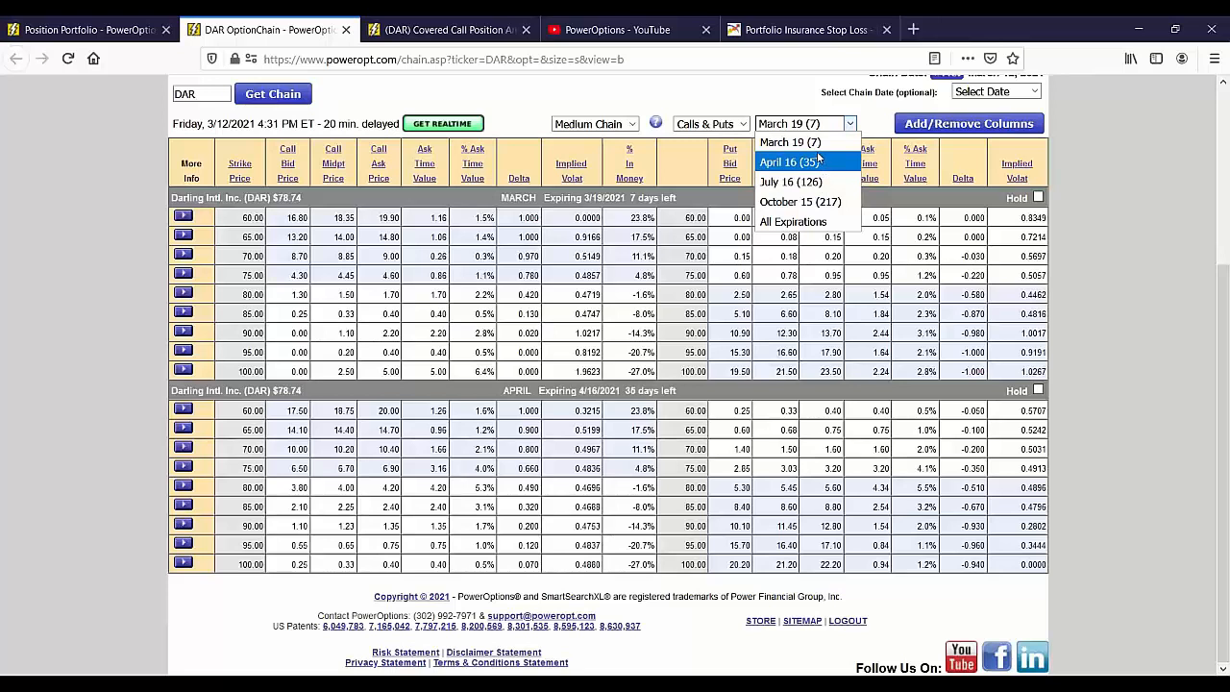
{"action": "mouse_move", "coordinate": [799, 202]}
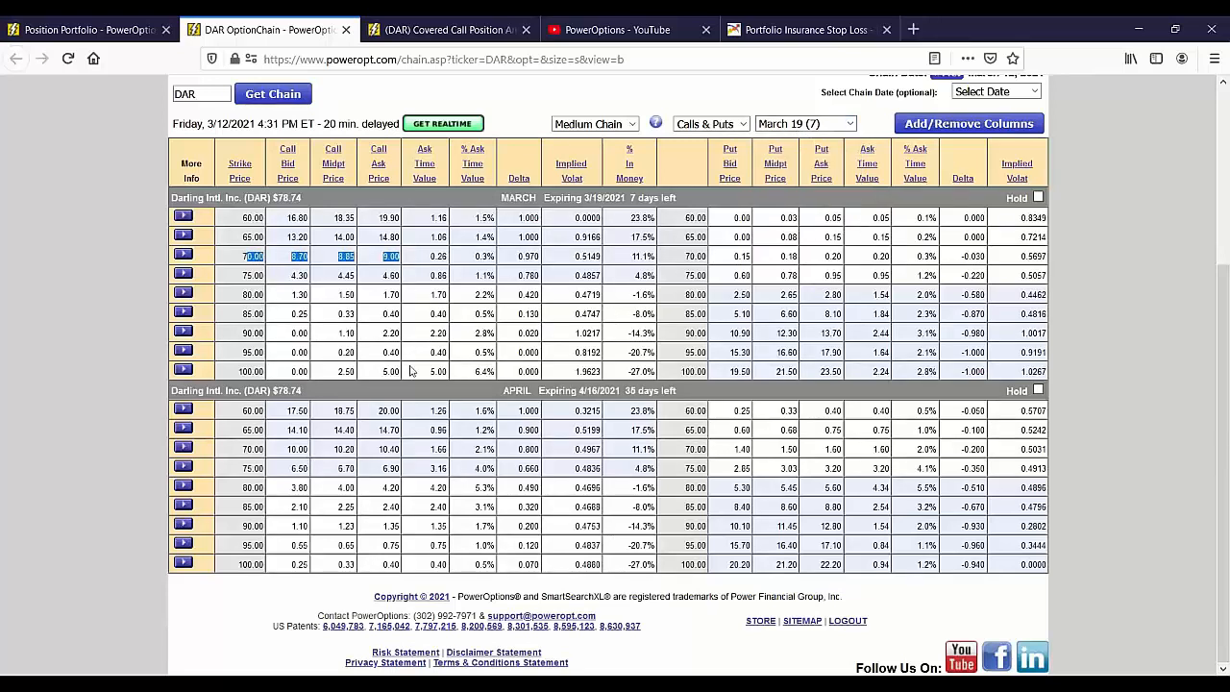
{"action": "mouse_move", "coordinate": [315, 432]}
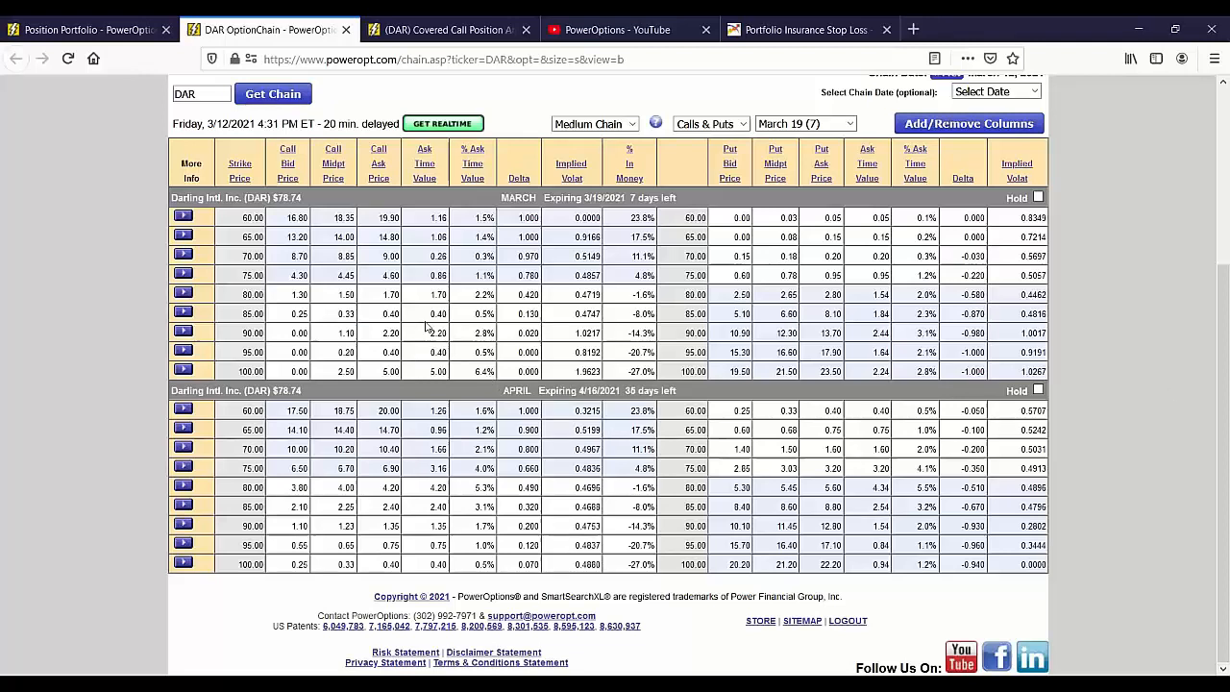
{"action": "left_click", "coordinate": [447, 30]}
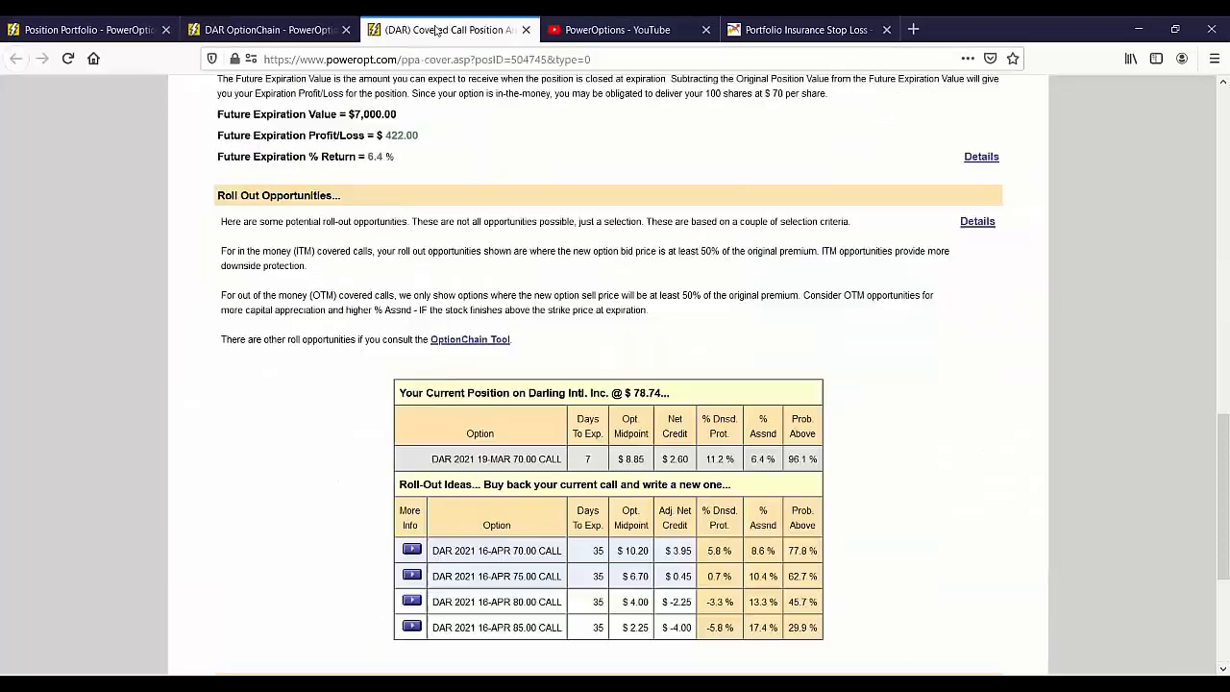
{"action": "scroll", "scroll_direction": "down", "scroll_amount": 3}
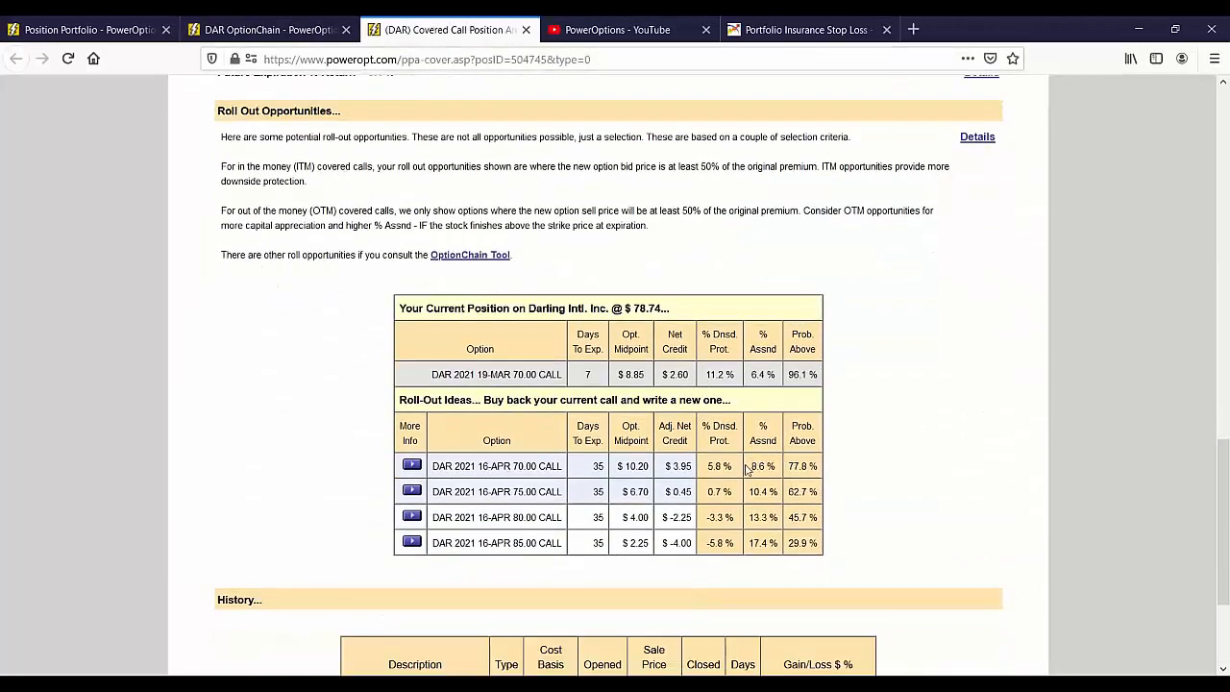
{"action": "mouse_move", "coordinate": [849, 480]}
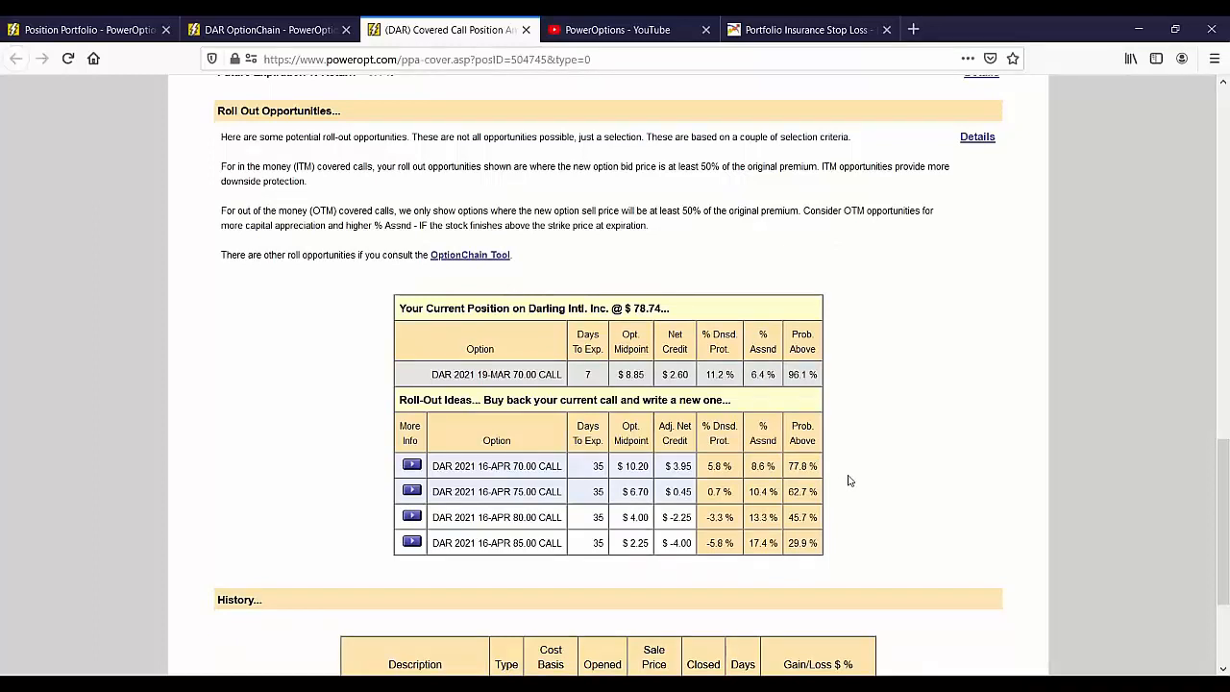
{"action": "scroll", "scroll_direction": "up", "scroll_amount": 3}
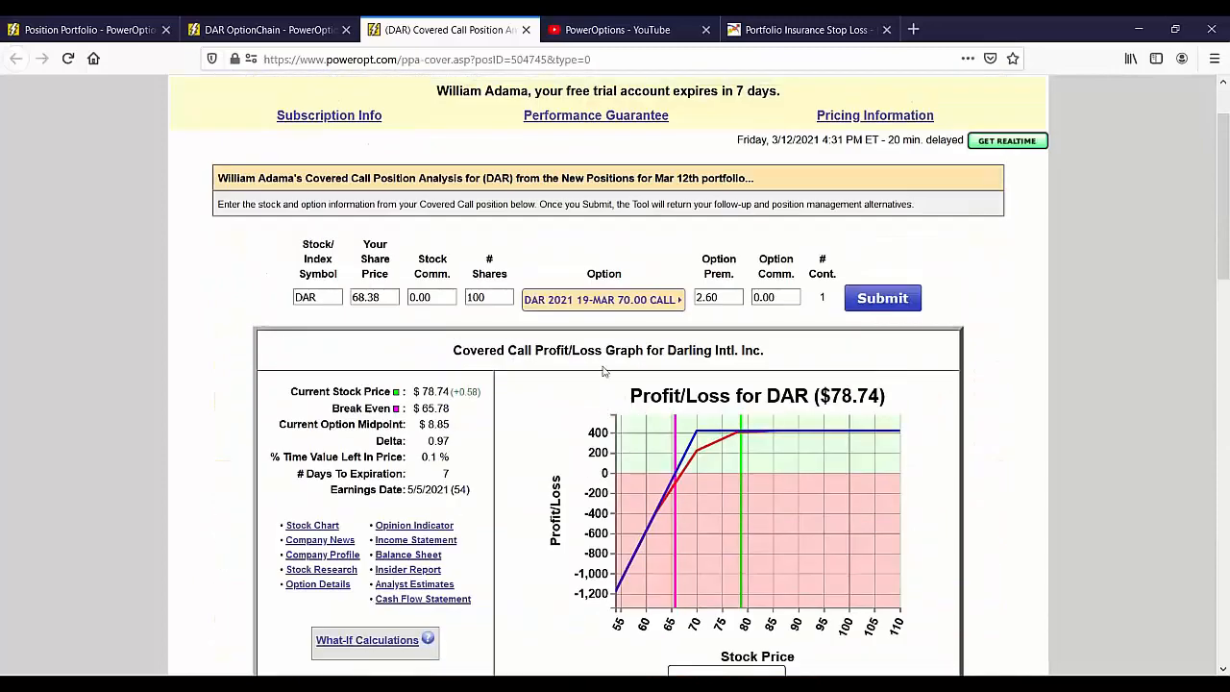
From the DAR option chain tab, open a BigCharts chart of DAR
{"action": "left_click", "coordinate": [264, 28]}
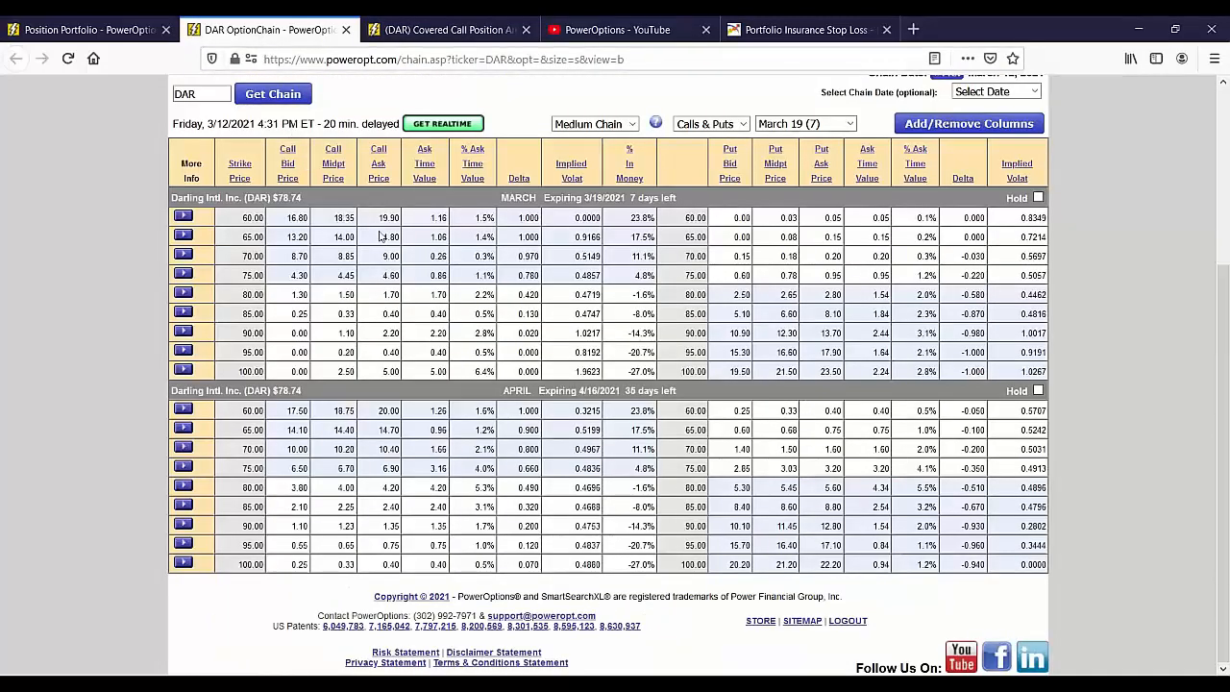
{"action": "mouse_move", "coordinate": [365, 263]}
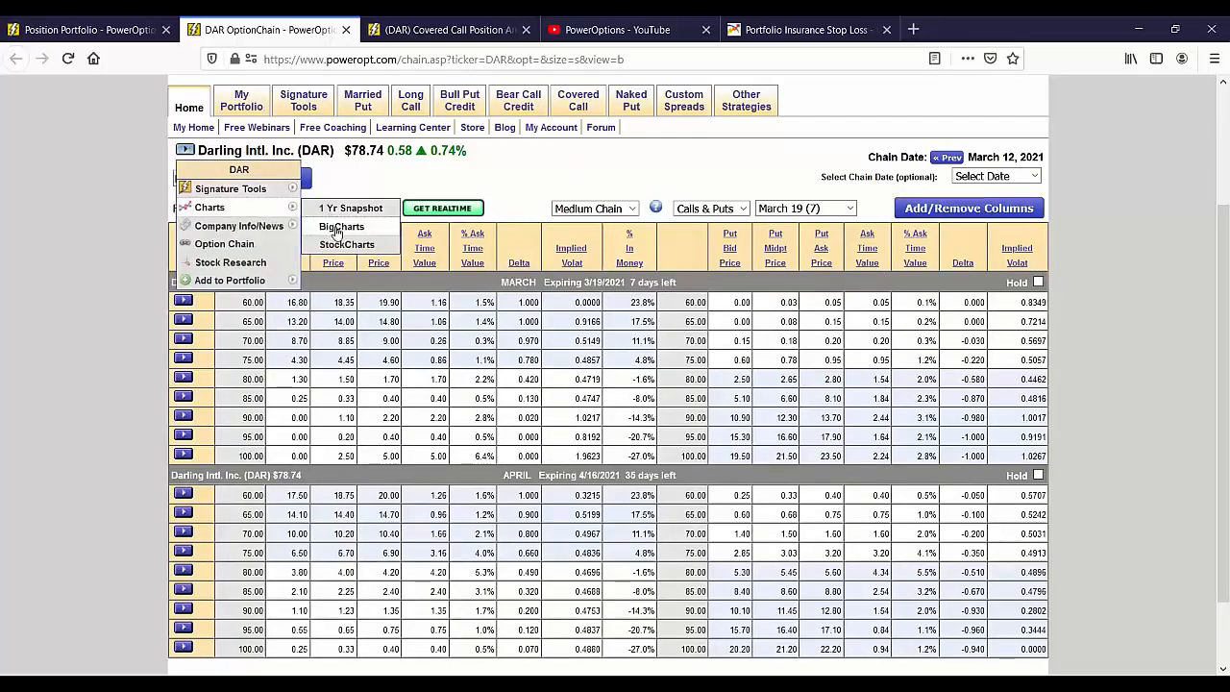
{"action": "left_click", "coordinate": [341, 226]}
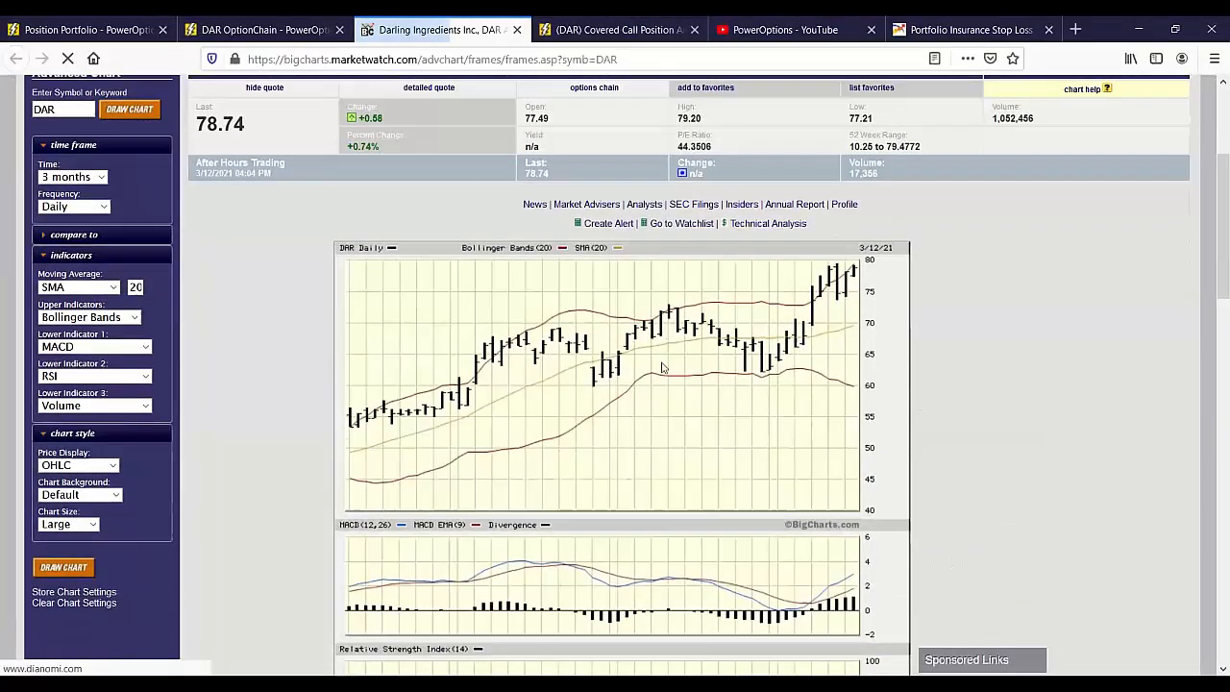
Scroll the DAR daily chart with Bollinger Bands, MACD and RSI, then go to PowerOptions YouTube
{"action": "scroll", "scroll_direction": "down", "scroll_amount": 3}
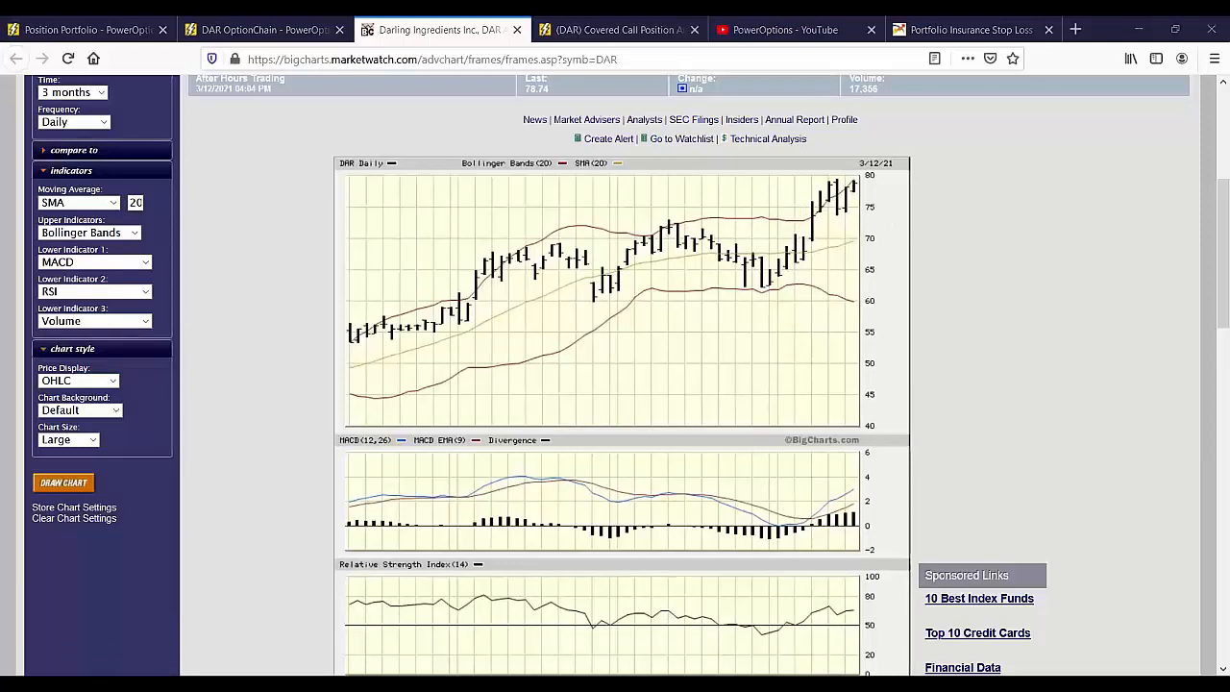
{"action": "mouse_move", "coordinate": [849, 176]}
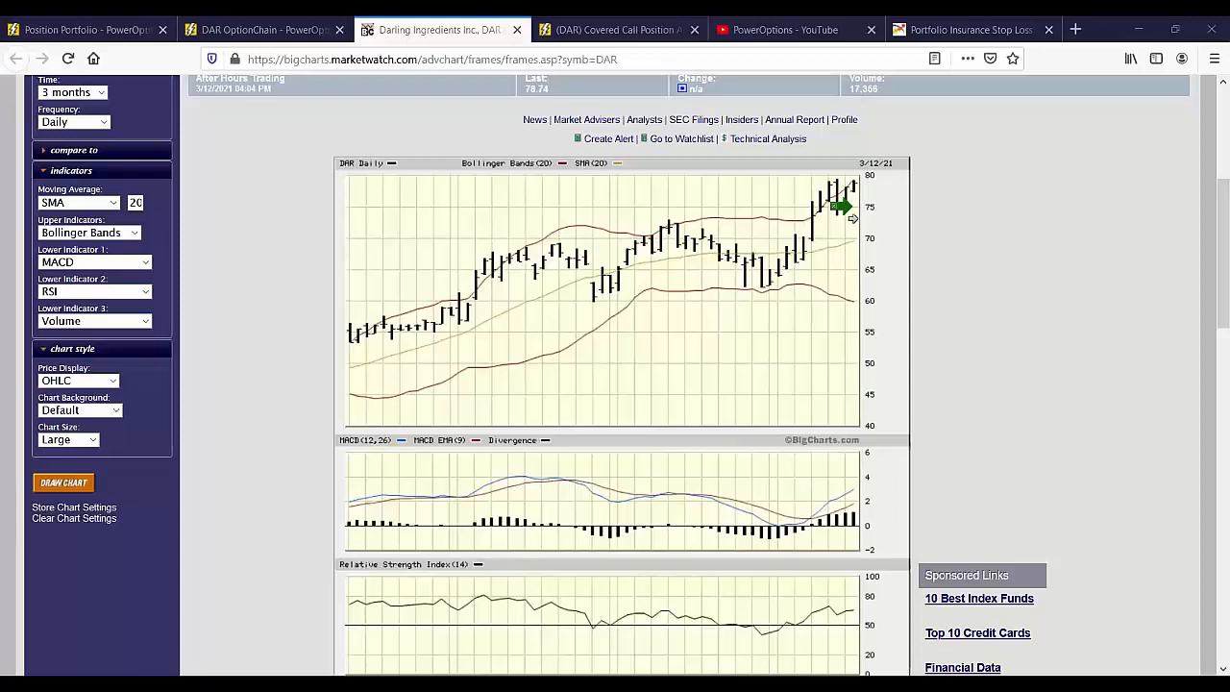
{"action": "mouse_move", "coordinate": [1014, 170]}
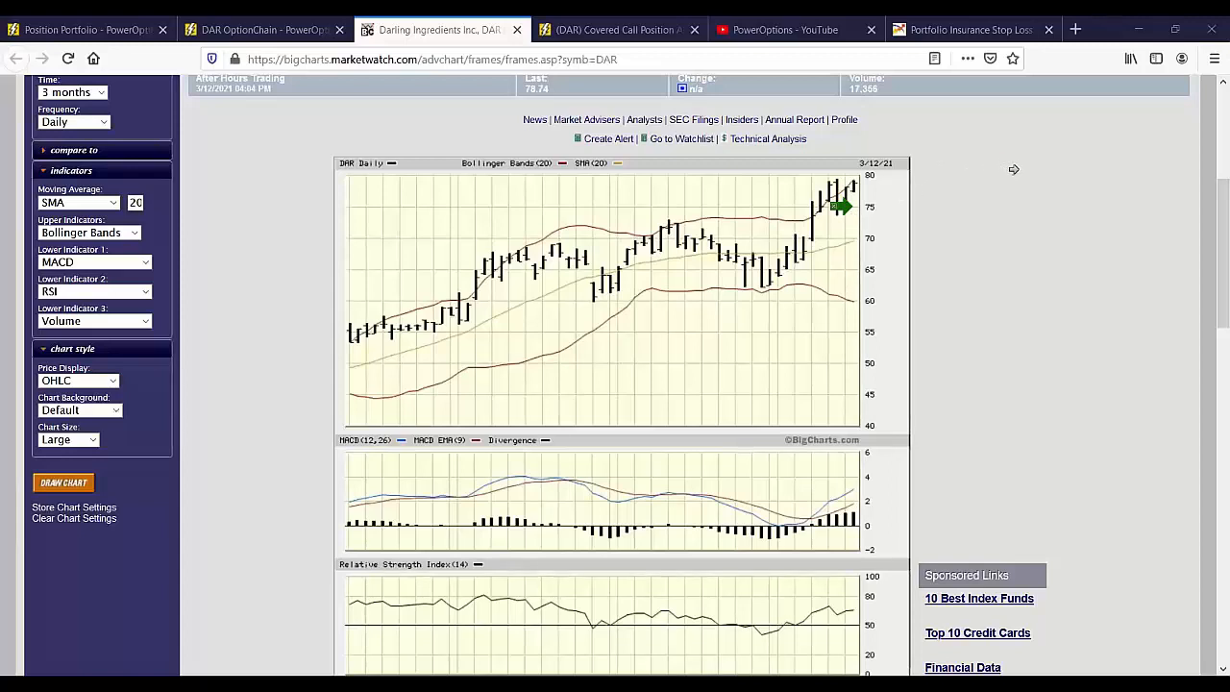
{"action": "mouse_move", "coordinate": [1006, 169]}
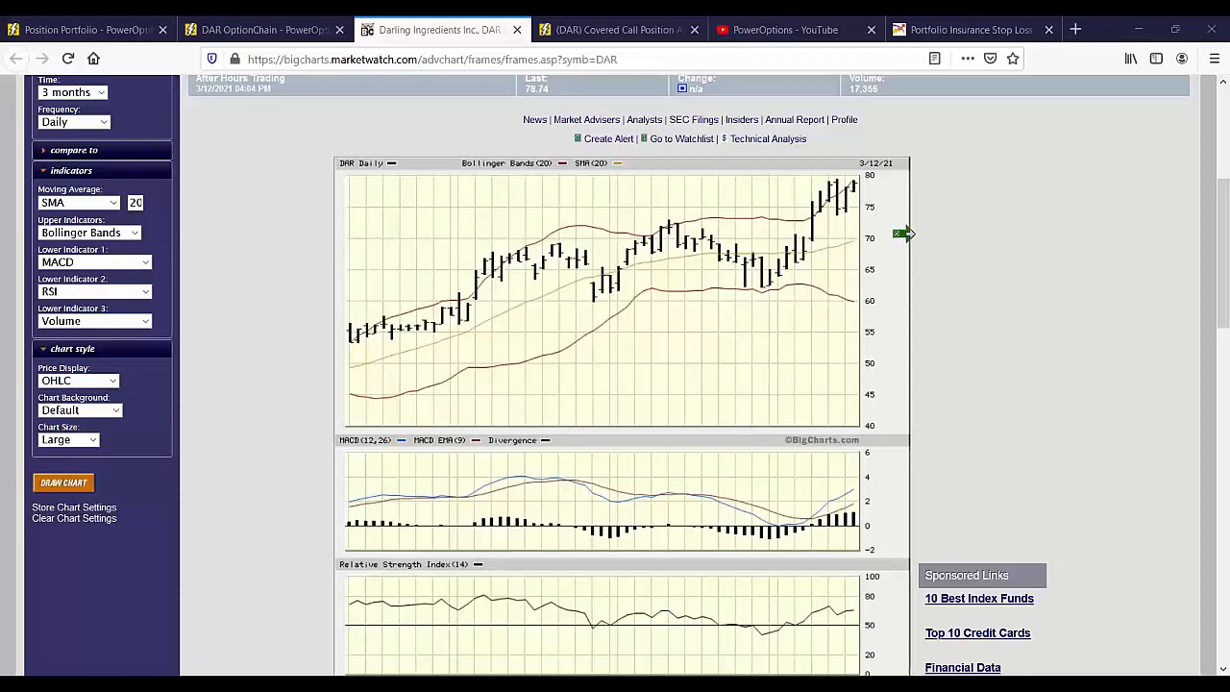
{"action": "mouse_move", "coordinate": [962, 236]}
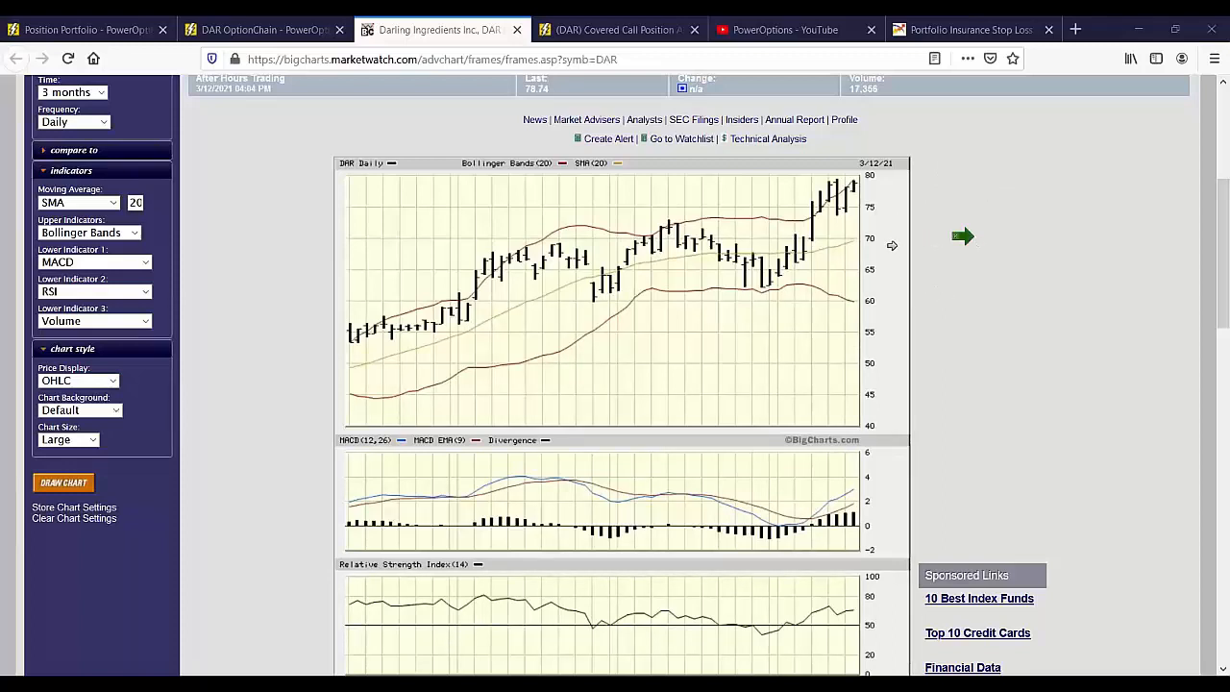
{"action": "mouse_move", "coordinate": [982, 256]}
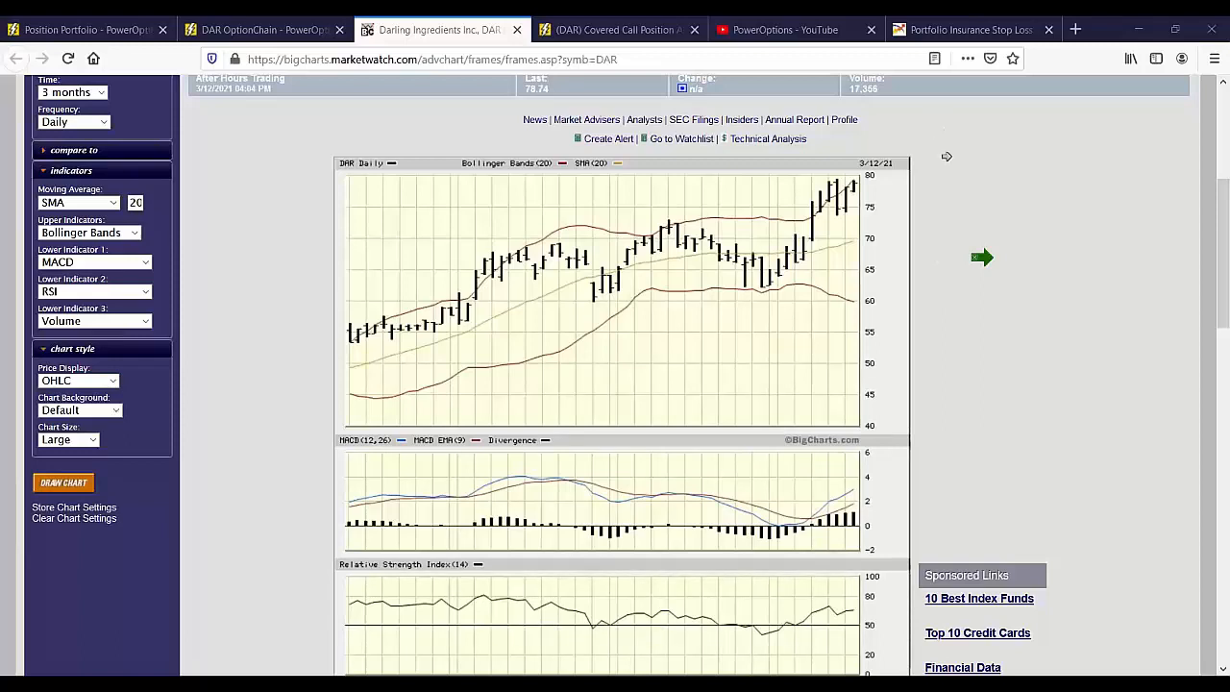
{"action": "mouse_move", "coordinate": [937, 157]}
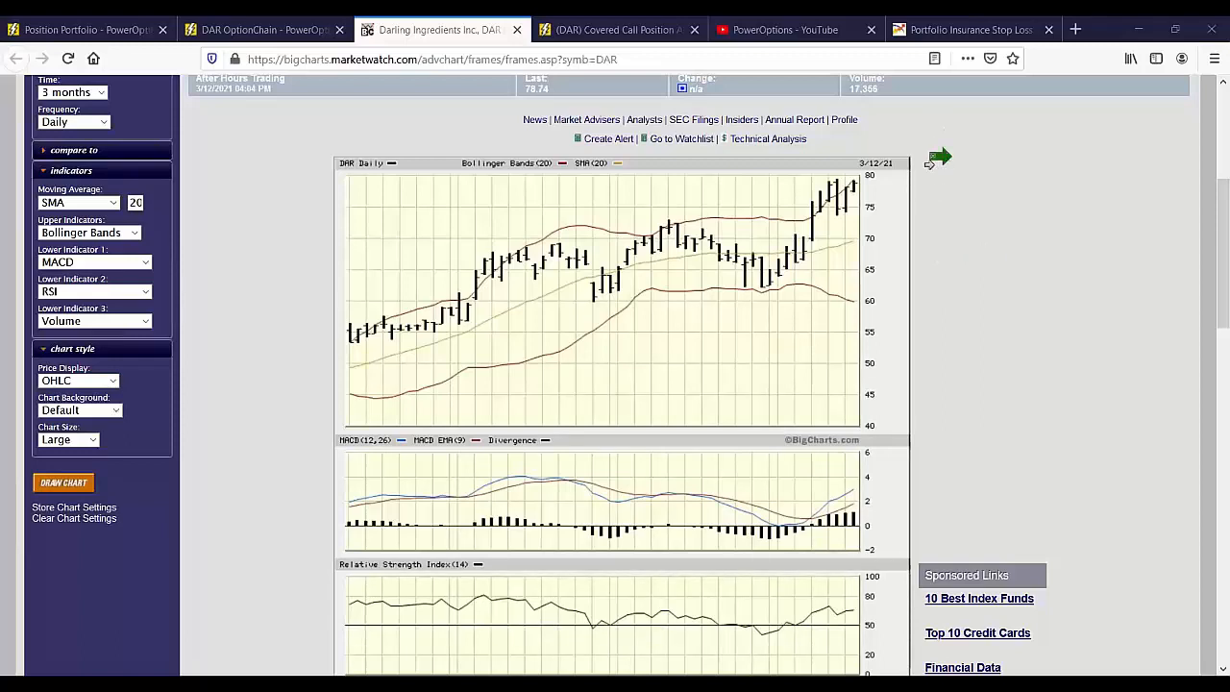
{"action": "mouse_move", "coordinate": [958, 236]}
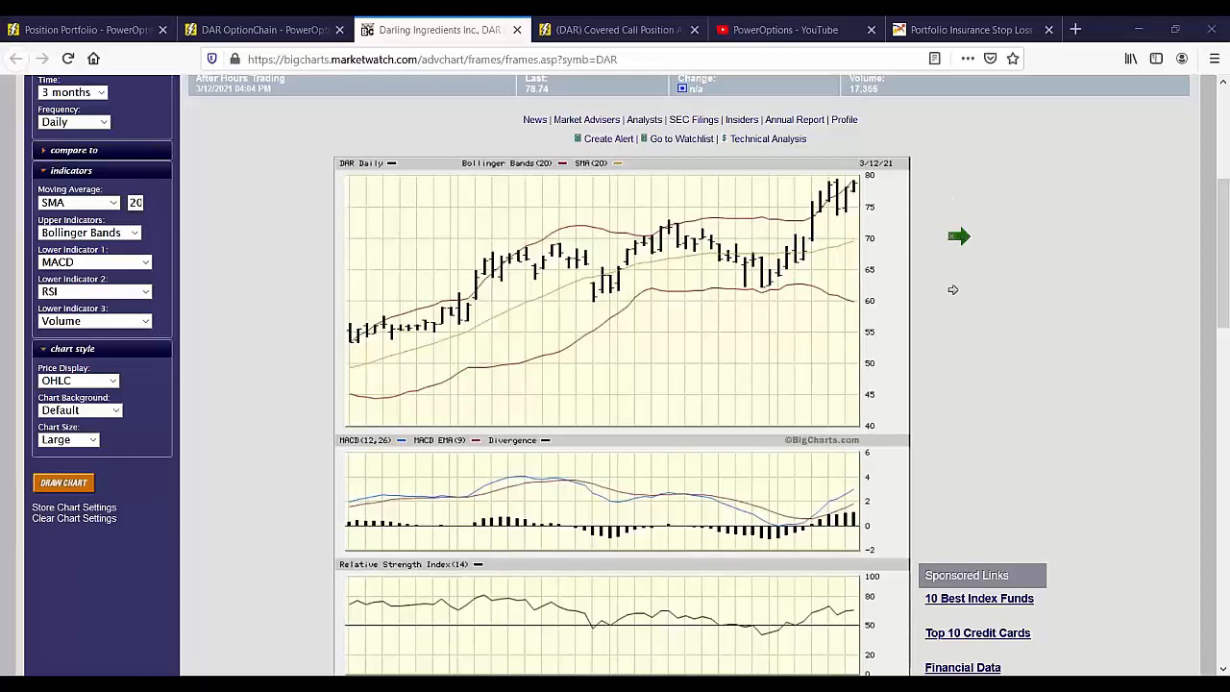
{"action": "mouse_move", "coordinate": [961, 236]}
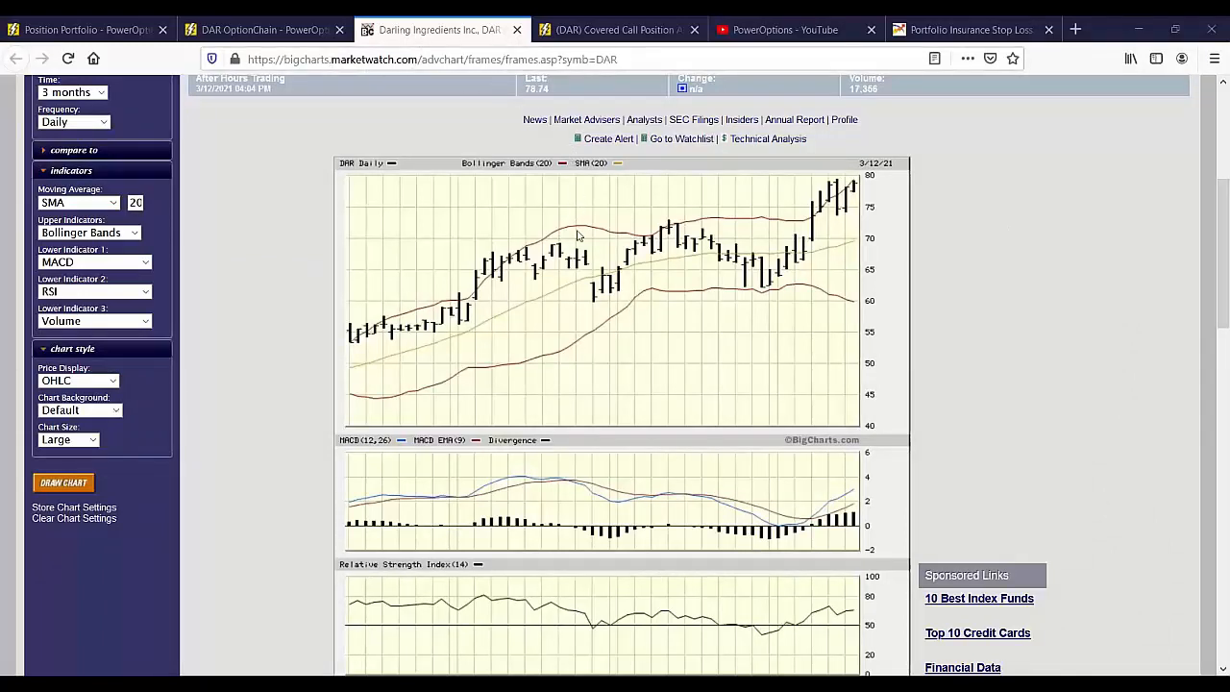
{"action": "mouse_move", "coordinate": [836, 215]}
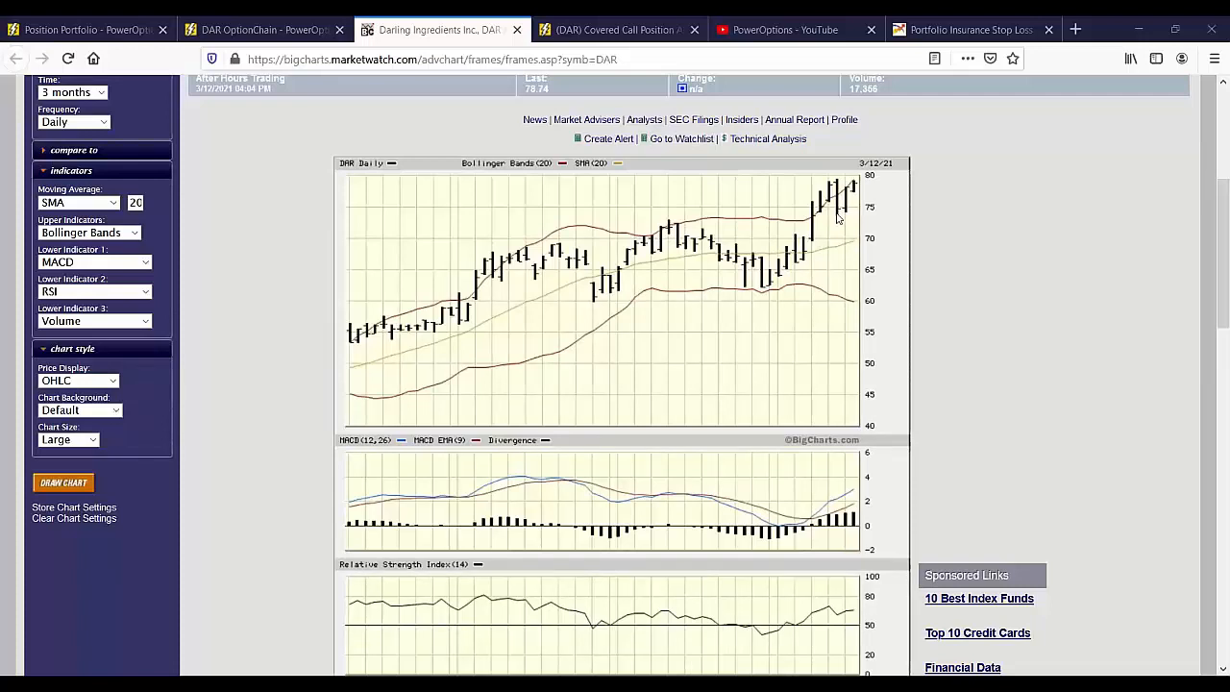
{"action": "mouse_move", "coordinate": [795, 29]}
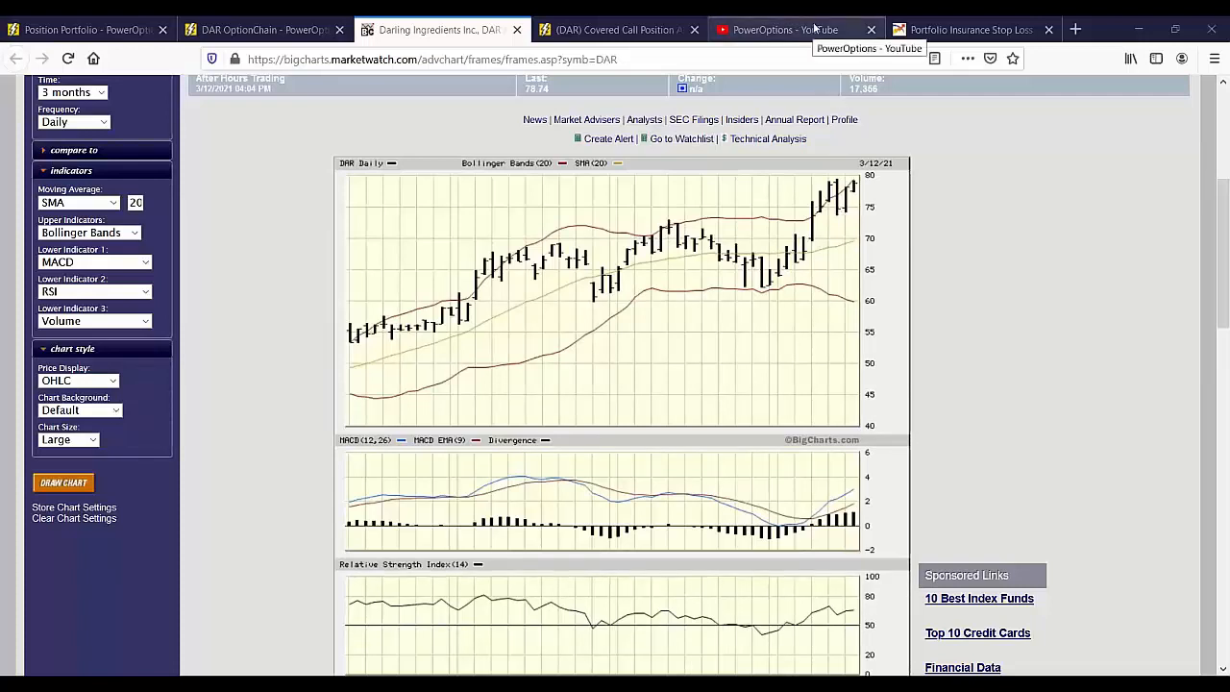
{"action": "left_click", "coordinate": [788, 29]}
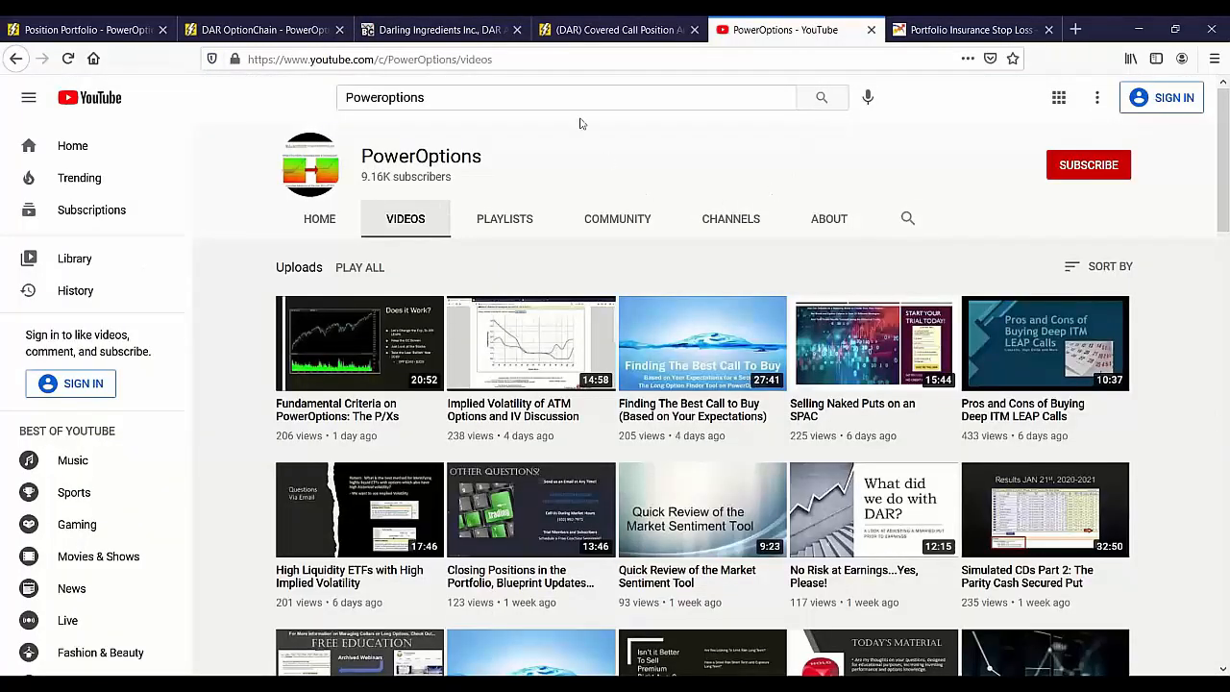
Search the PowerOptions YouTube channel for 'ITM Covered Calls' videos
{"action": "left_click", "coordinate": [567, 97]}
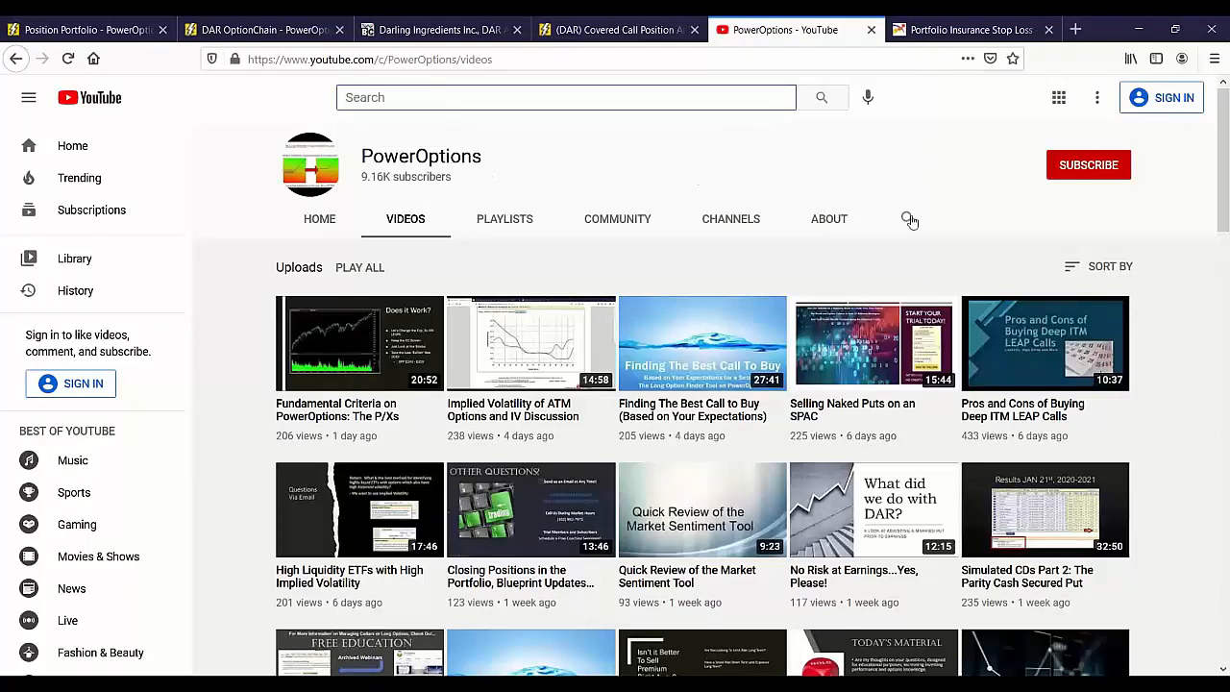
{"action": "left_click", "coordinate": [908, 218]}
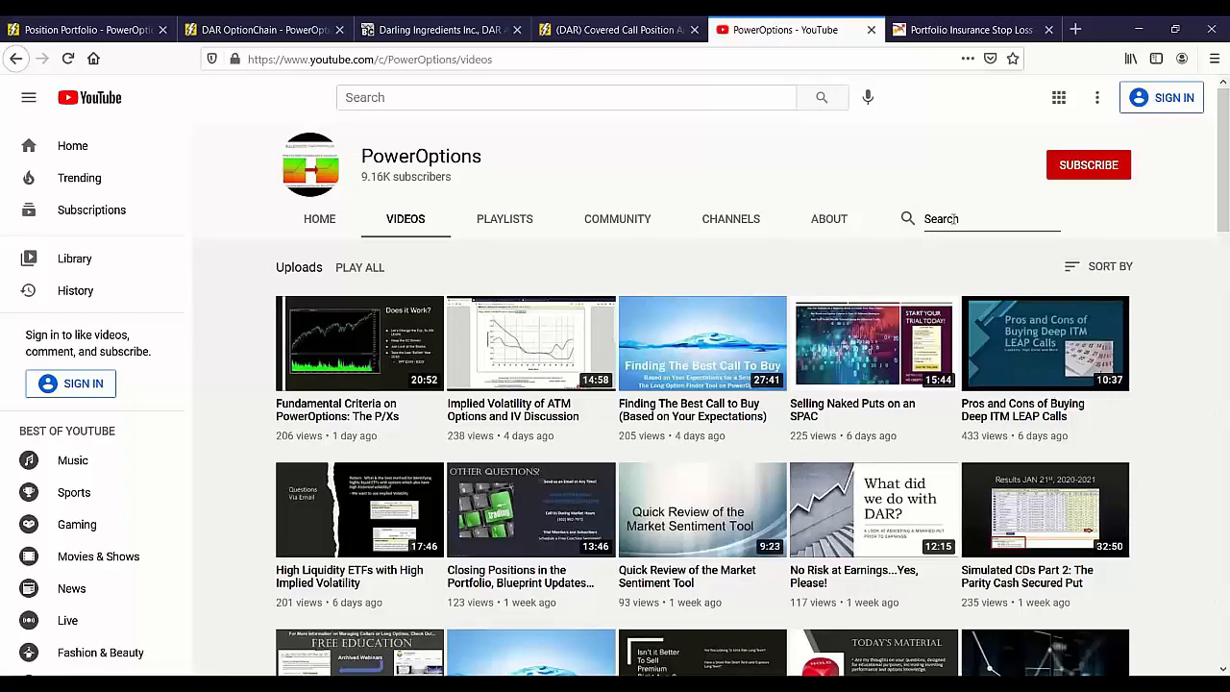
{"action": "type", "text": "ITM Covered Calls"}
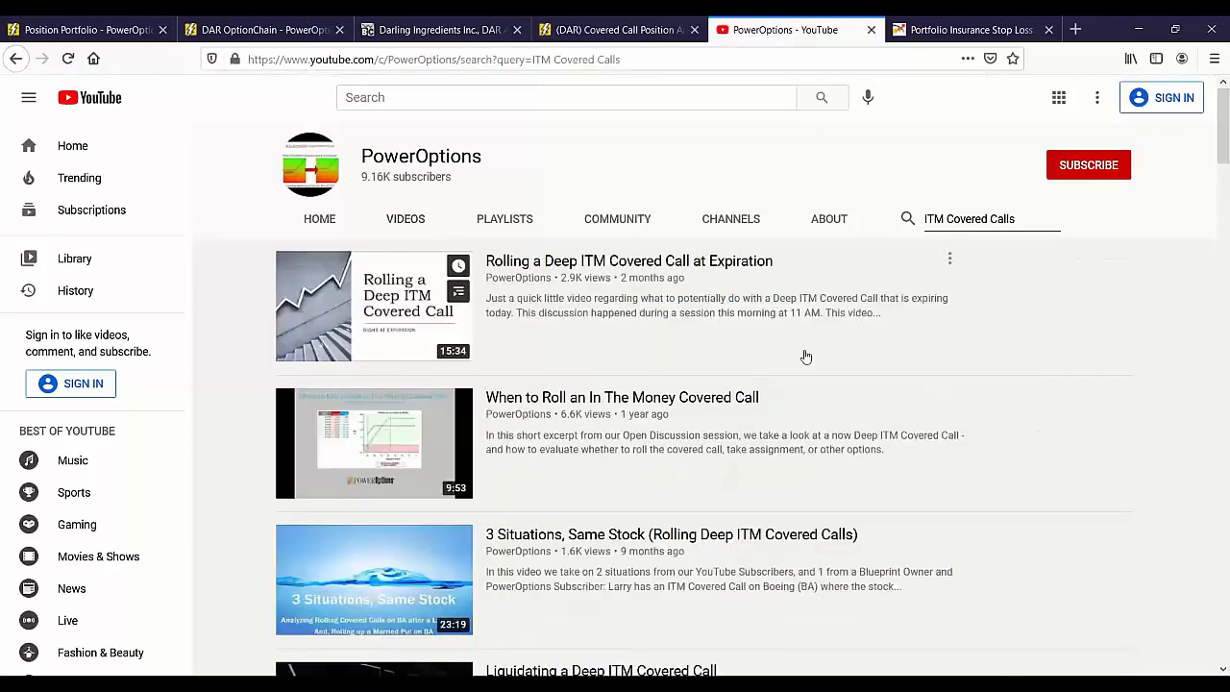
{"action": "mouse_move", "coordinate": [1019, 343]}
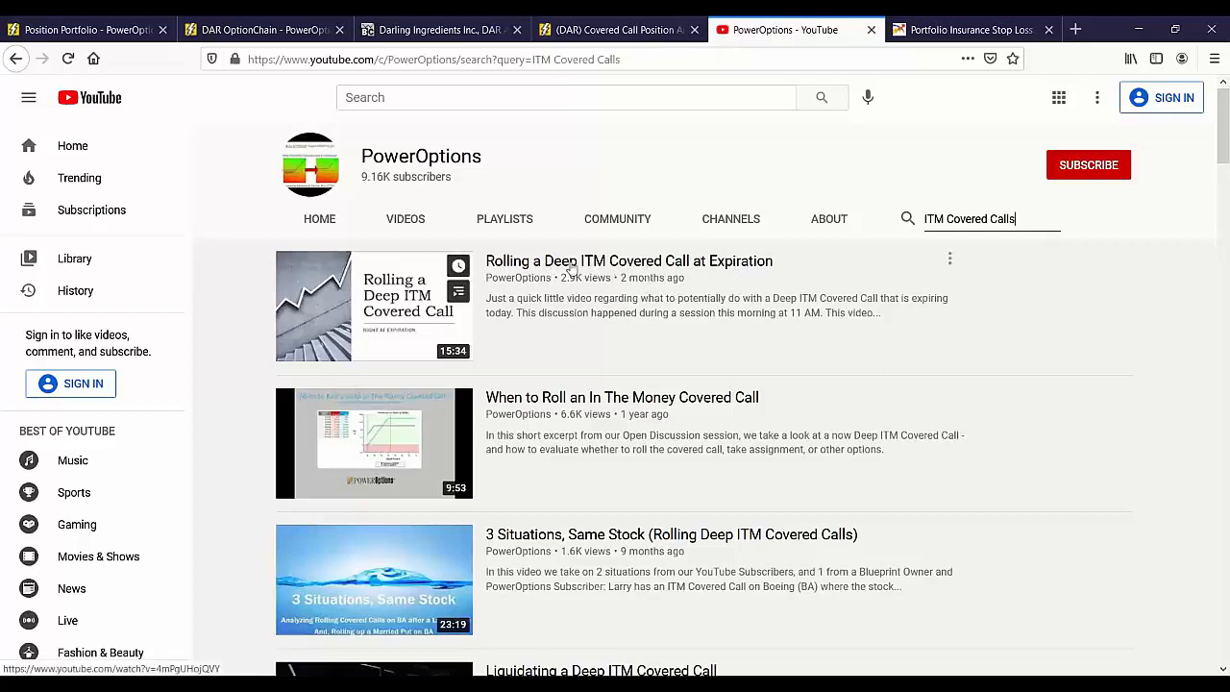
{"action": "mouse_move", "coordinate": [679, 266]}
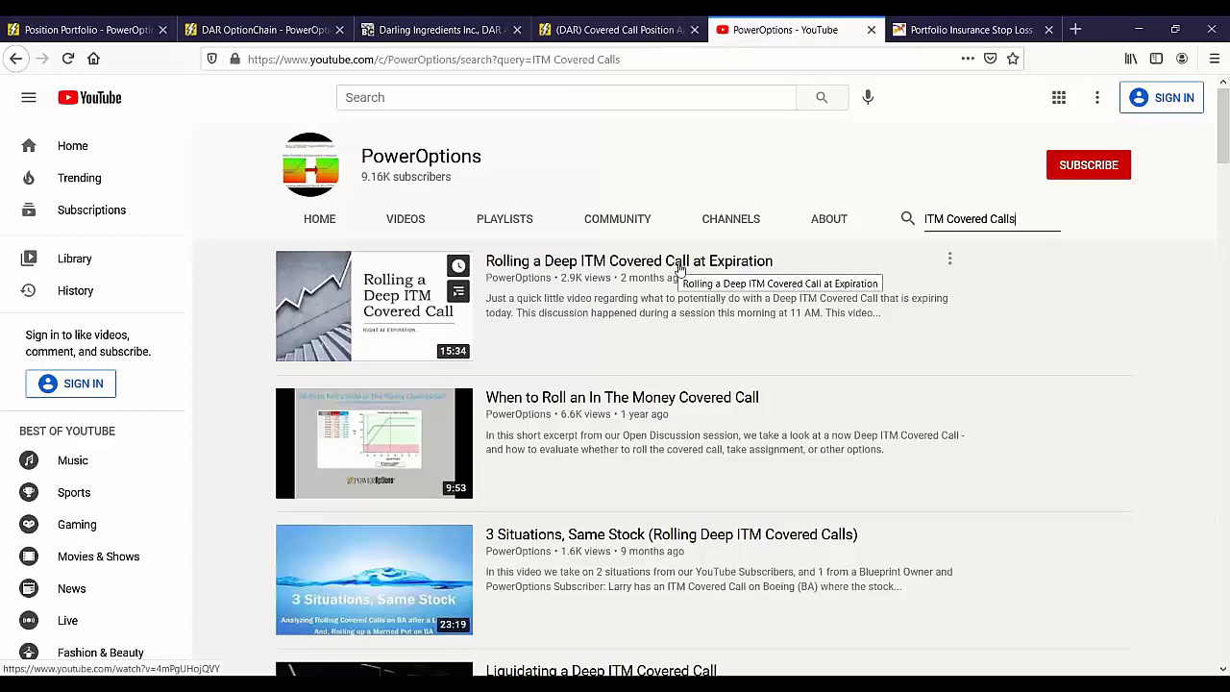
{"action": "mouse_move", "coordinate": [633, 413]}
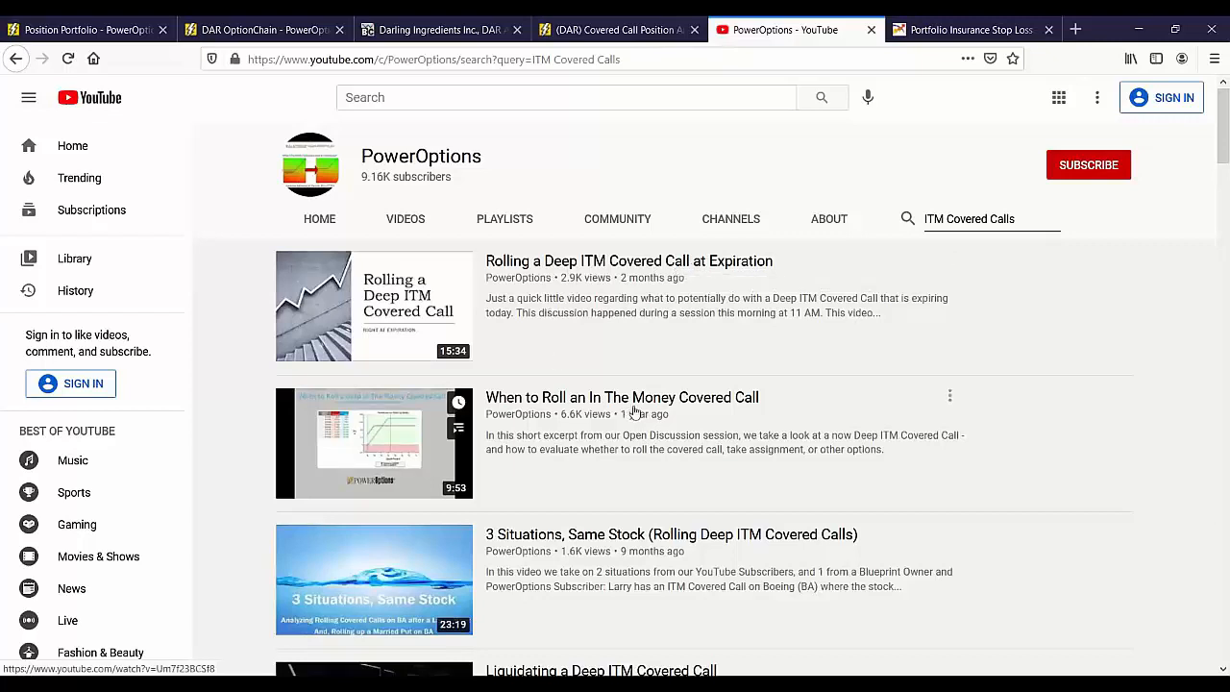
{"action": "mouse_move", "coordinate": [634, 397]}
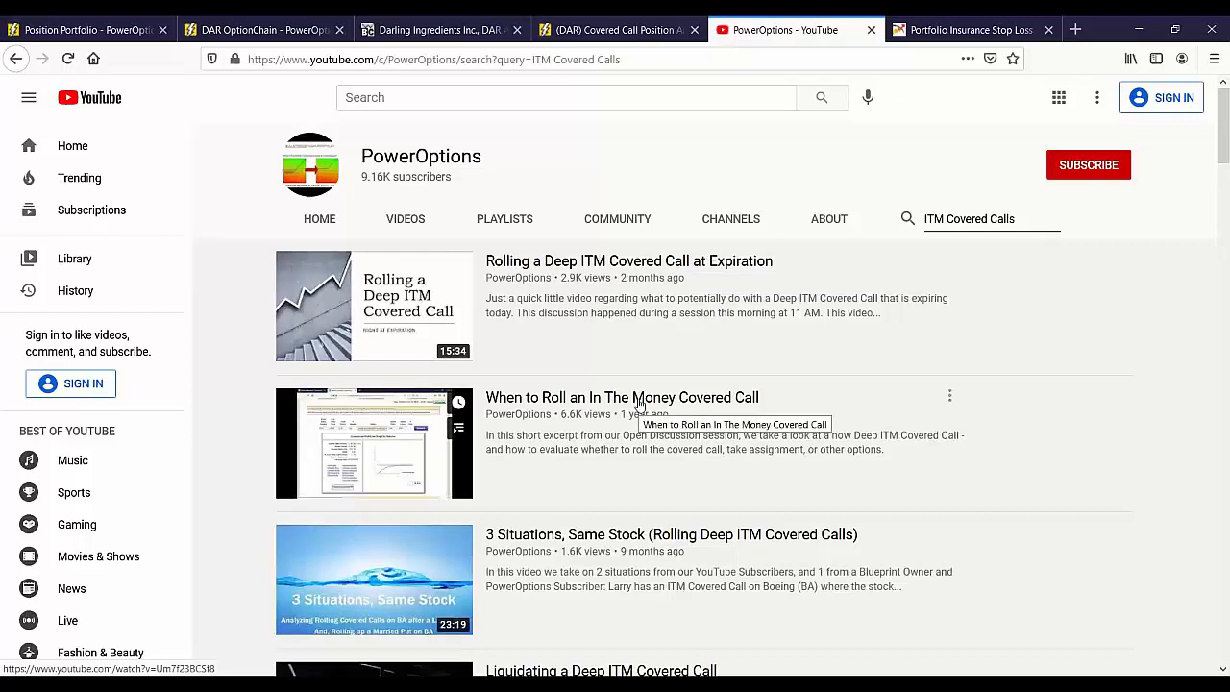
{"action": "mouse_move", "coordinate": [428, 474]}
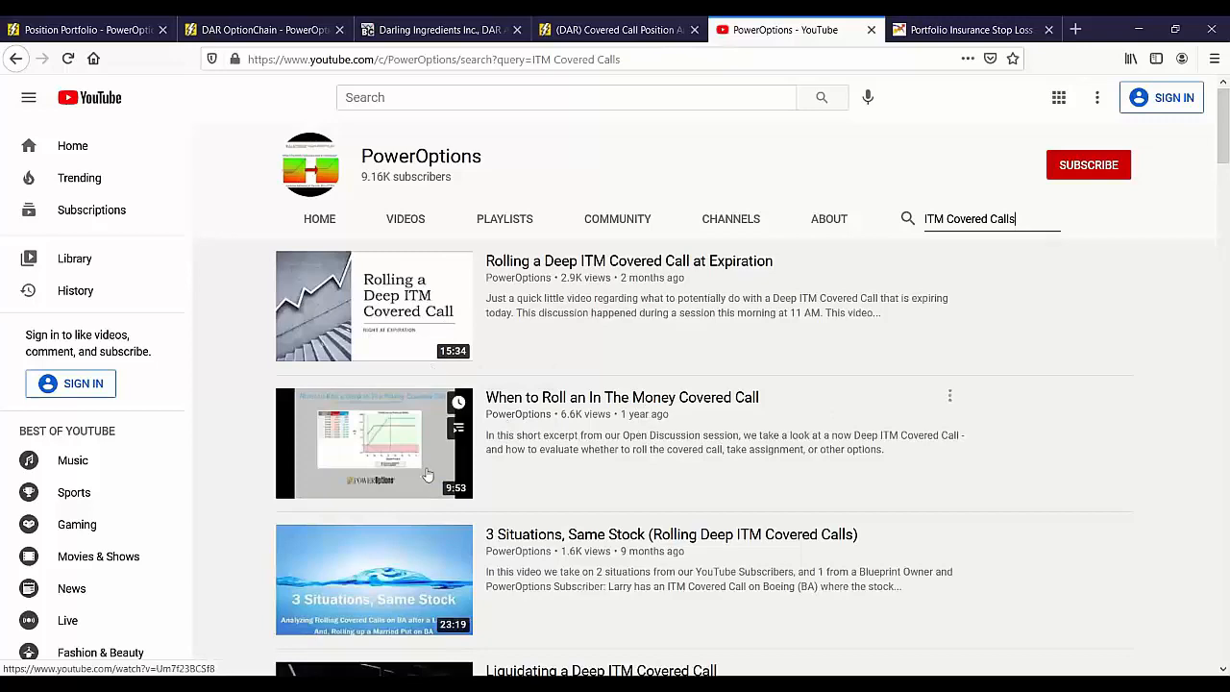
Browse the ITM covered call video results, then return to the Position Portfolio tab
{"action": "scroll", "scroll_direction": "down", "scroll_amount": 3}
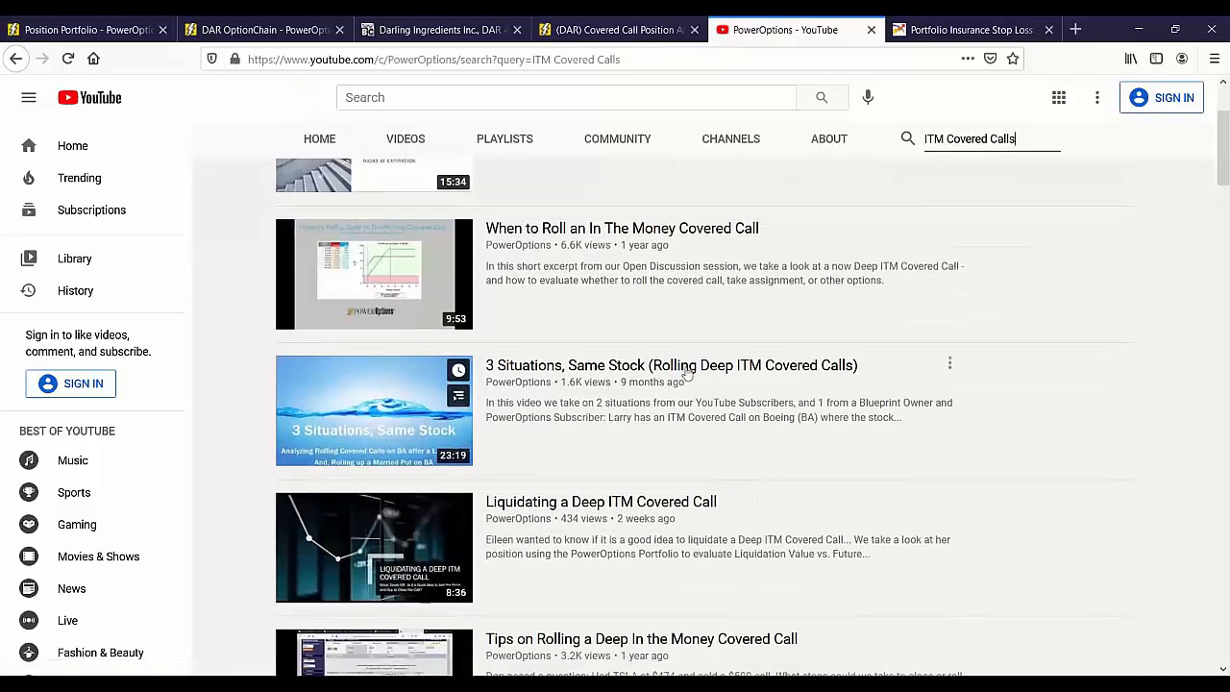
{"action": "mouse_move", "coordinate": [809, 373]}
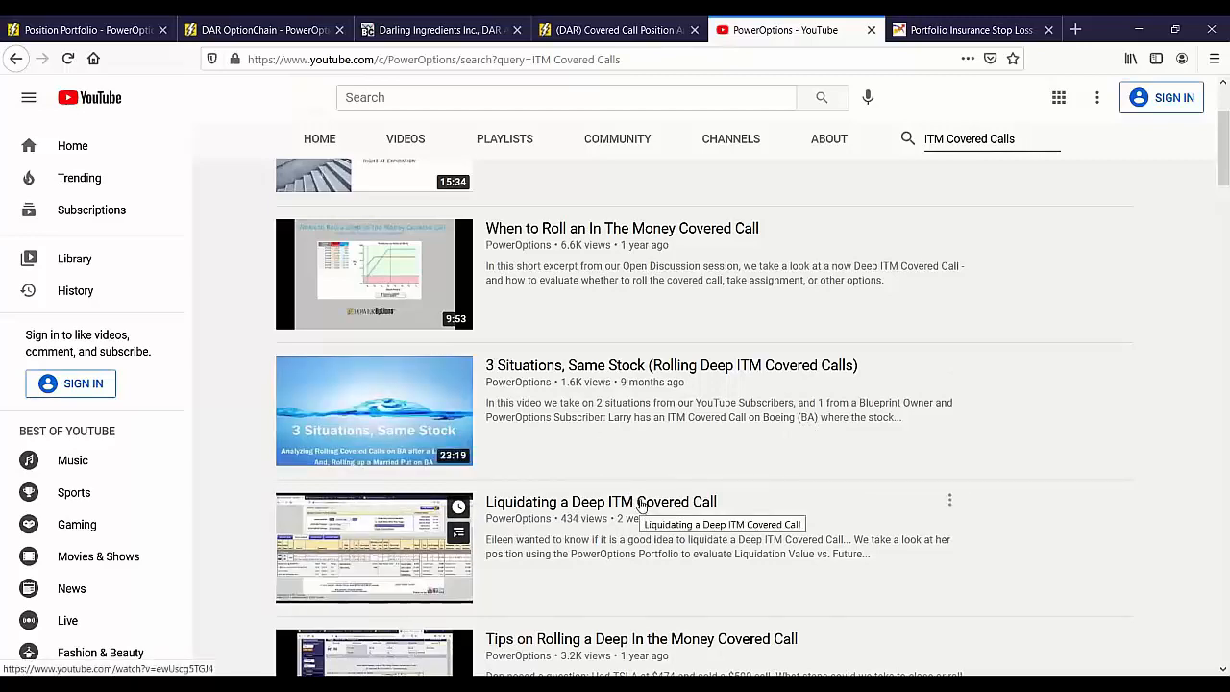
{"action": "scroll", "scroll_direction": "up", "scroll_amount": 3}
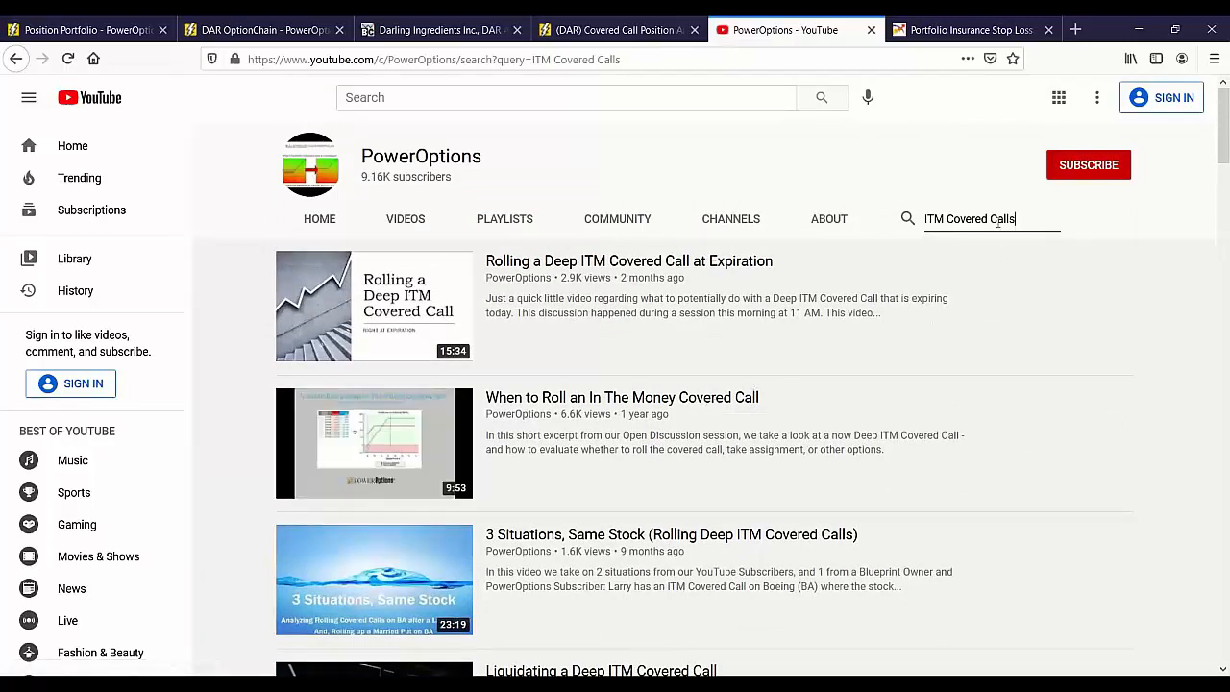
{"action": "mouse_move", "coordinate": [740, 272]}
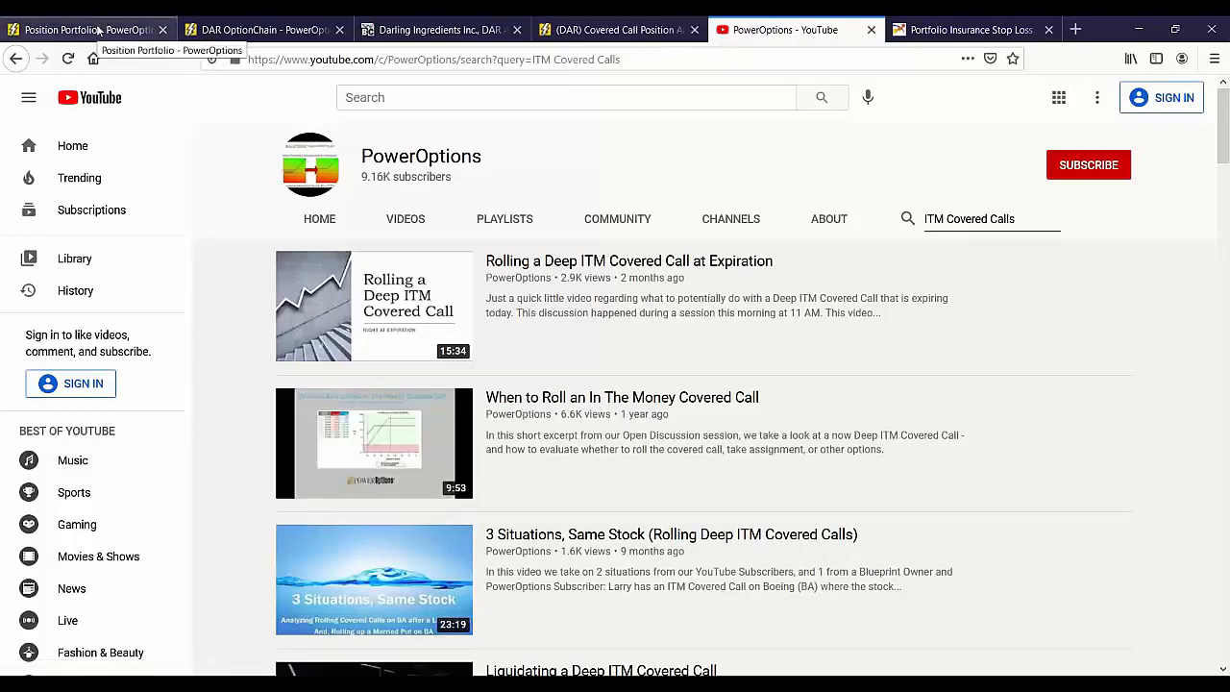
{"action": "left_click", "coordinate": [81, 30]}
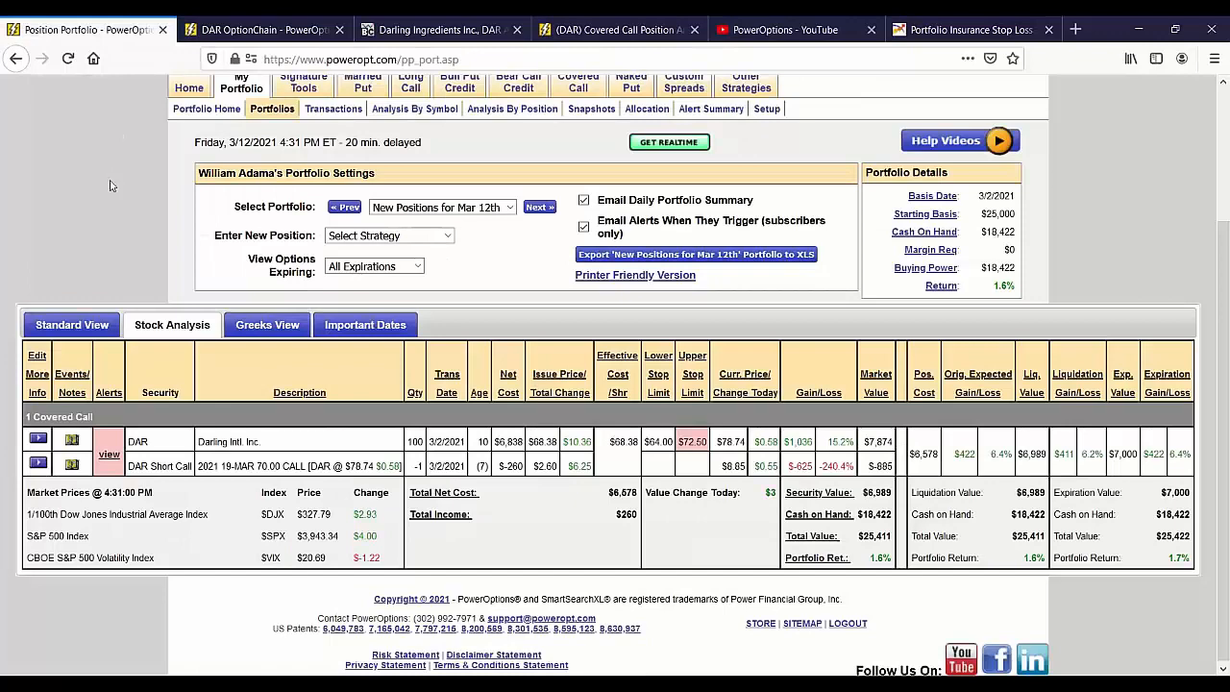